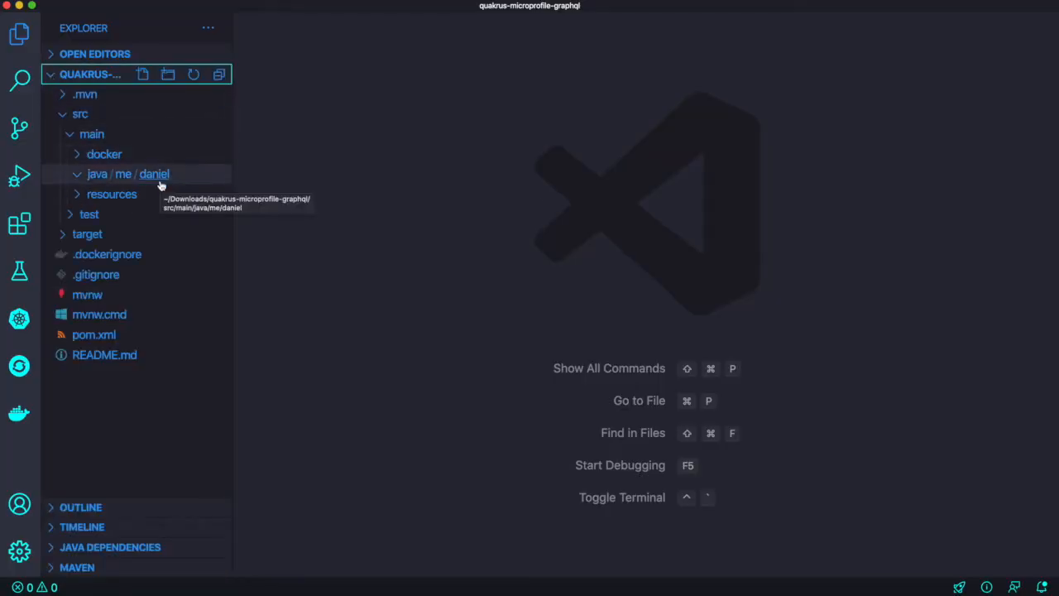
Create Film.java in me.daniel and declare the Film class with private title and episodeID fields.
left_click(144, 74)
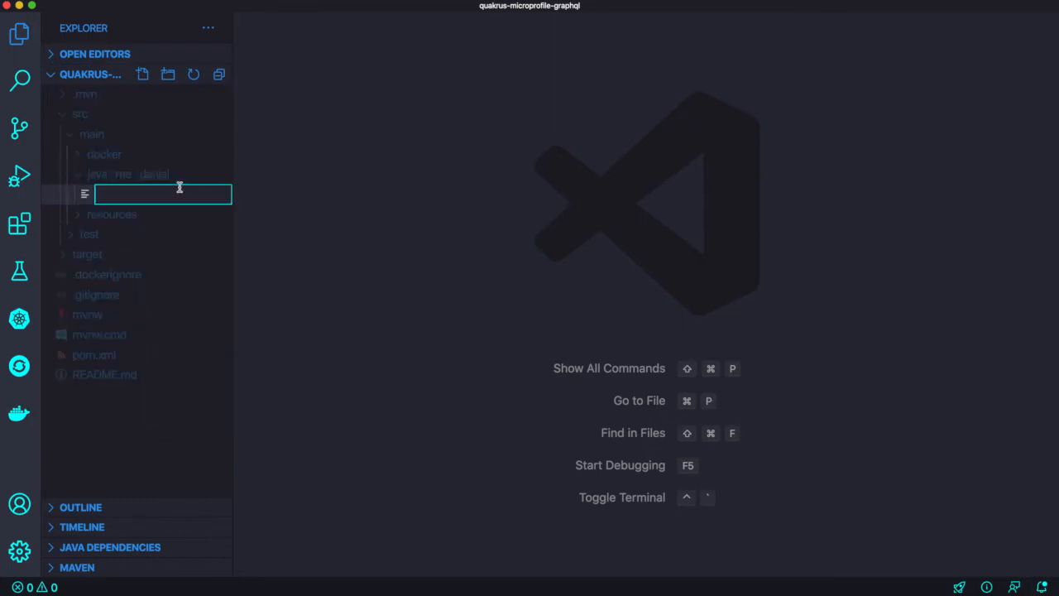
key("Escape")
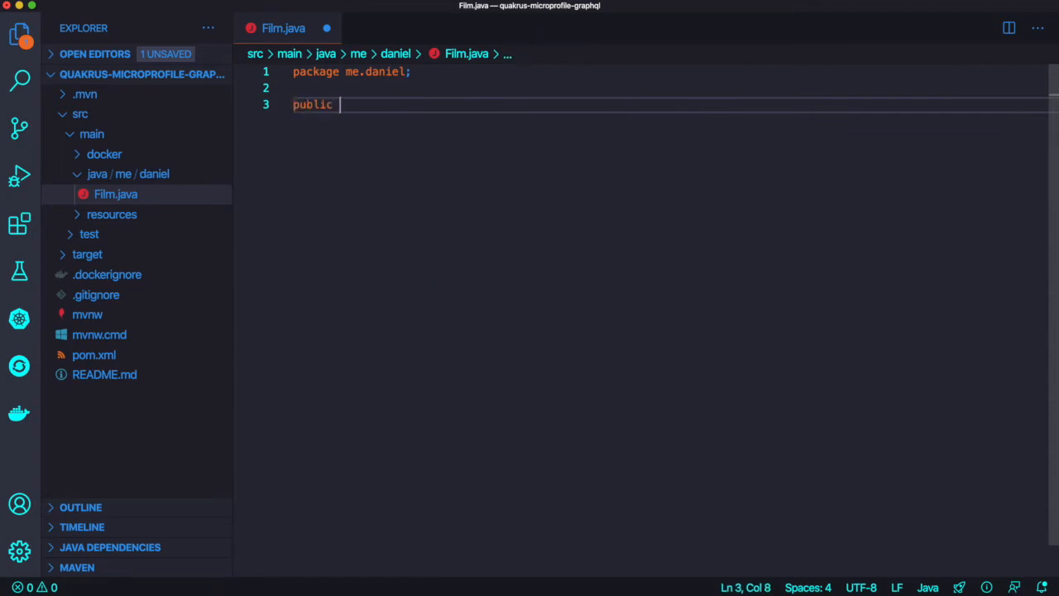
type("class")
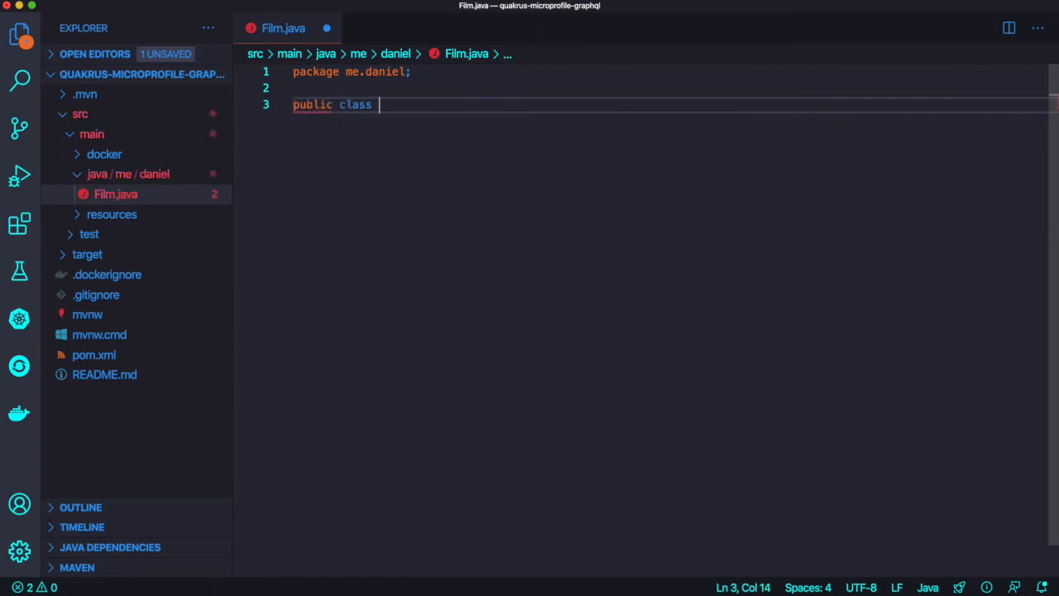
type("Film")
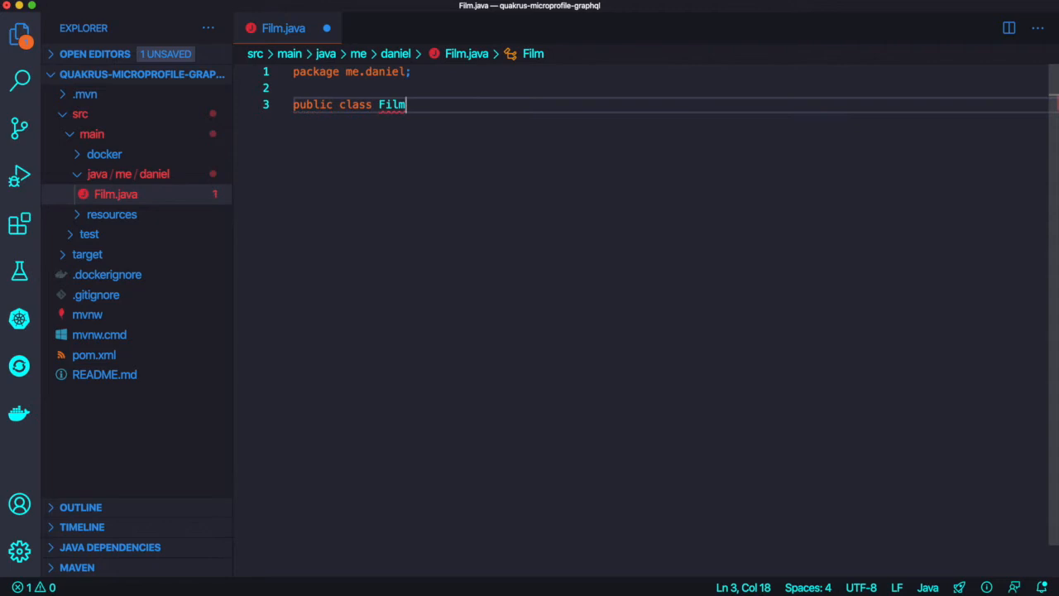
type("{")
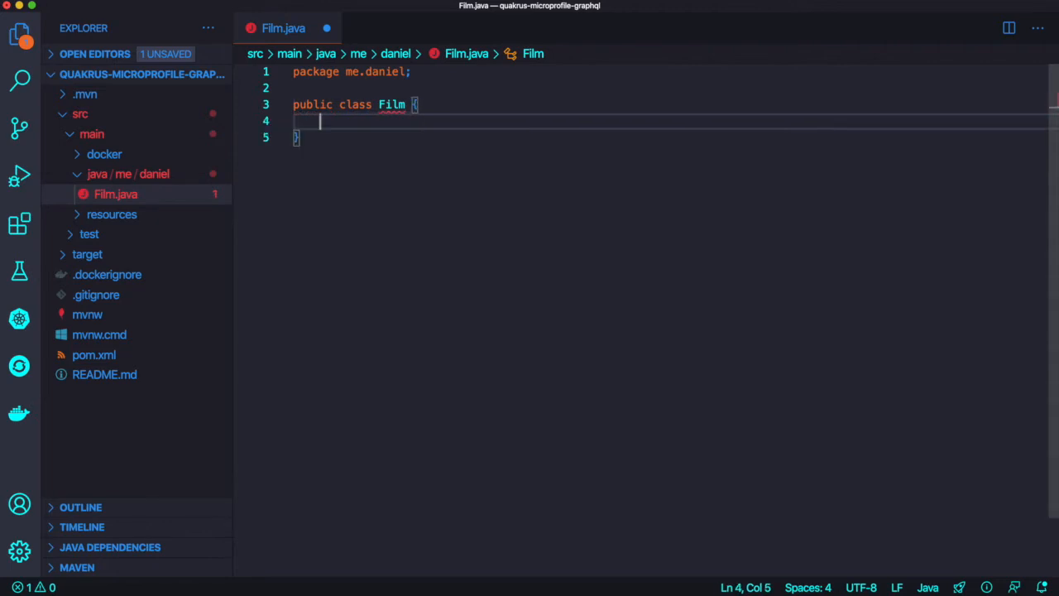
type("private")
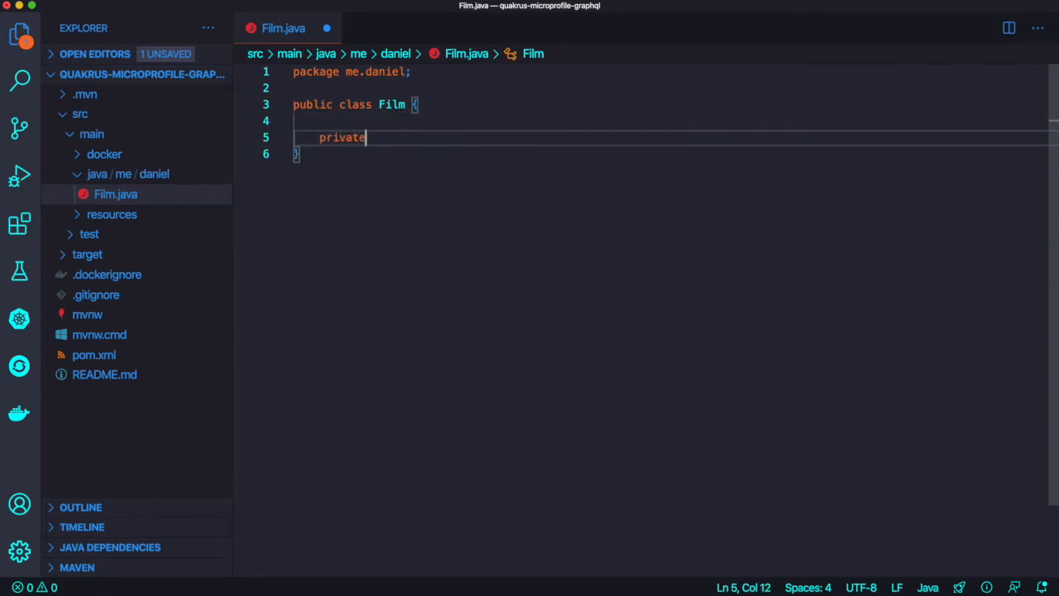
type("String title;")
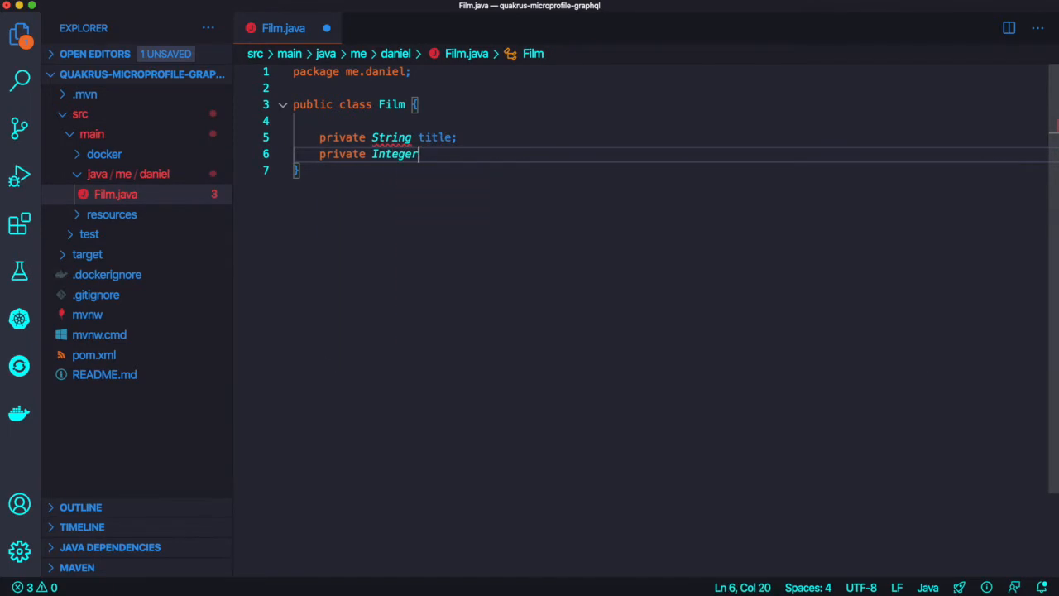
type("episodeID;")
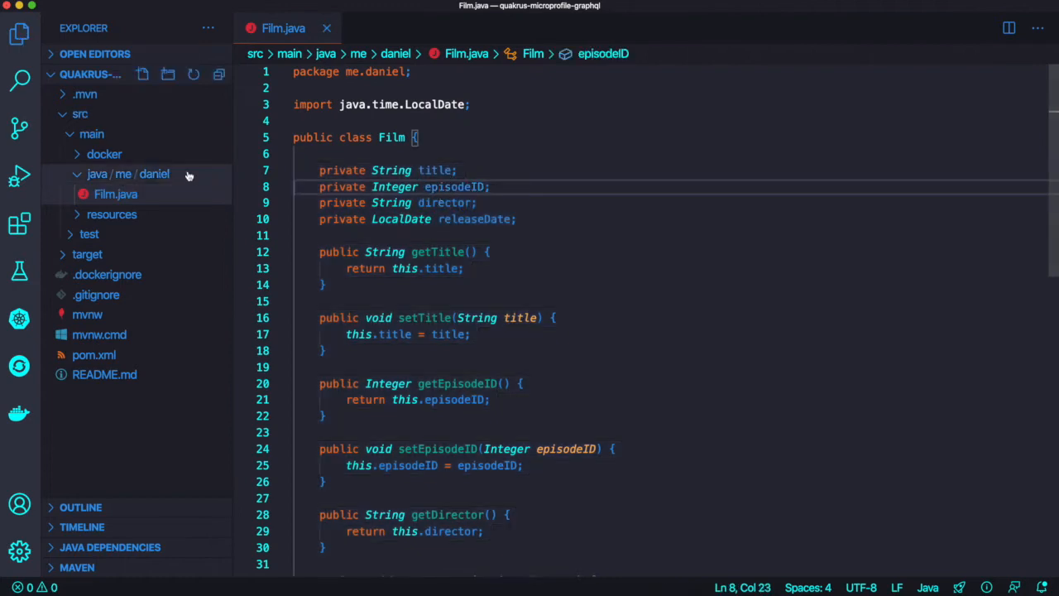
Create Hero.java in me.daniel with its package declaration and Hero class.
right_click(155, 174)
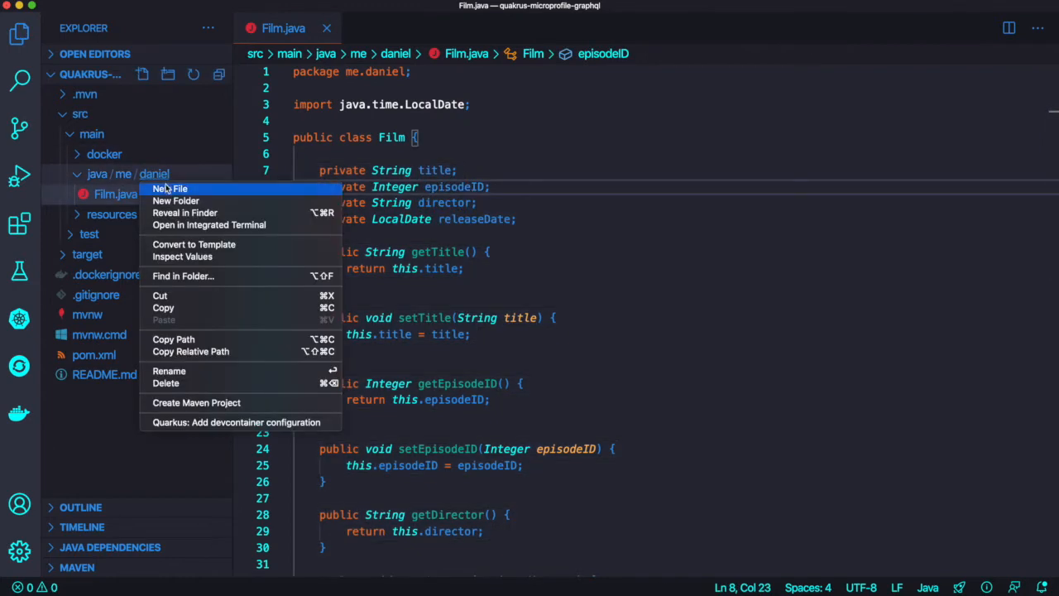
left_click(169, 188)
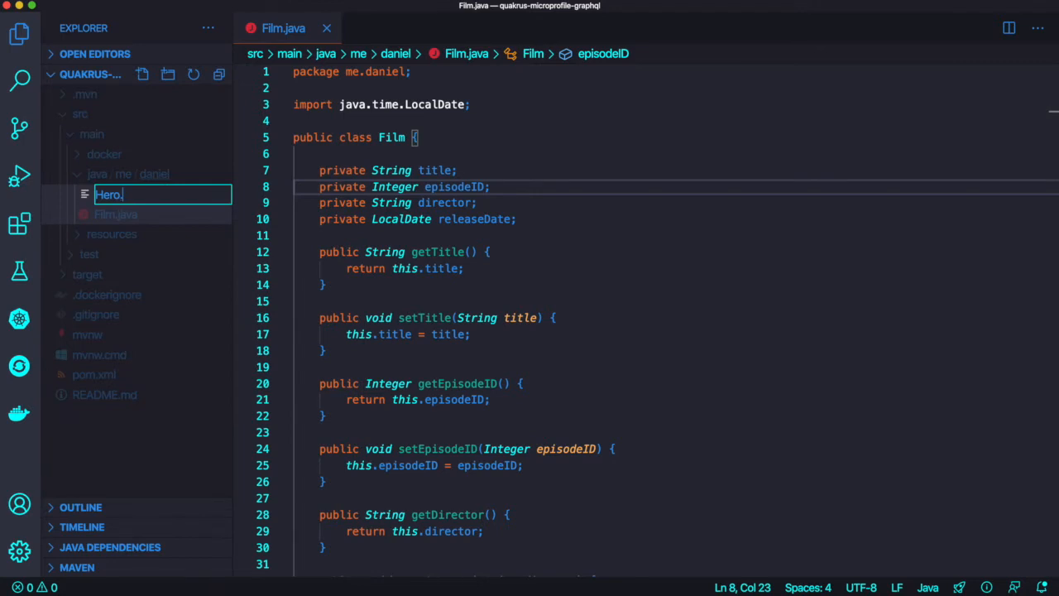
key("Enter")
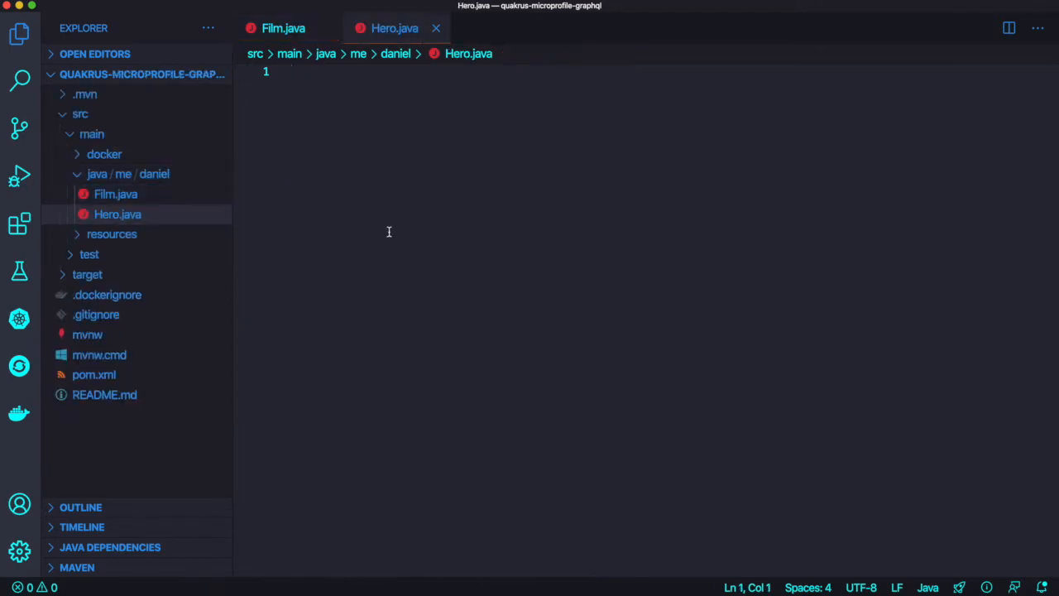
type("package me.daniel;")
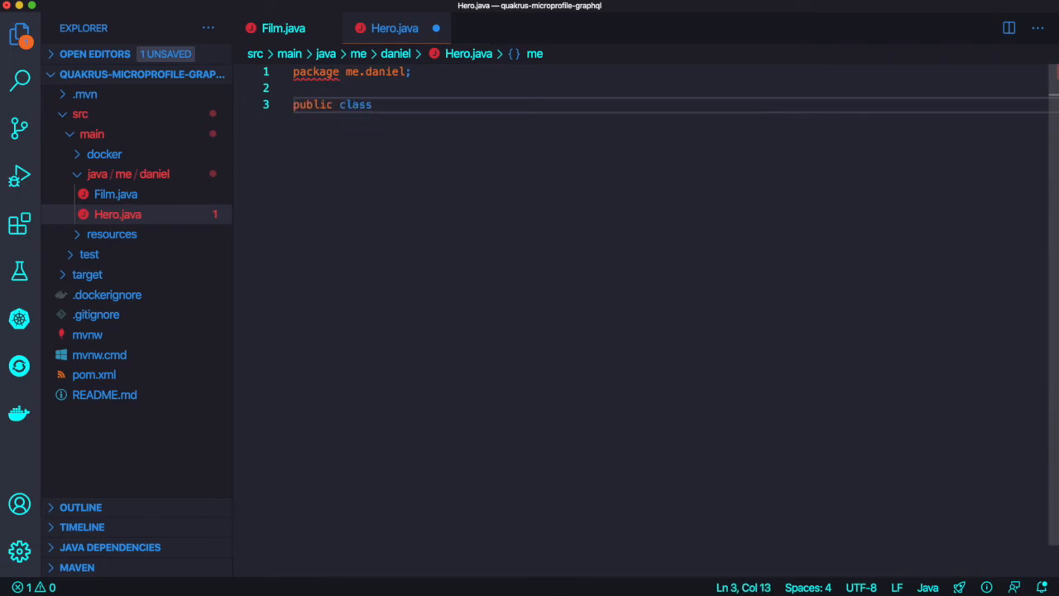
type("Hero {")
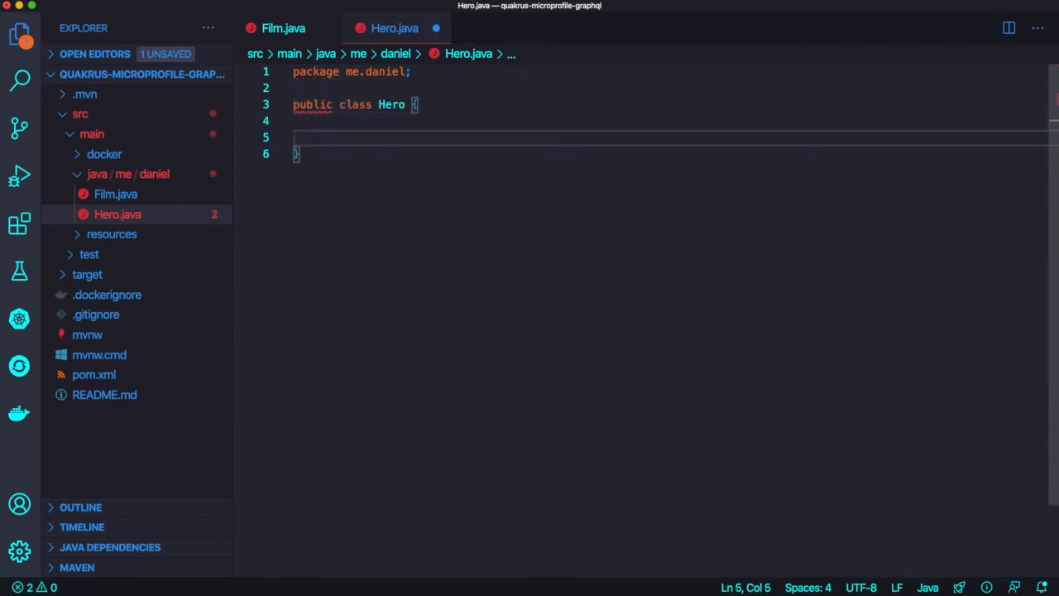
Declare Hero's name, height, mass, darkSide, lightSaber fields and an empty episodeIds ArrayList.
type("private String name;")
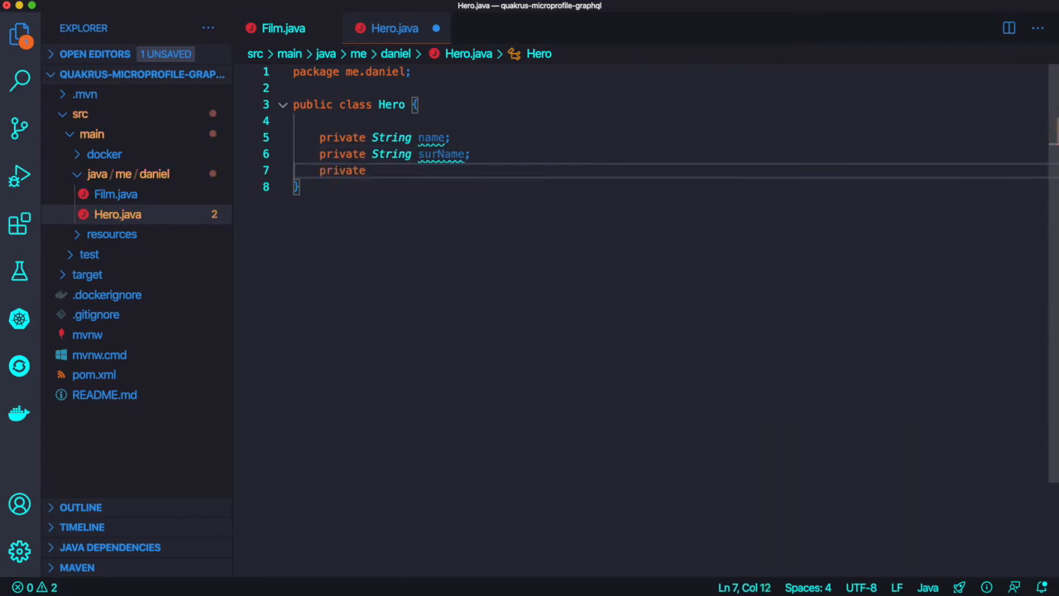
type("Double")
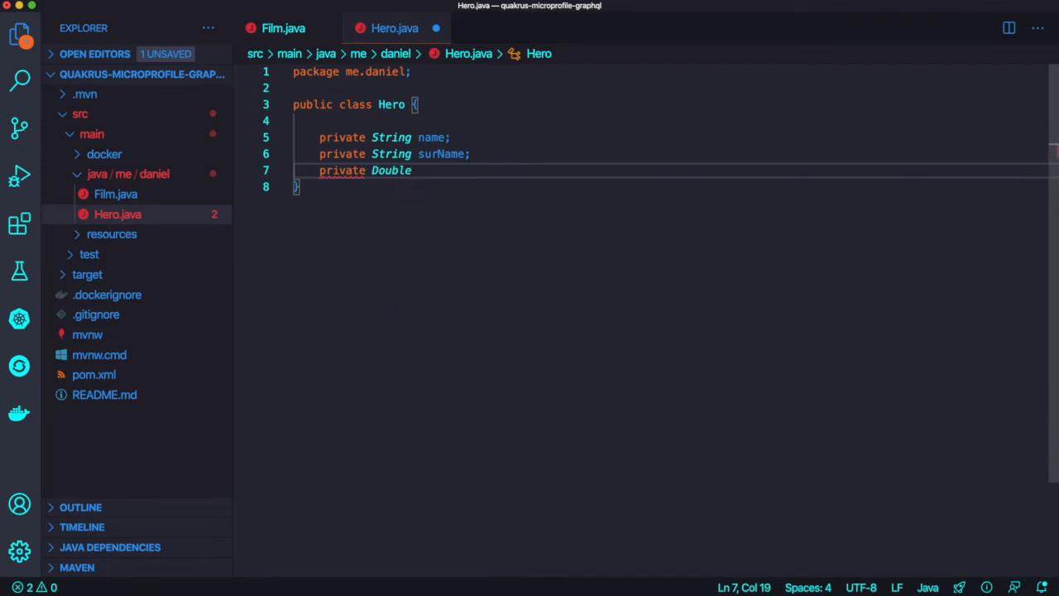
type("height;")
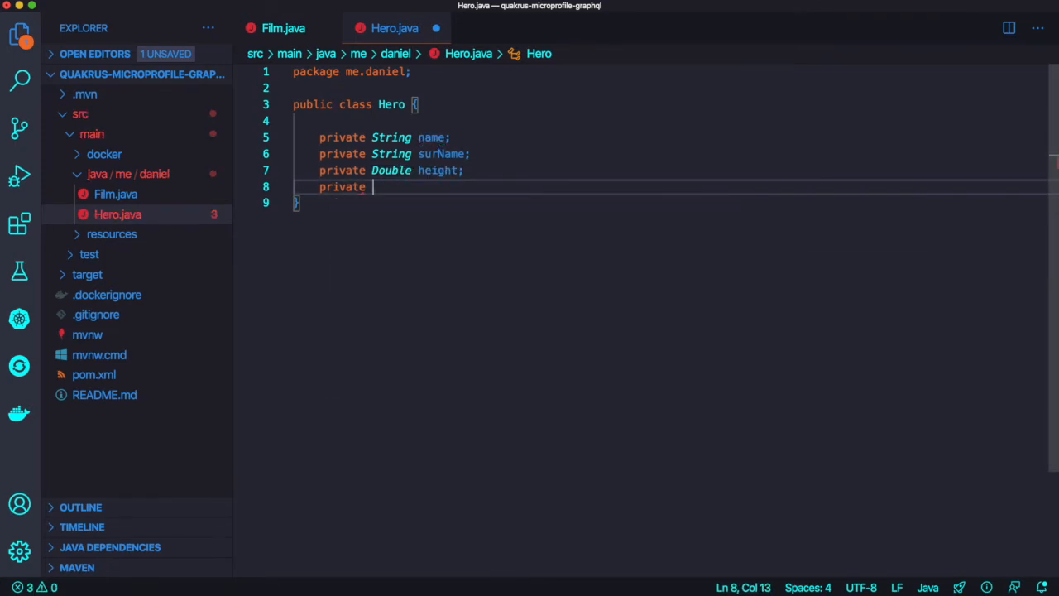
type("Integer mass;")
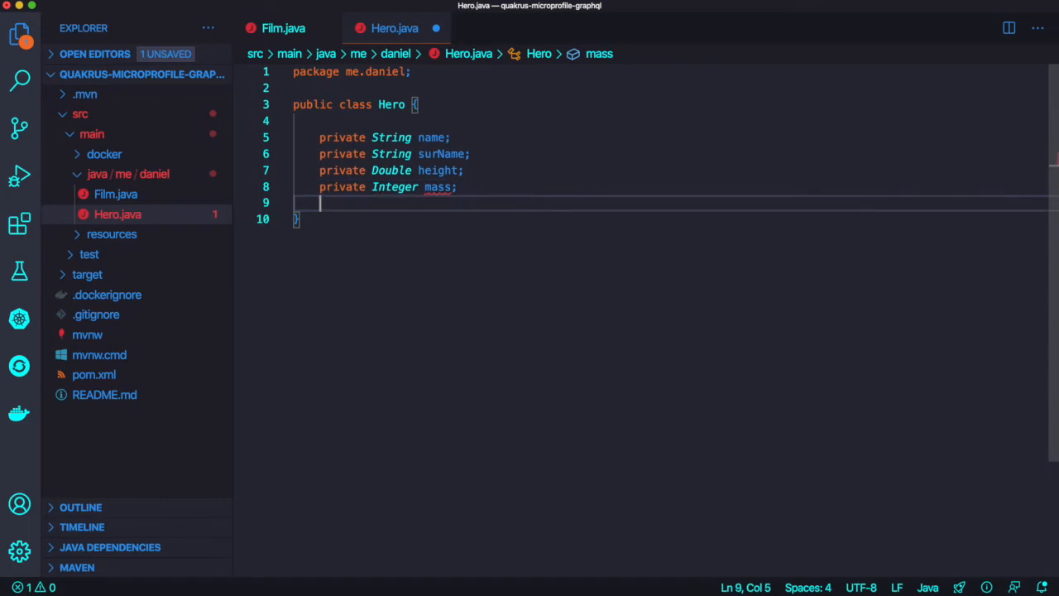
type("private Boolean")
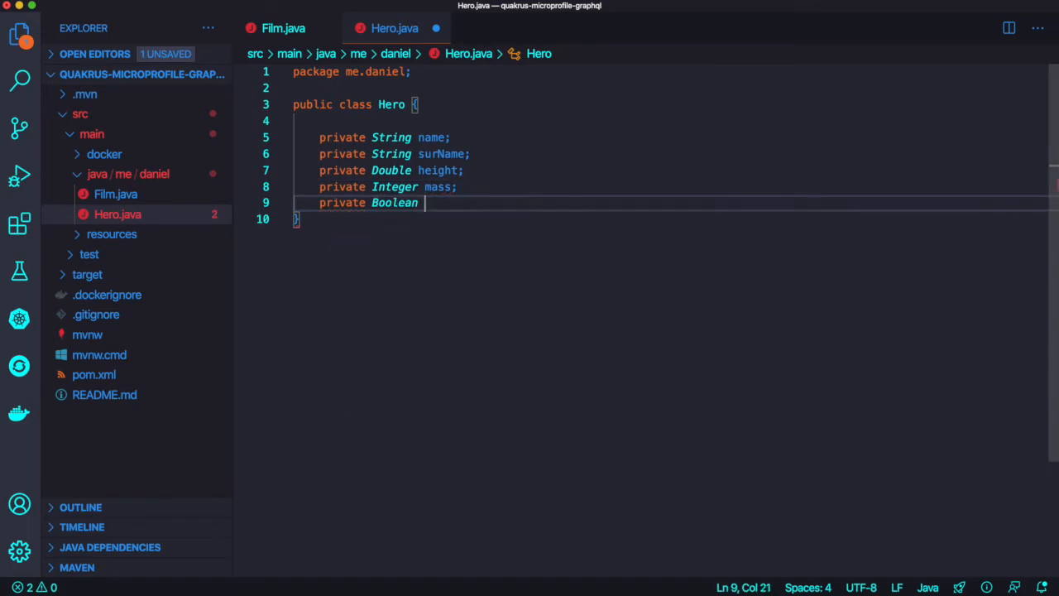
type("darkSide;")
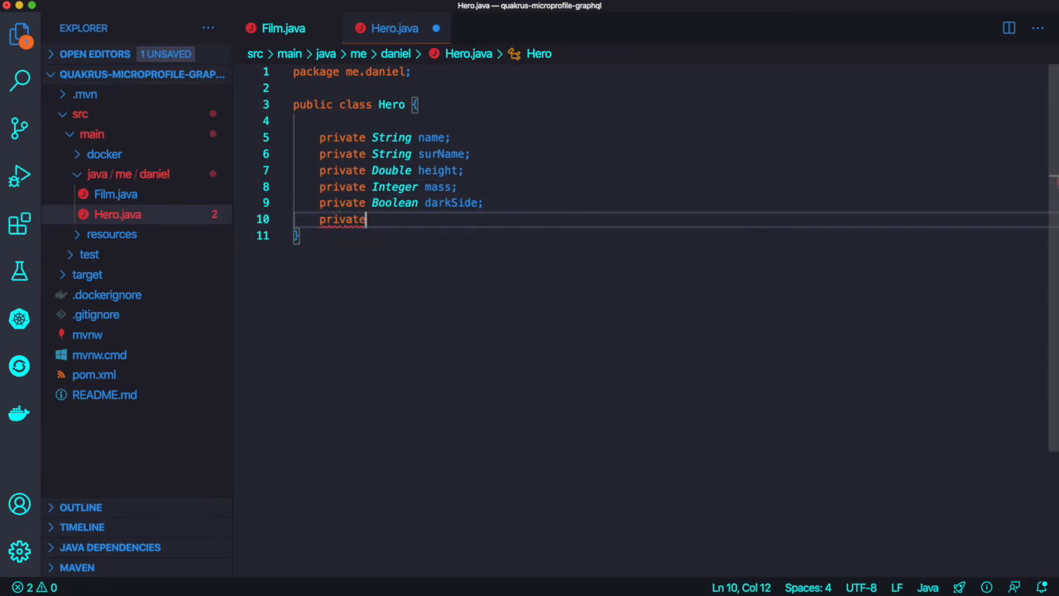
type("LightSaber lightSav")
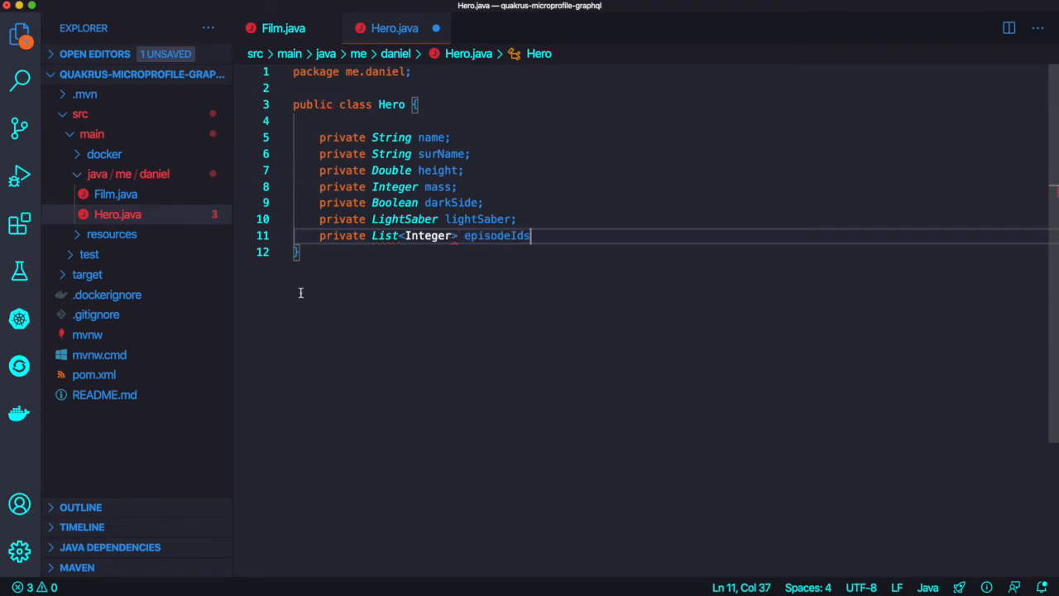
type("= new ArrayList<>();")
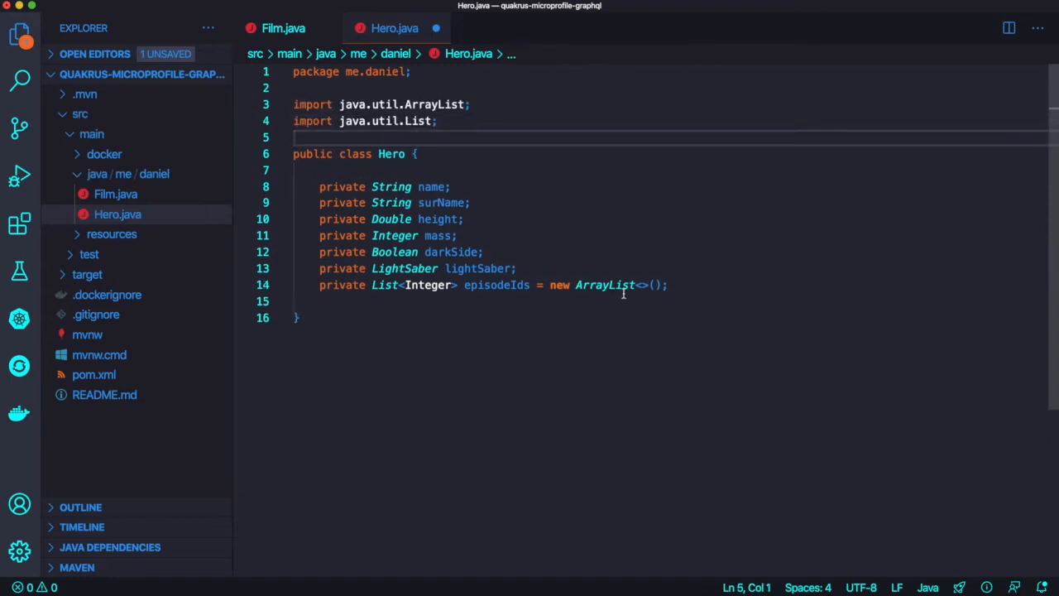
Generate Hero's getters and setters and define the LightSaber enum with RED, BLUE, GREEN, PURPLE.
key("Cmd+Shift+P")
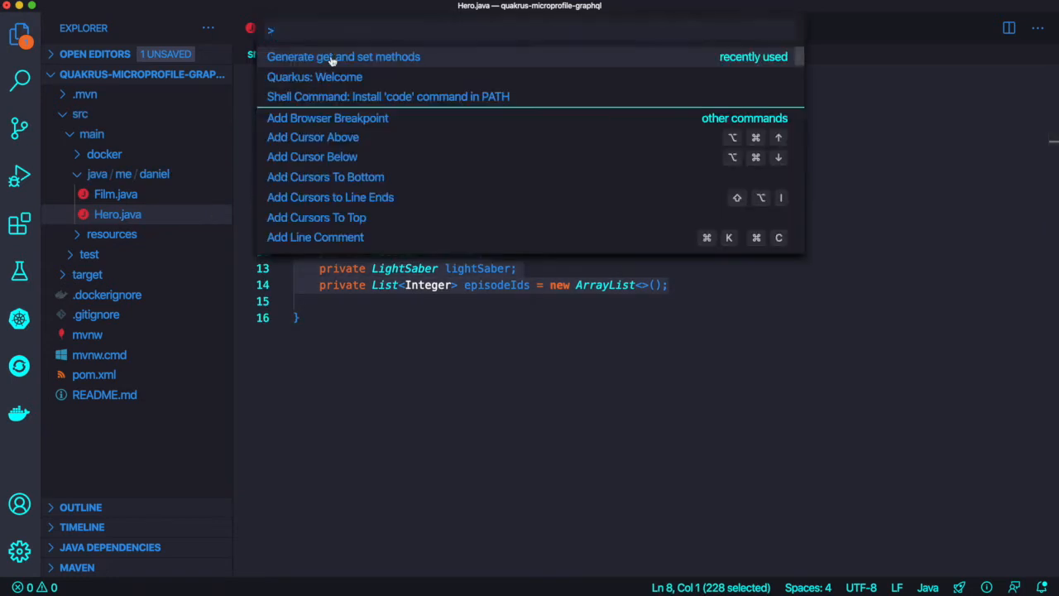
left_click(333, 56)
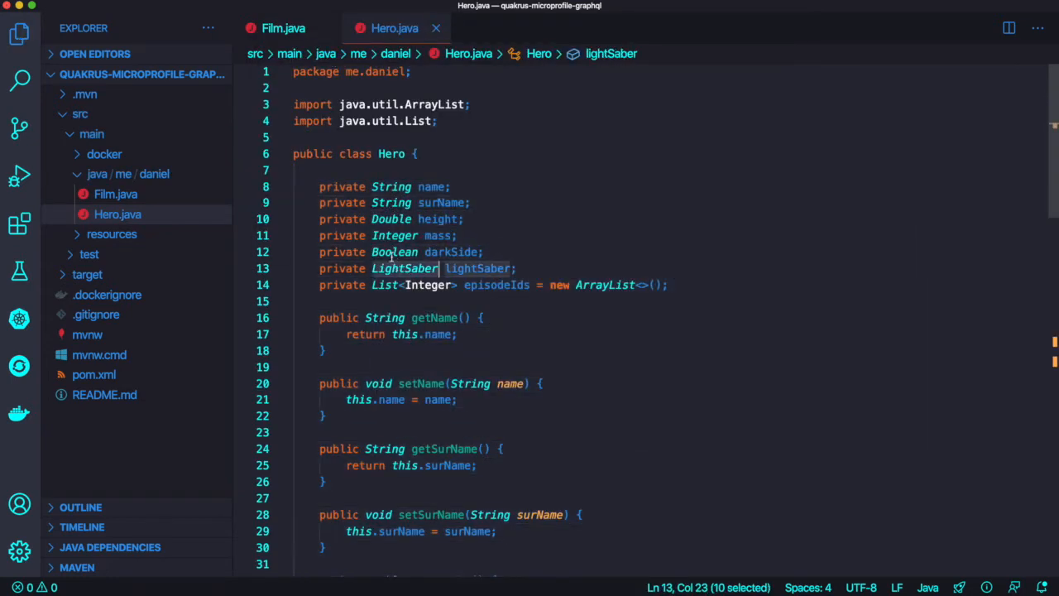
mouse_move(175, 189)
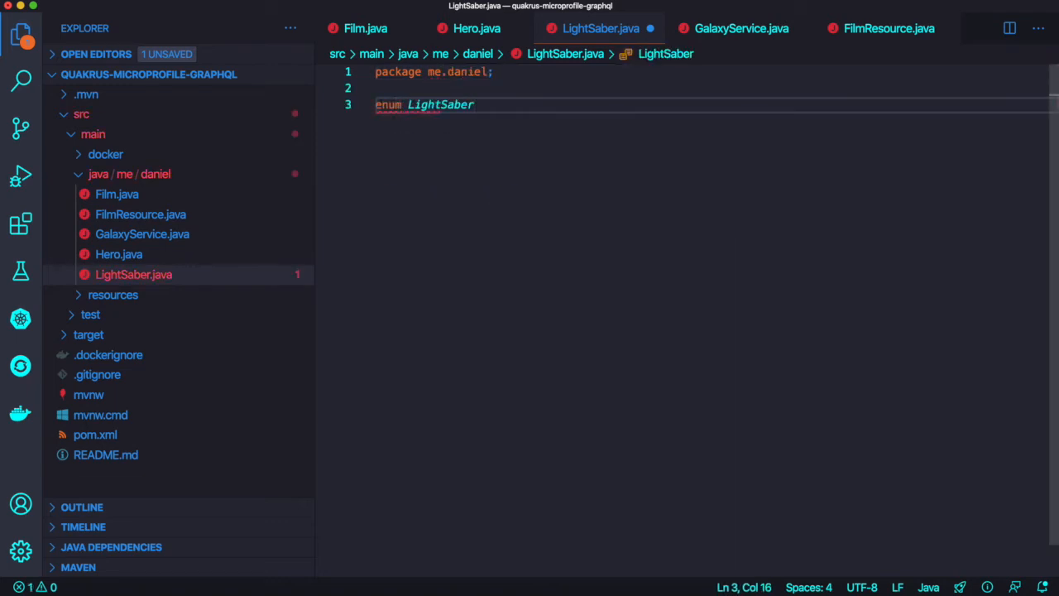
type("{ RED, BLUE, GREEN, PURPLE")
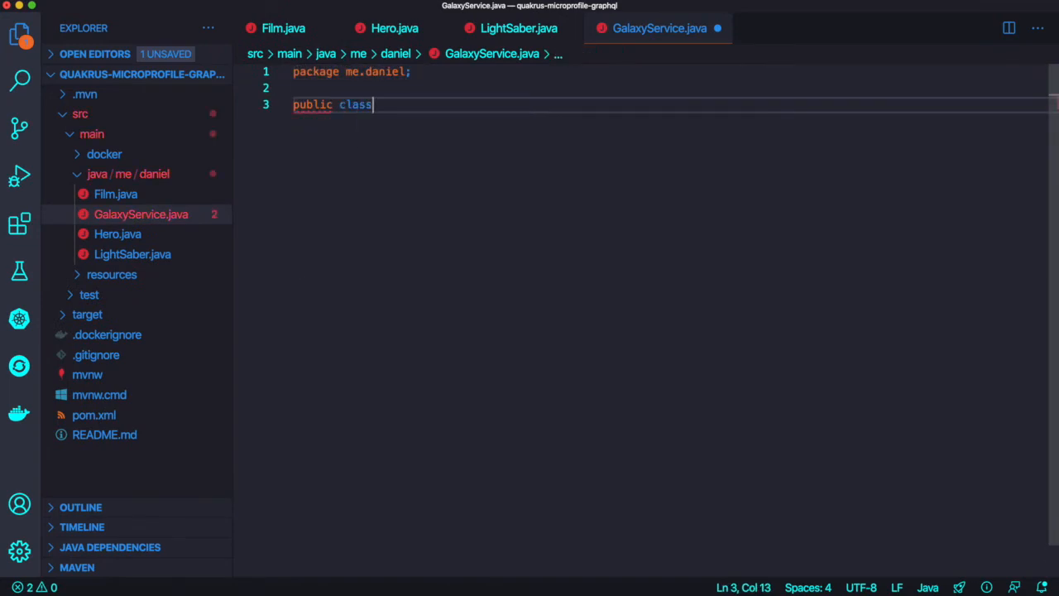
type("GalaxyService {")
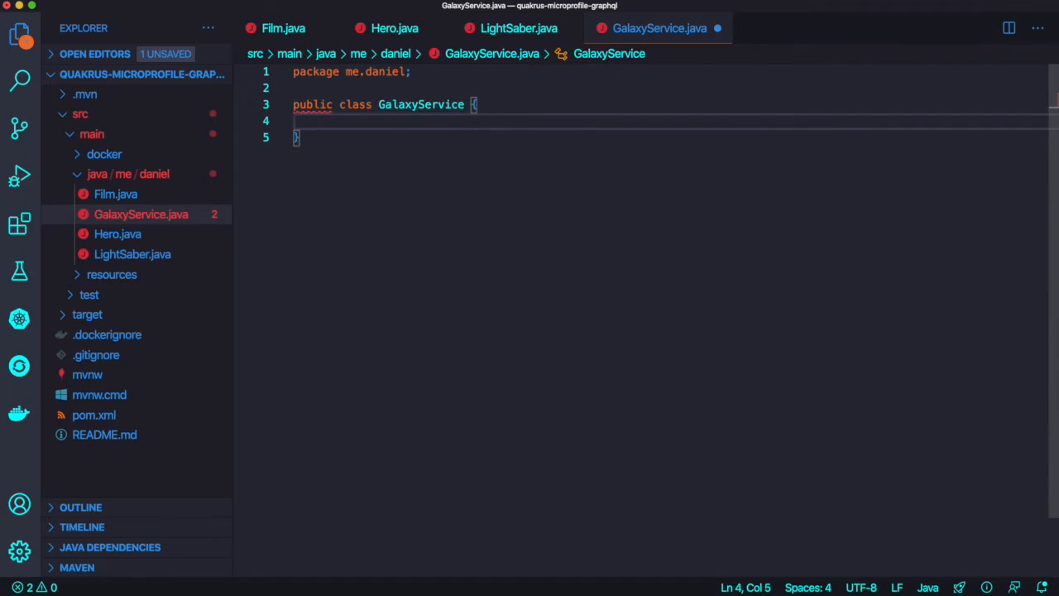
type("@ApplicationScoped")
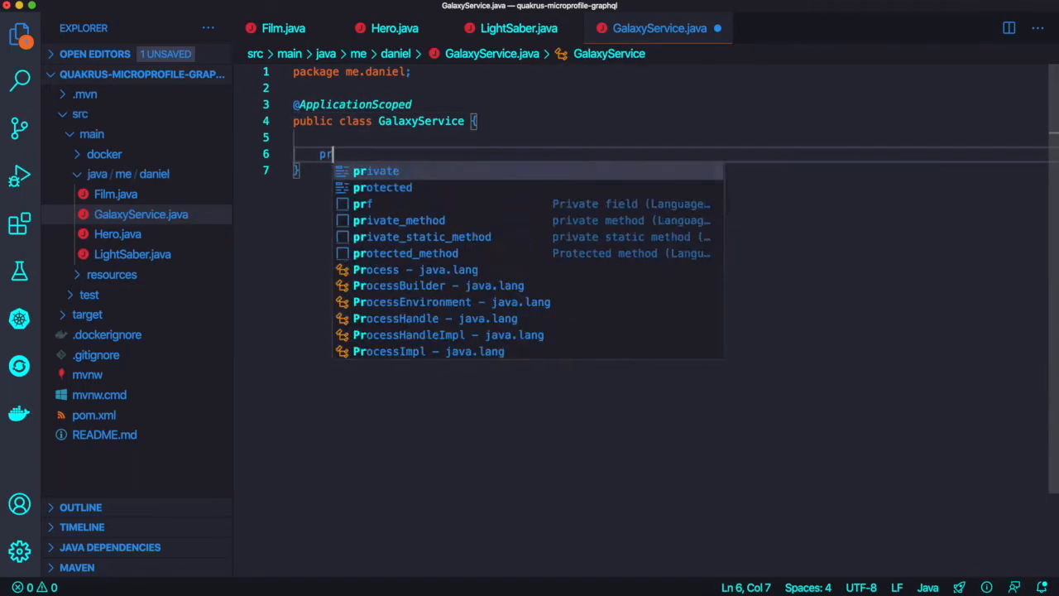
type("ivate List")
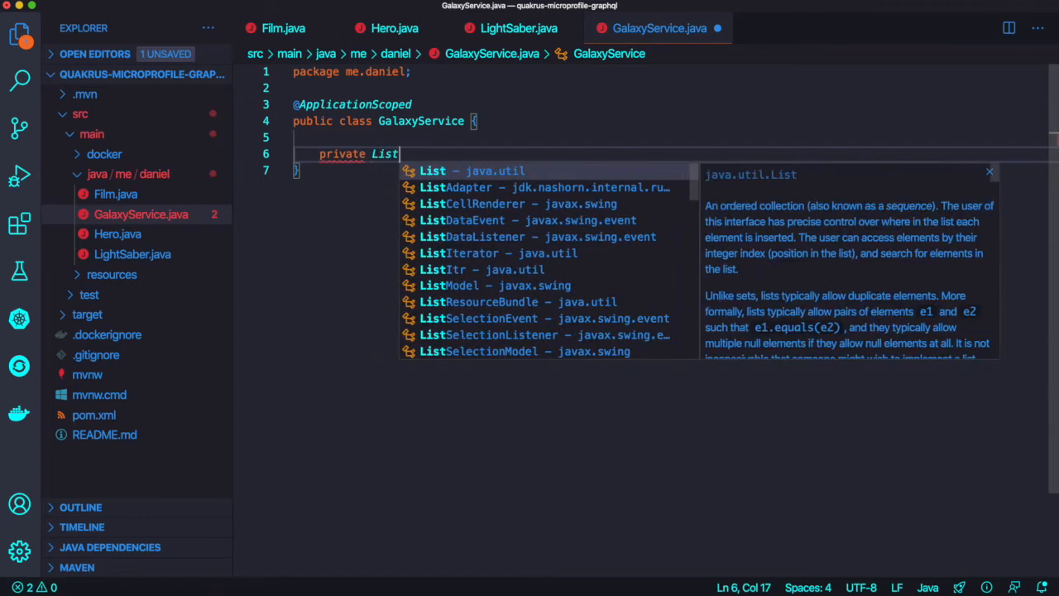
type("<")
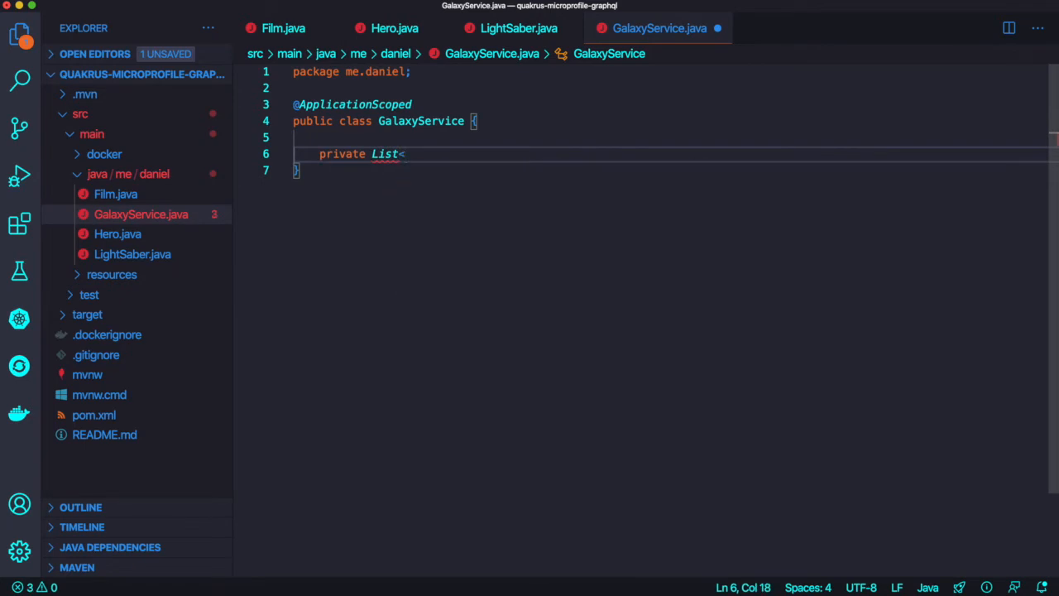
type("Hero>")
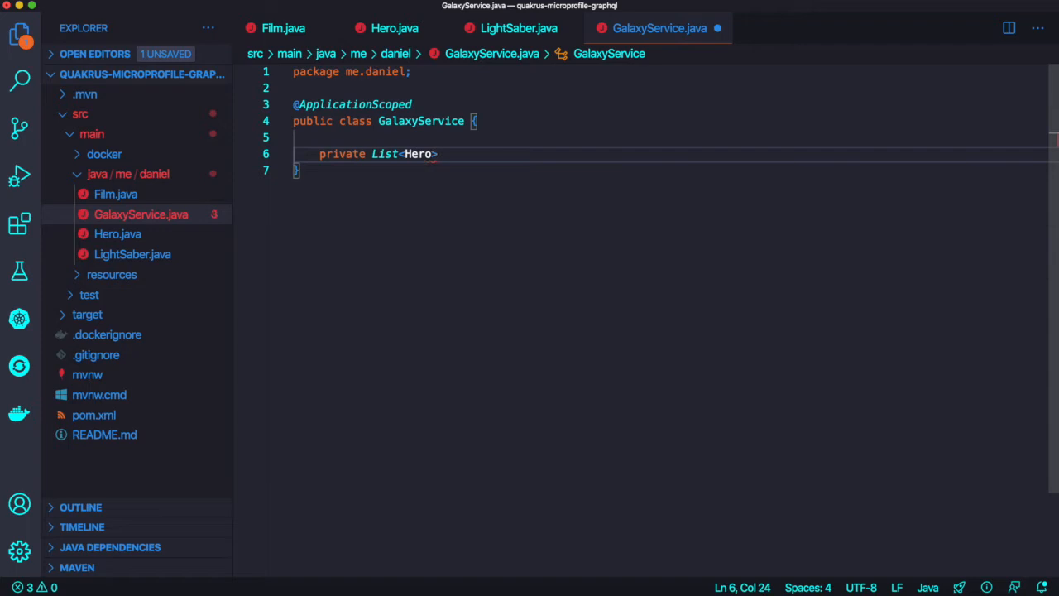
type("heroes = new Array")
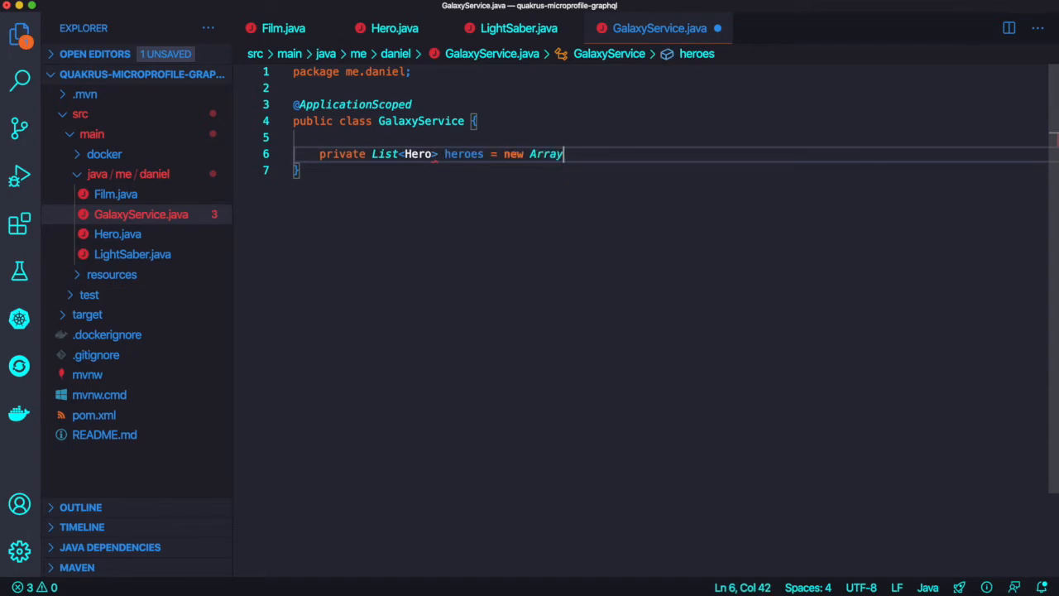
type("List<>();")
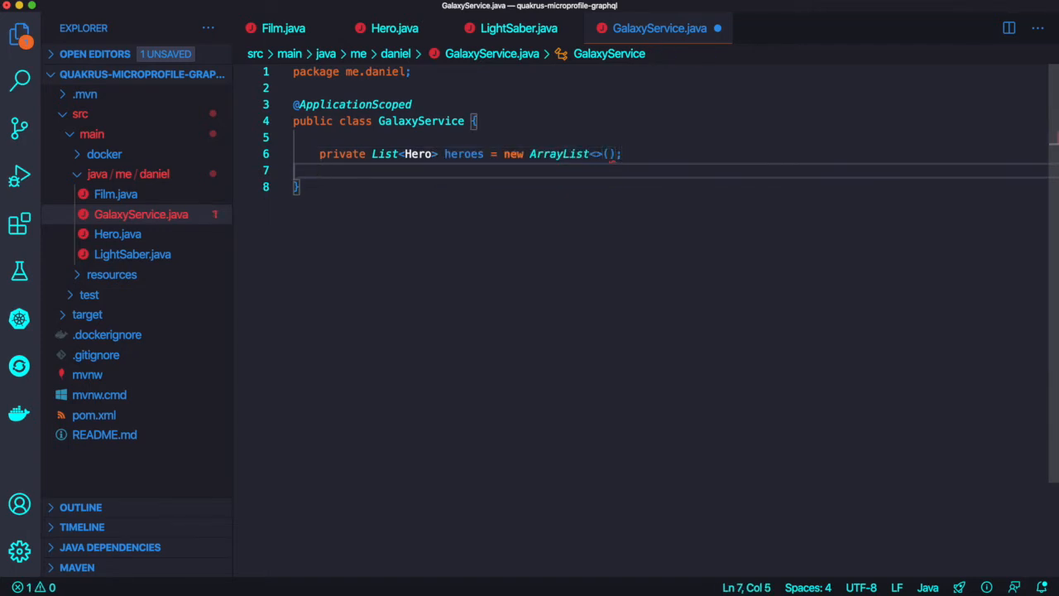
type("private List<Film> films = new ArrayList<>(")
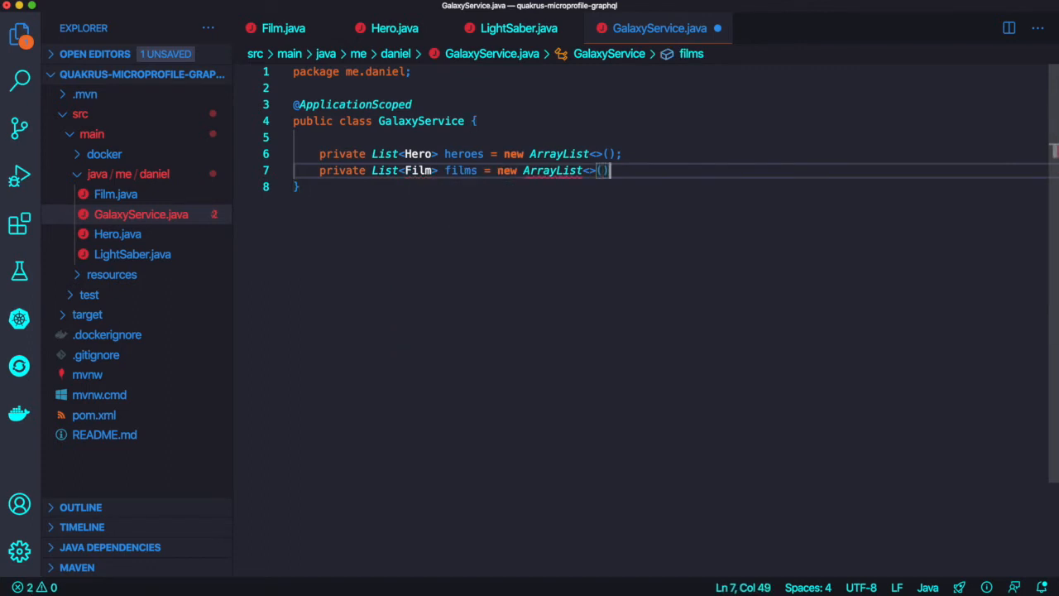
type("public GalaxyService() {")
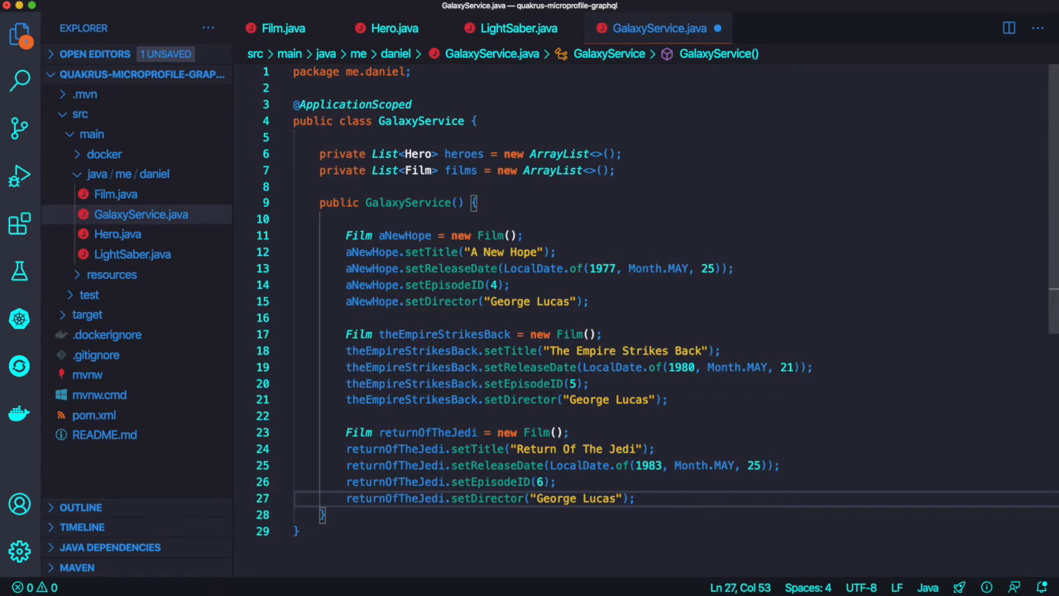
Add aNewHope, The Empire Strikes Back and Return Of The Jedi to the films list.
key("Enter")
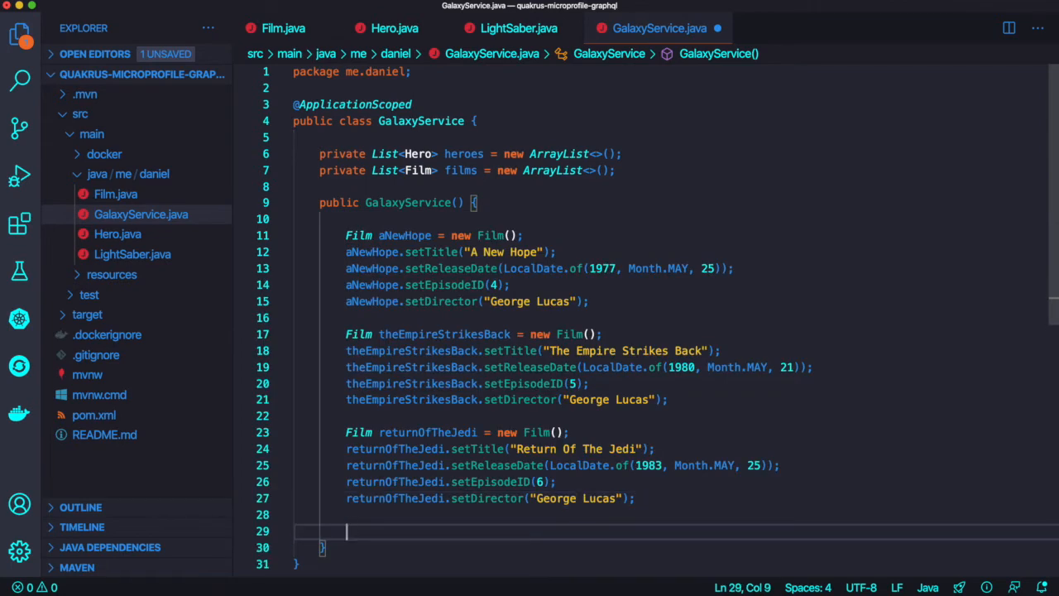
type("films")
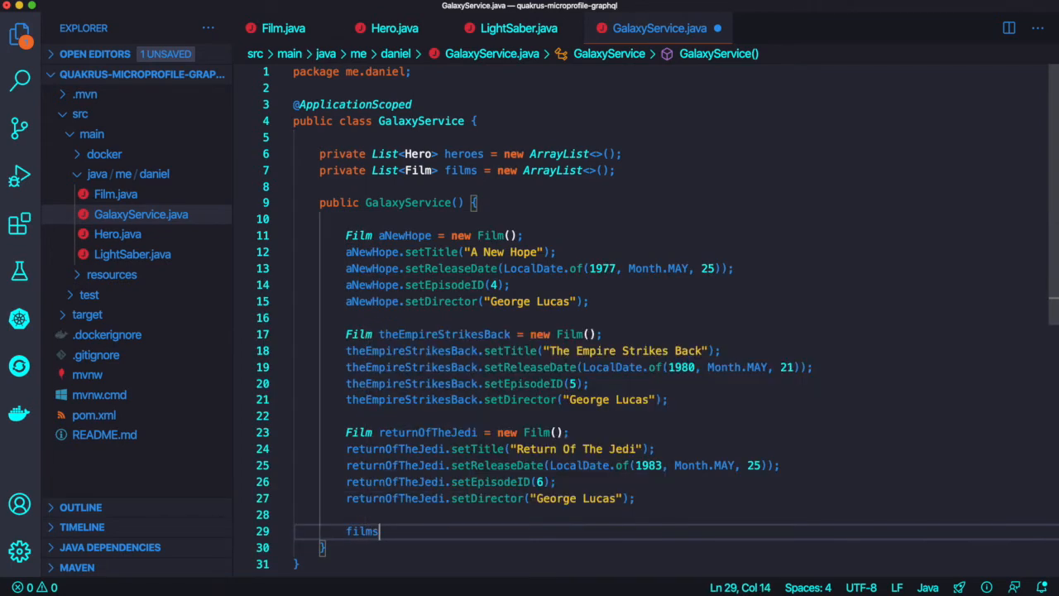
type(".add")
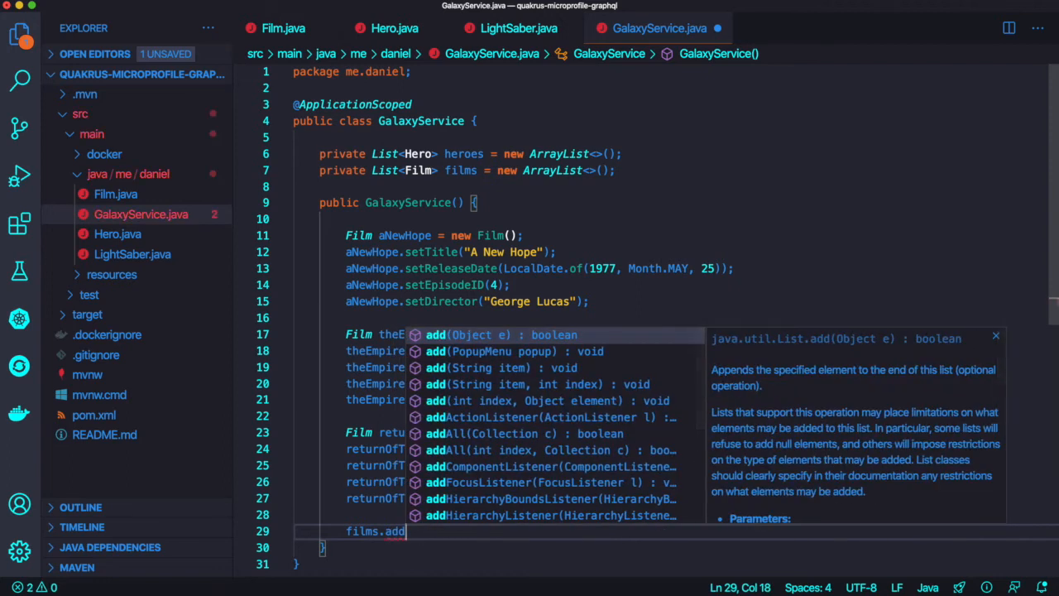
type("(a")
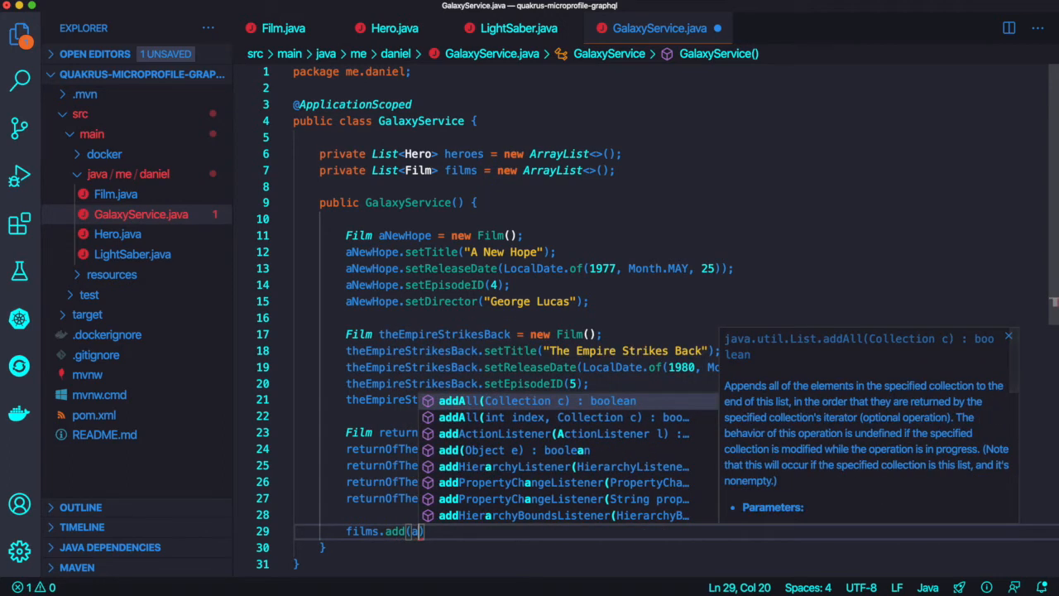
type("aNewHope")
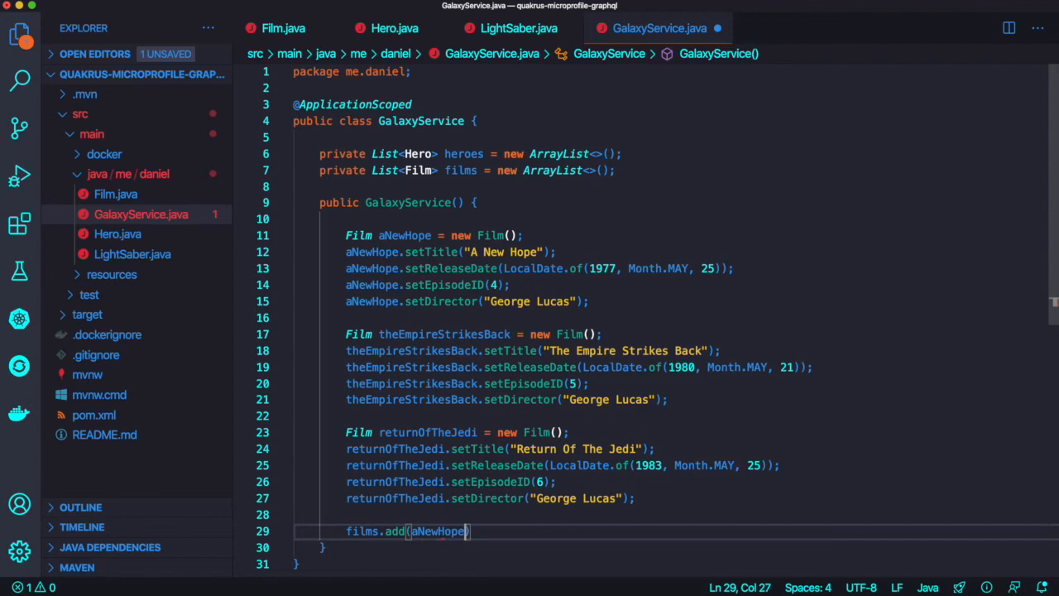
type("films")
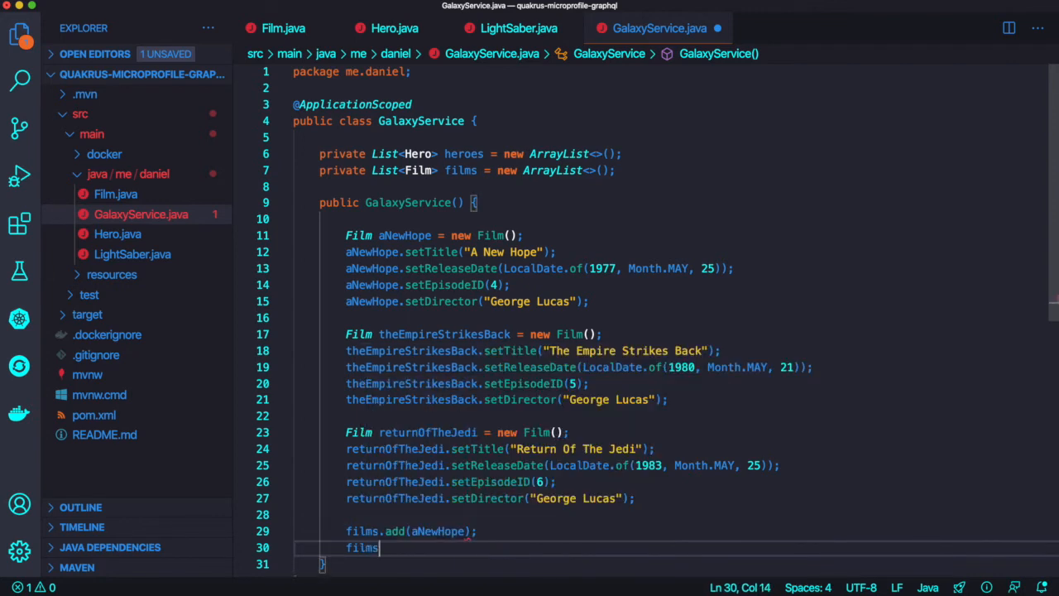
type(".")
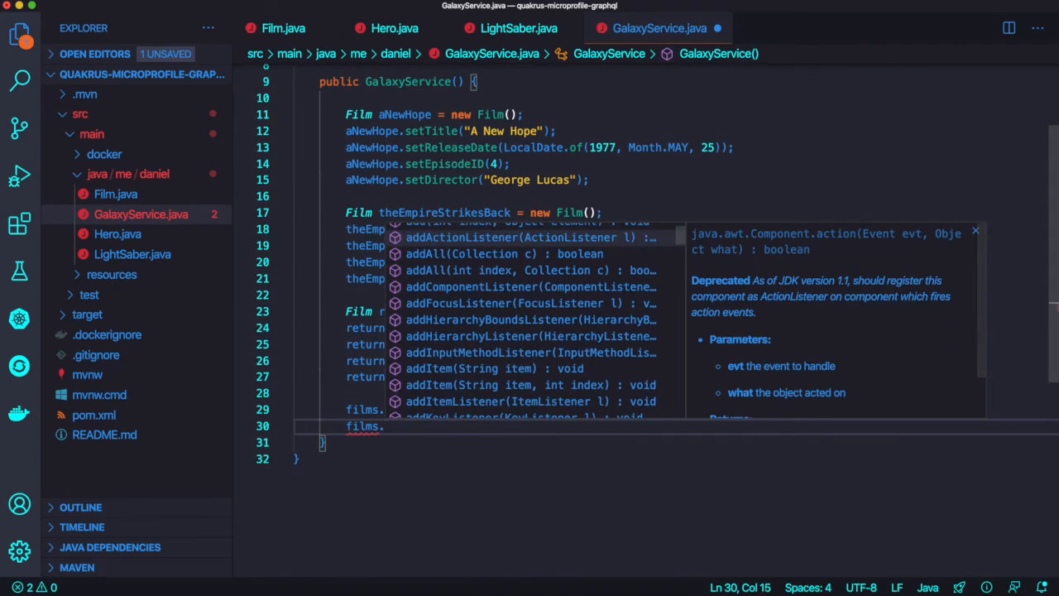
type("add(")
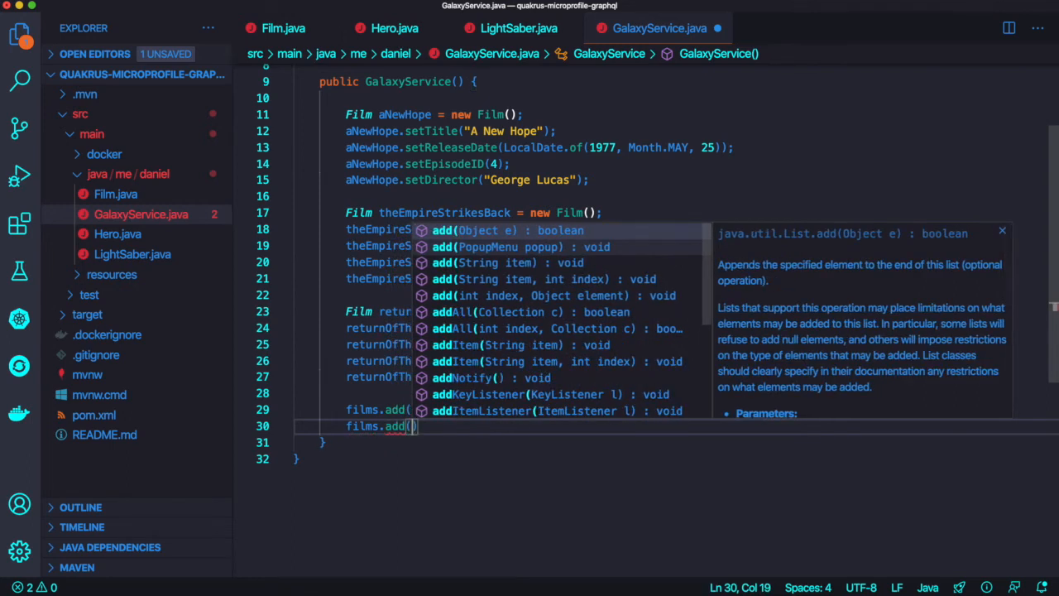
type("theEmpireStrikesBack")
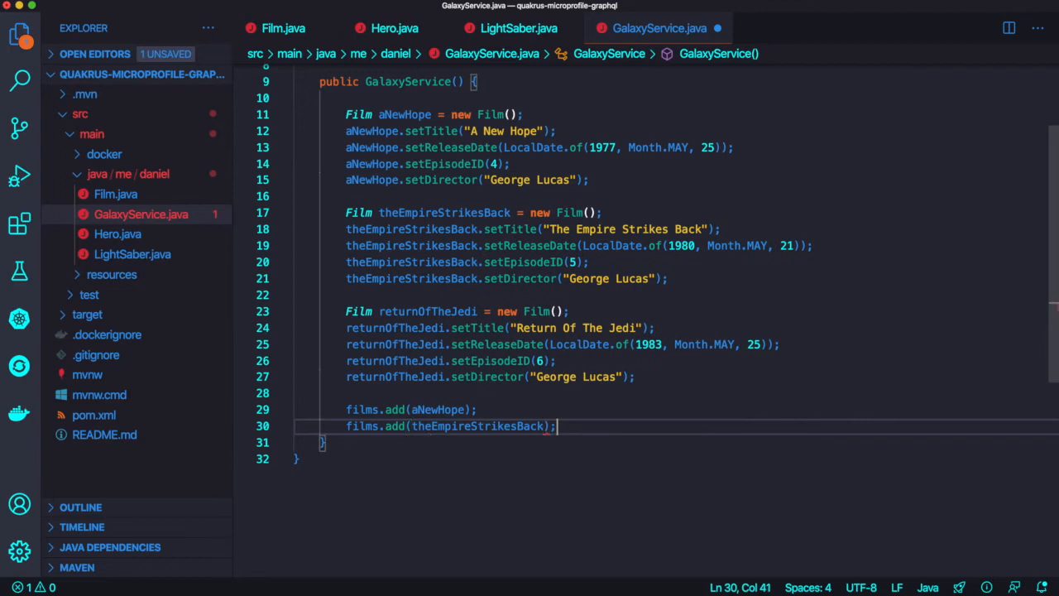
type("films")
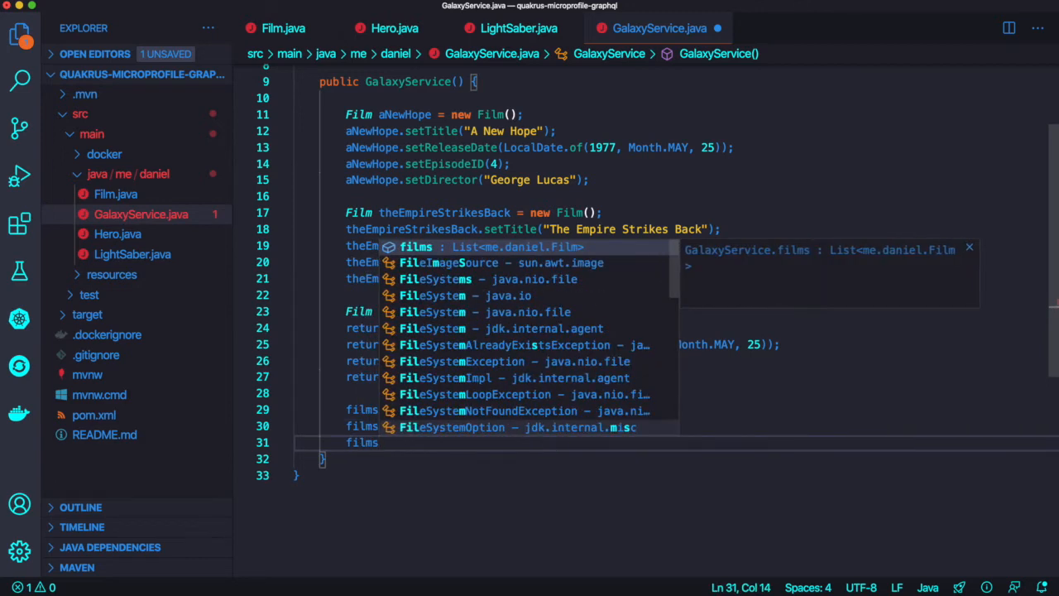
type("add(")
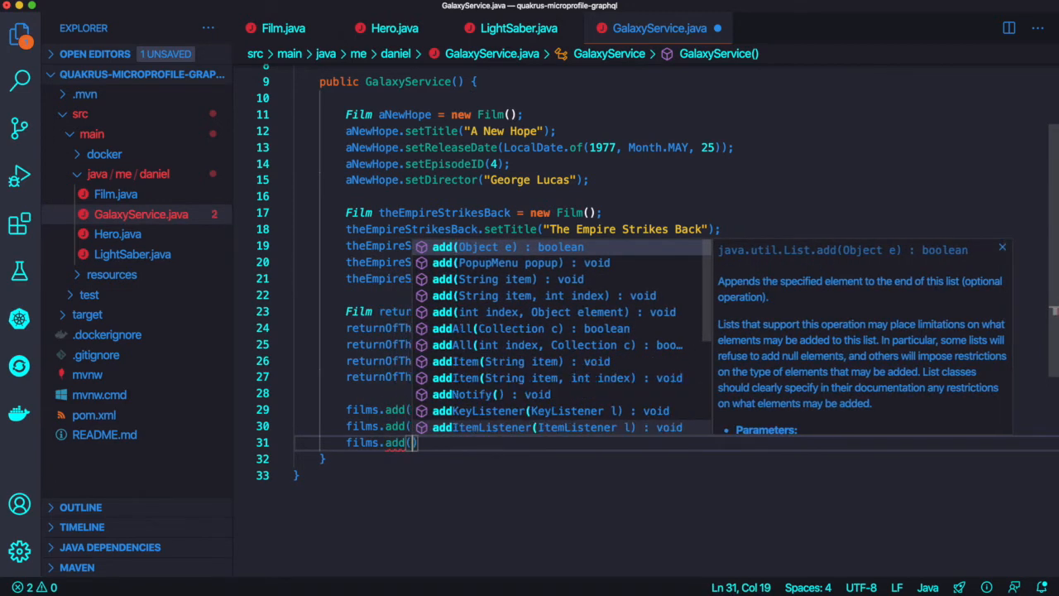
type("returnOfTheJedi")
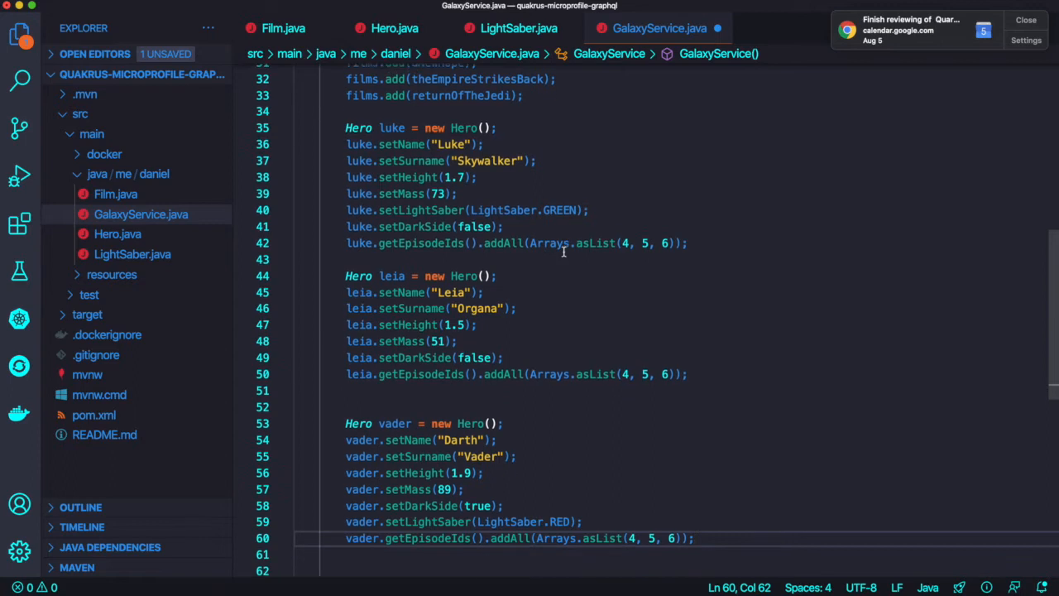
Append heroes.add calls for luke, leia and vader at the end of the constructor.
scroll("down", 3)
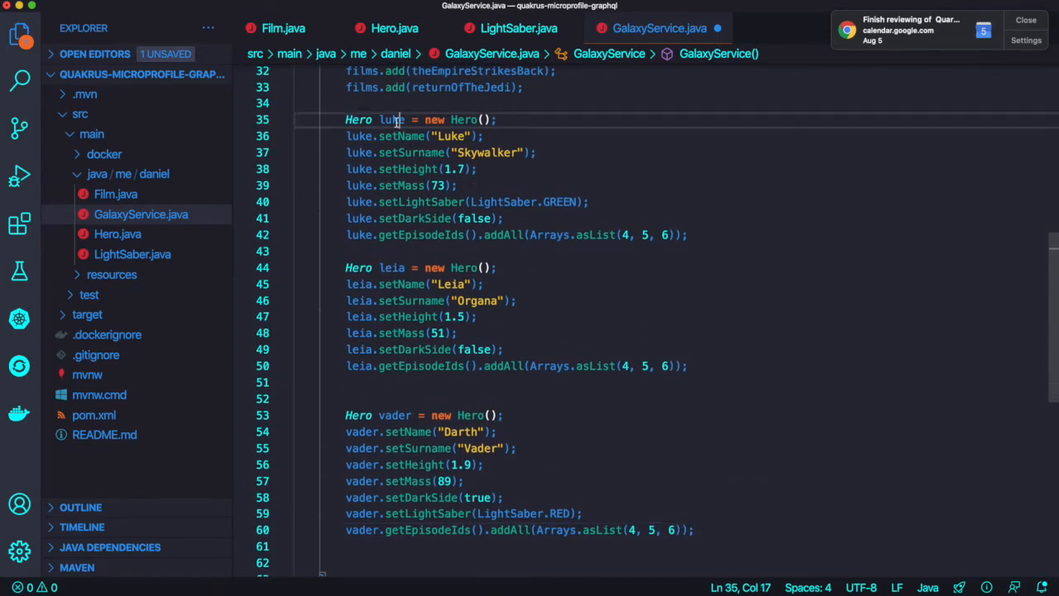
double_click(392, 267)
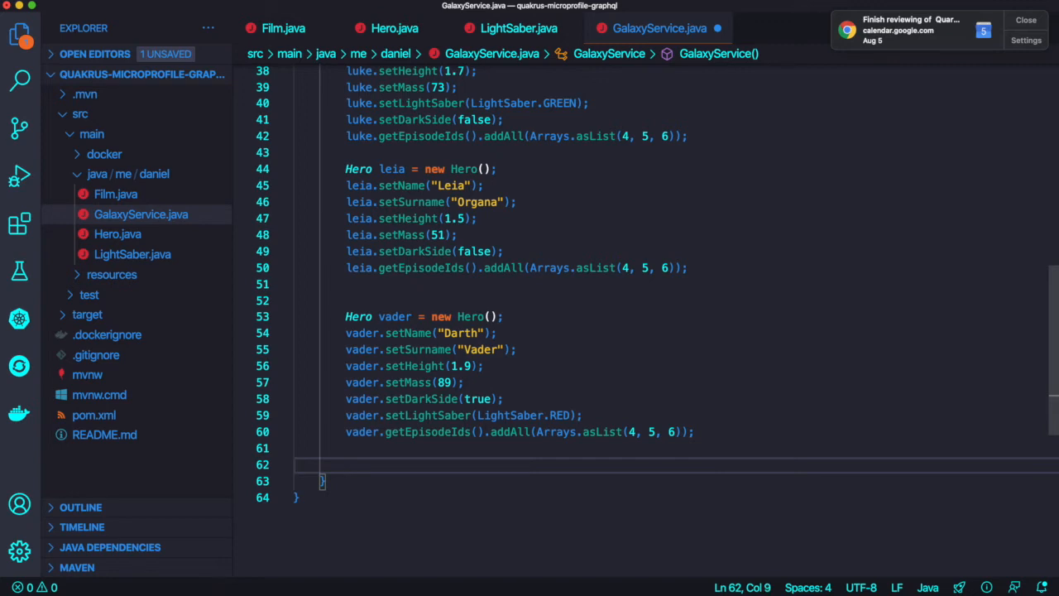
type("heroes.add")
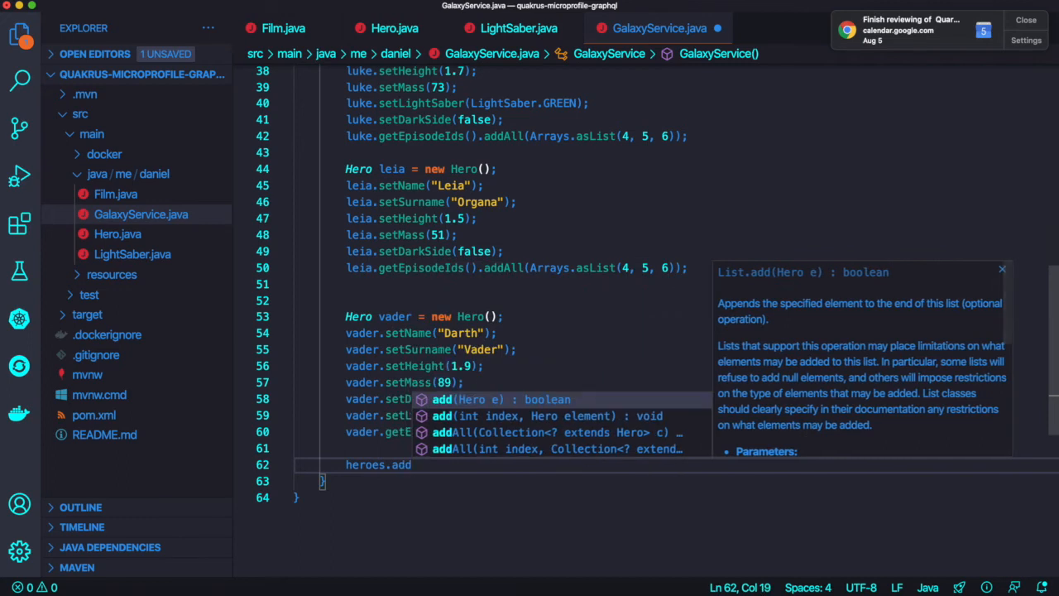
type("(li")
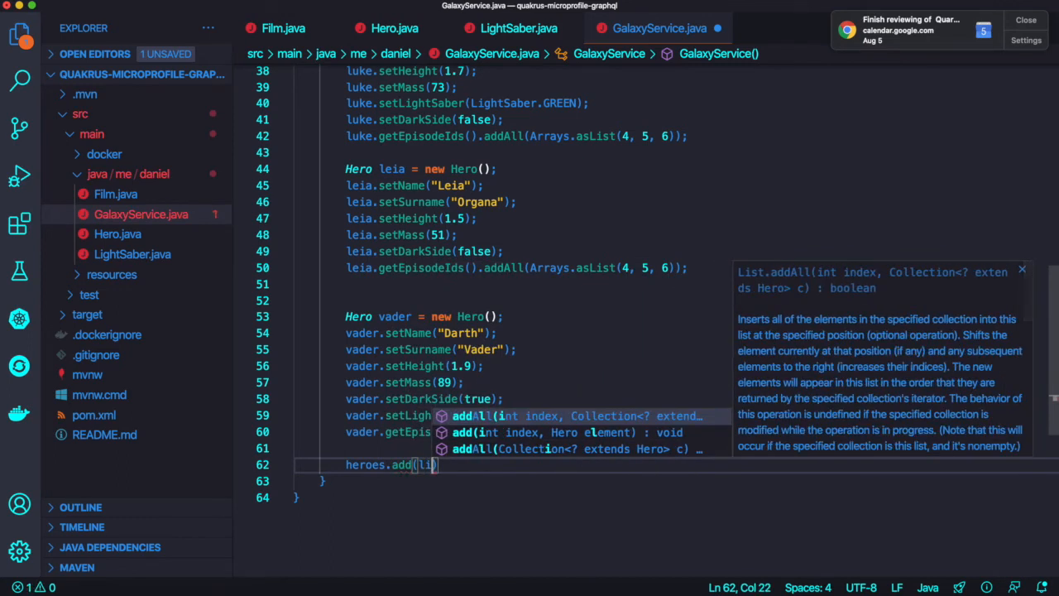
type("luke")
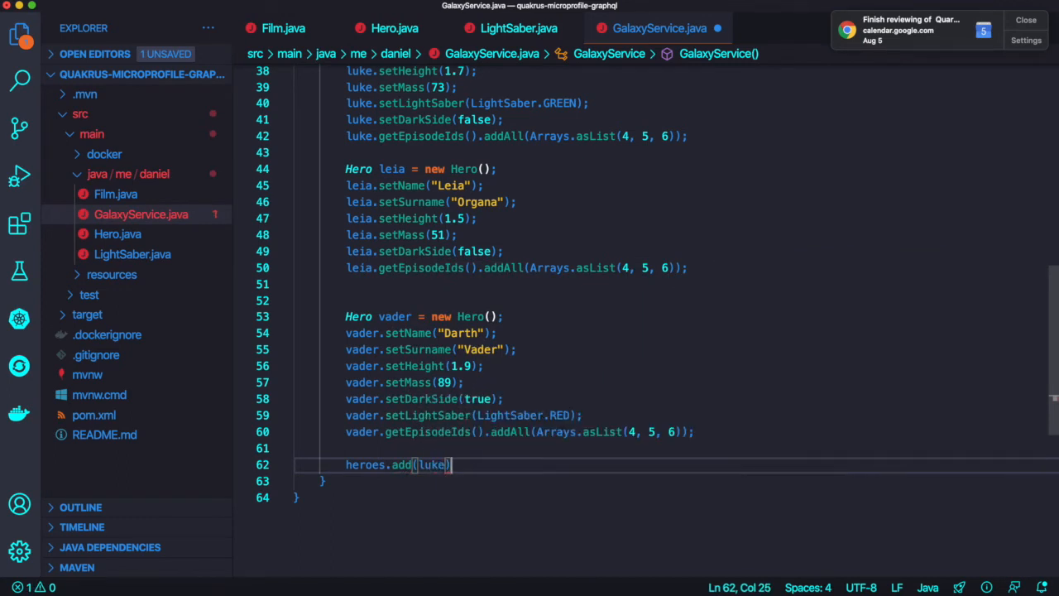
type("heroes.add(leia")
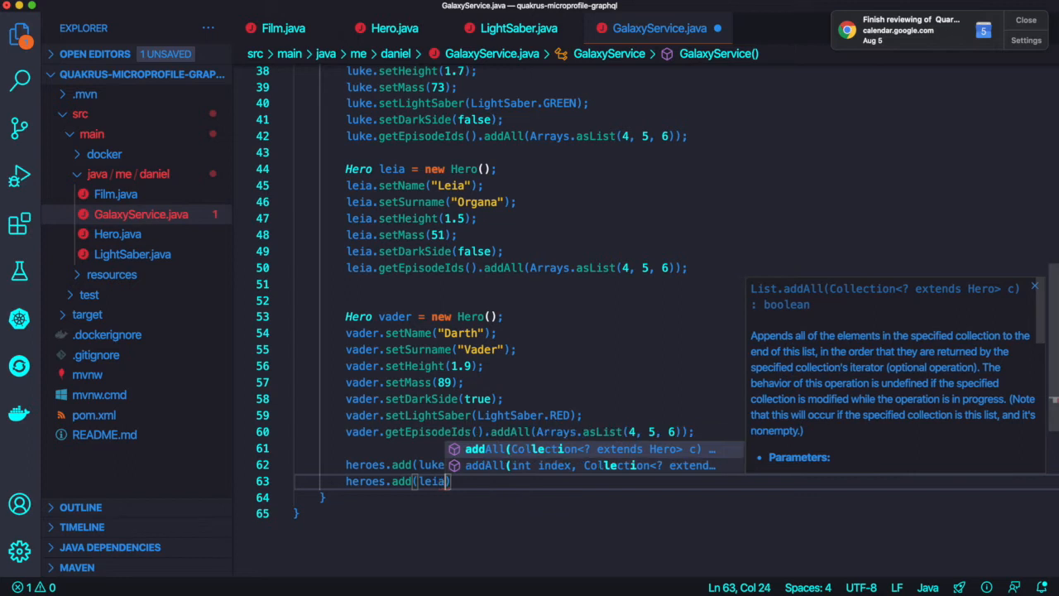
key("Escape")
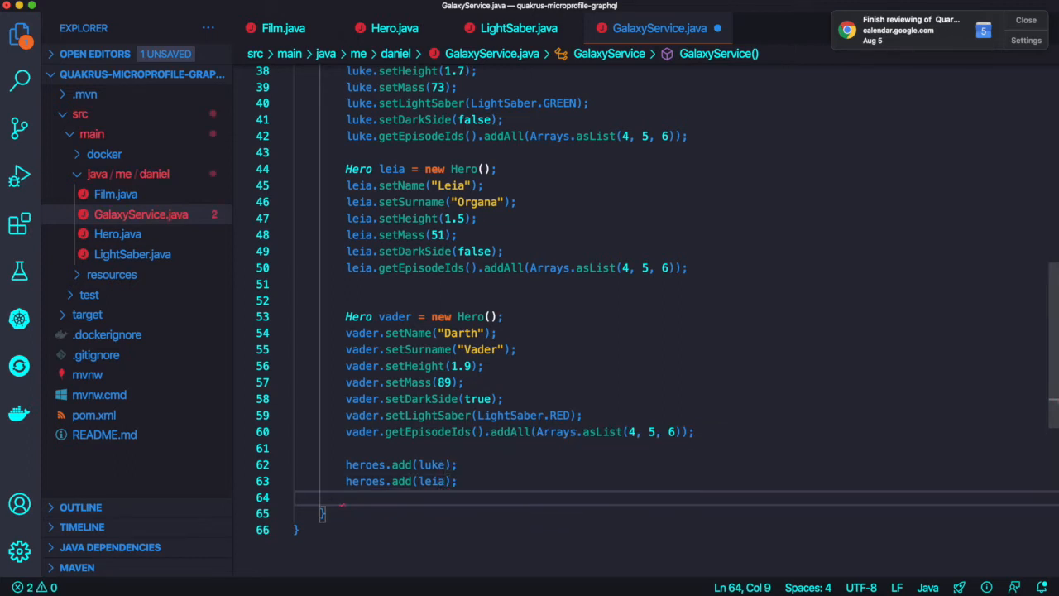
type("heroes.add(vader")
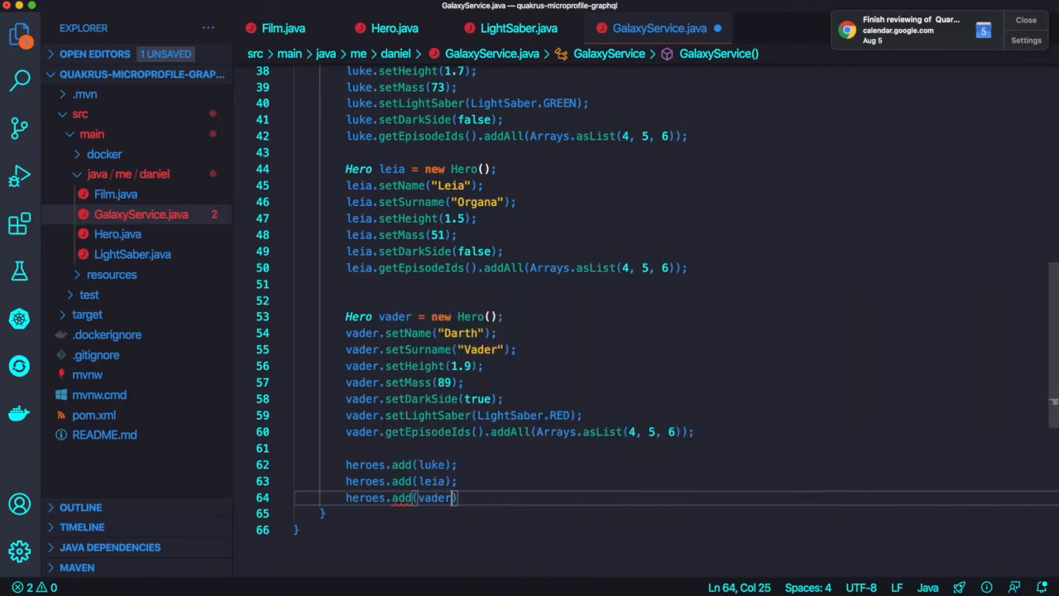
type(";")
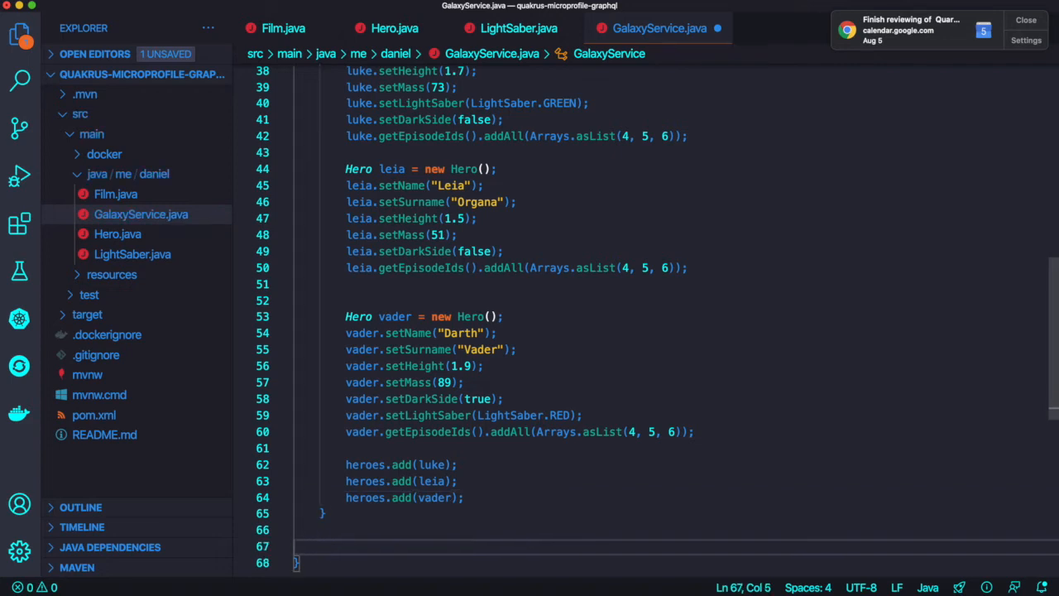
Add a getAllItems method to GalaxyService that returns the films list.
scroll("down", 3)
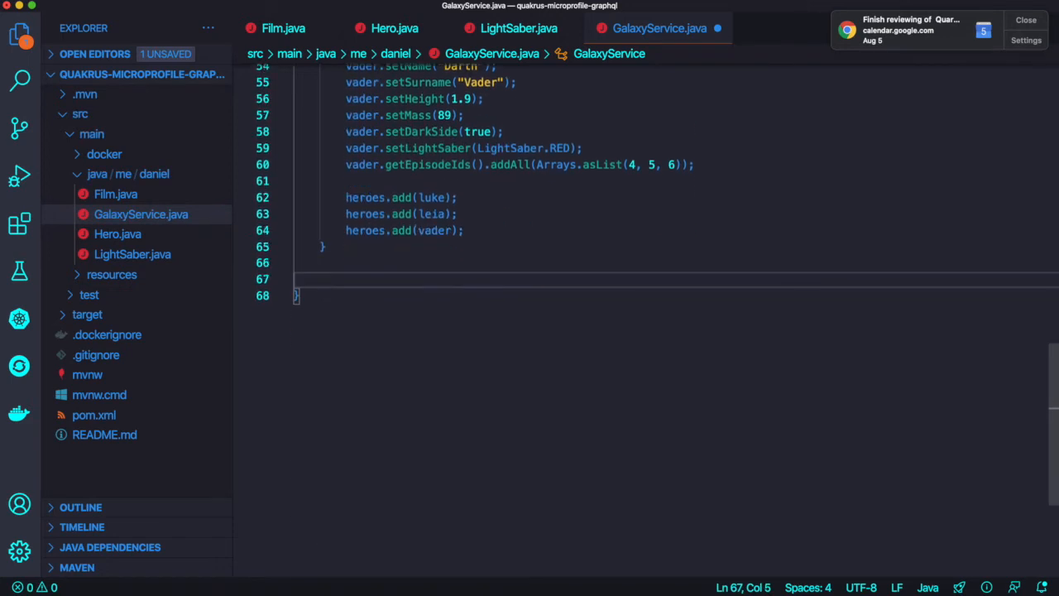
type("public List<F")
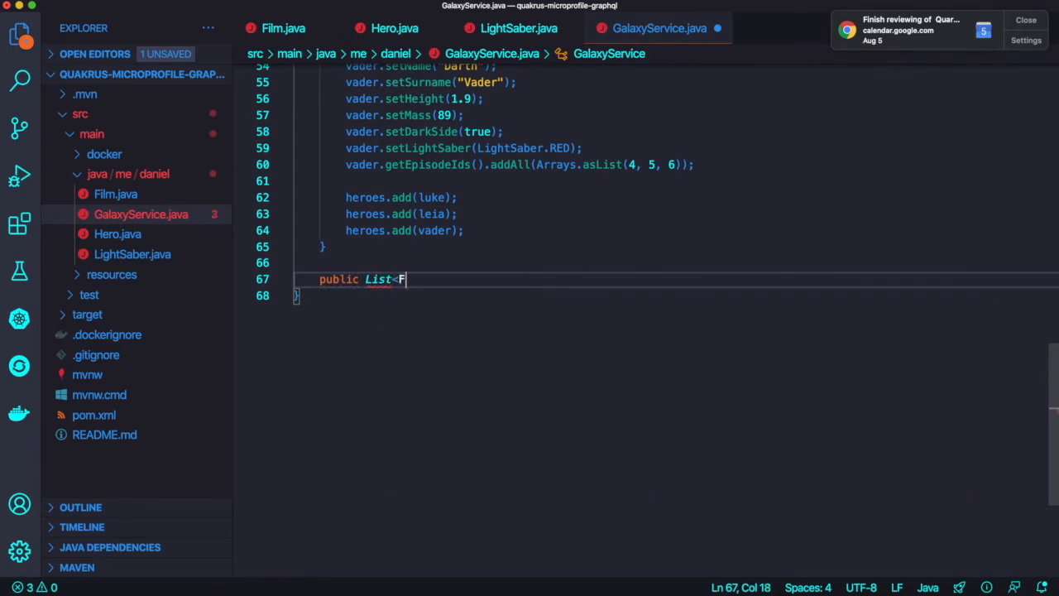
type("ilm> get")
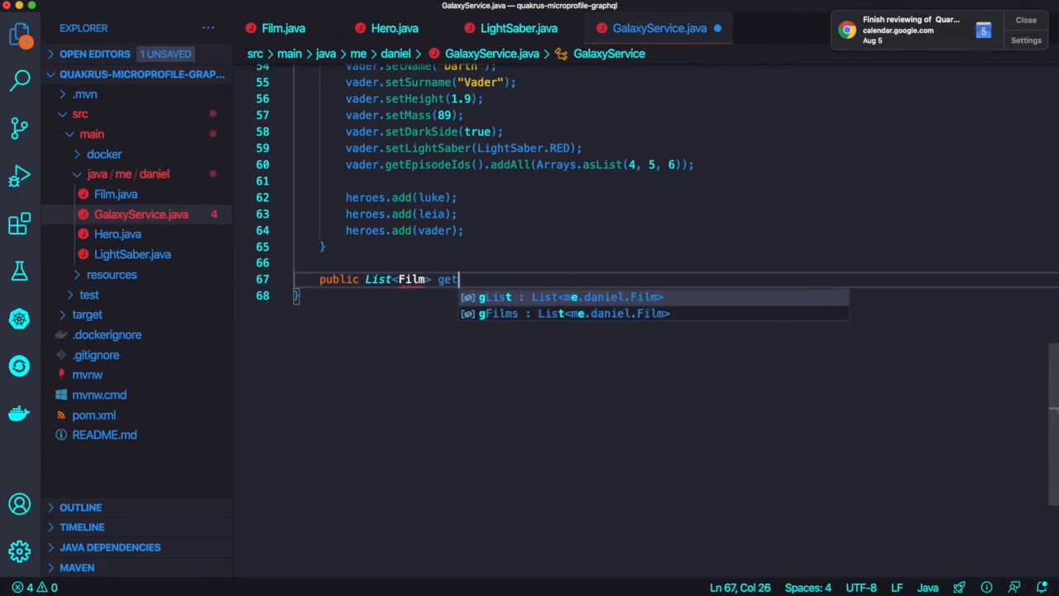
type("AllItems() {")
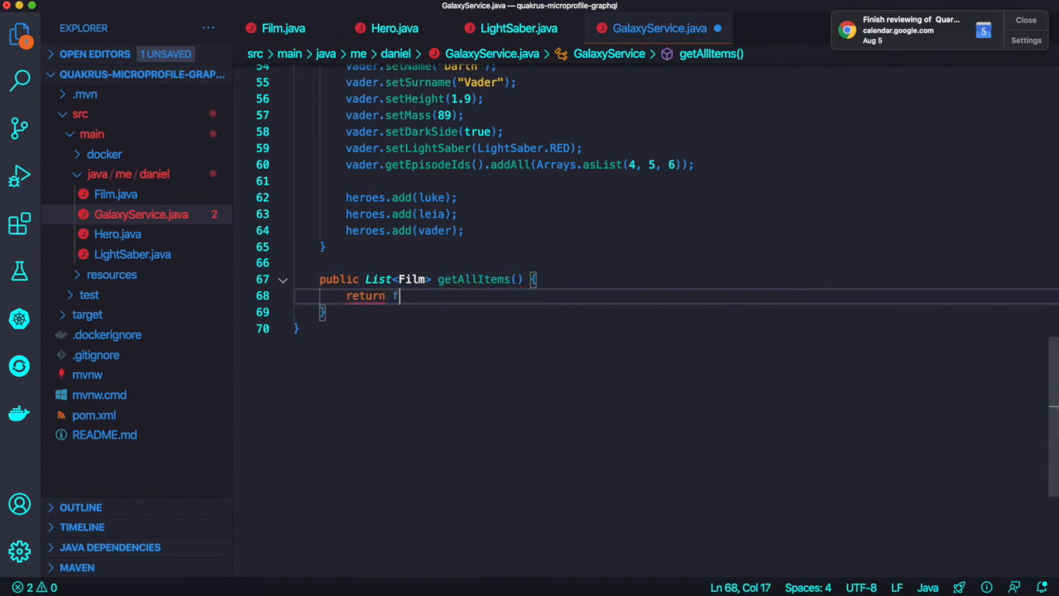
type("ilms;")
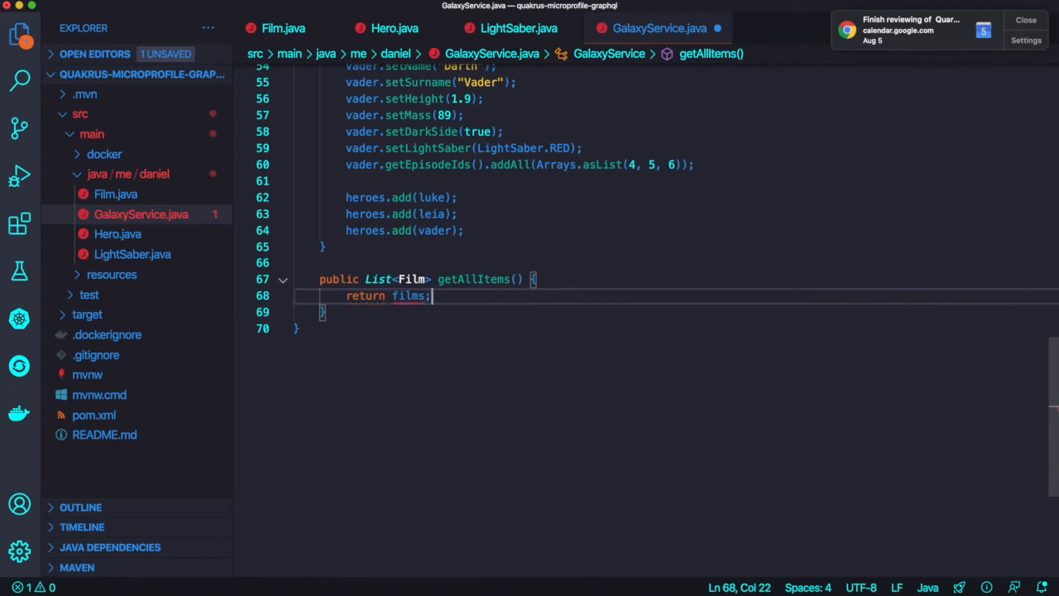
Add a getFilm(int id) method returning films.get(id).
left_click(341, 313)
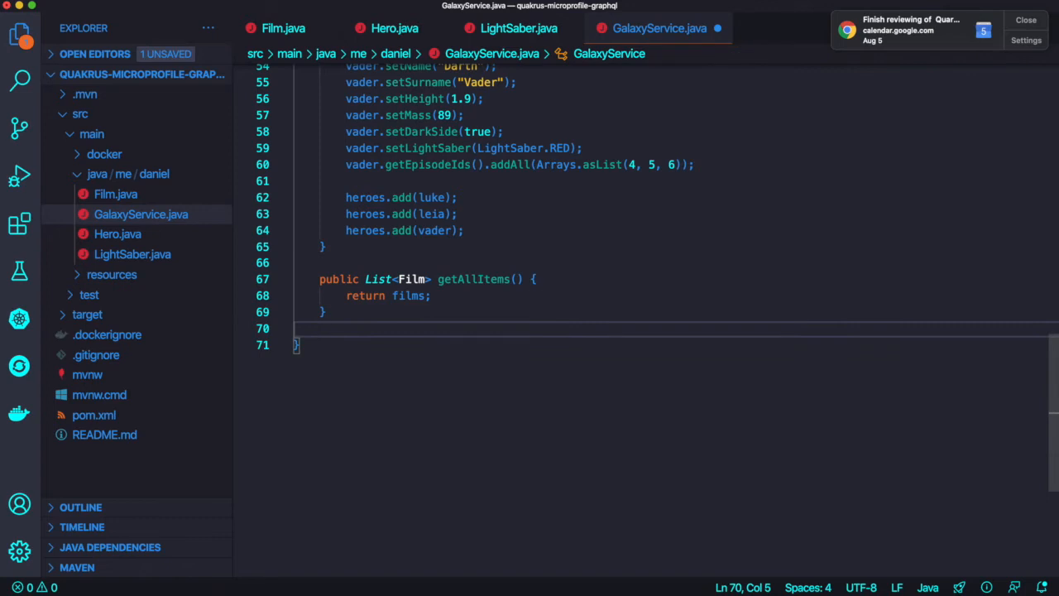
type("public")
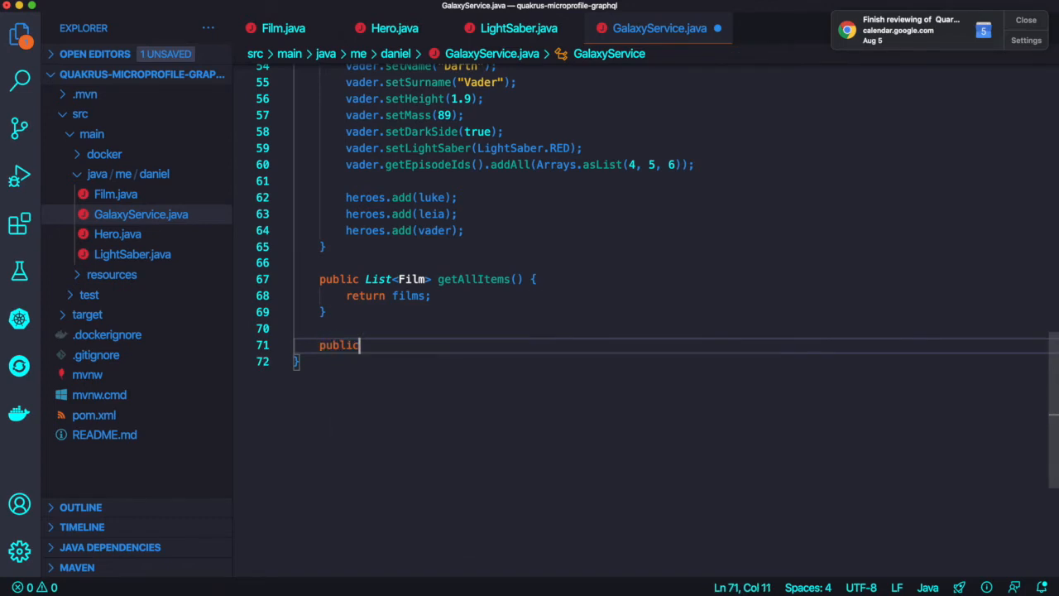
type("Film getFilm(i")
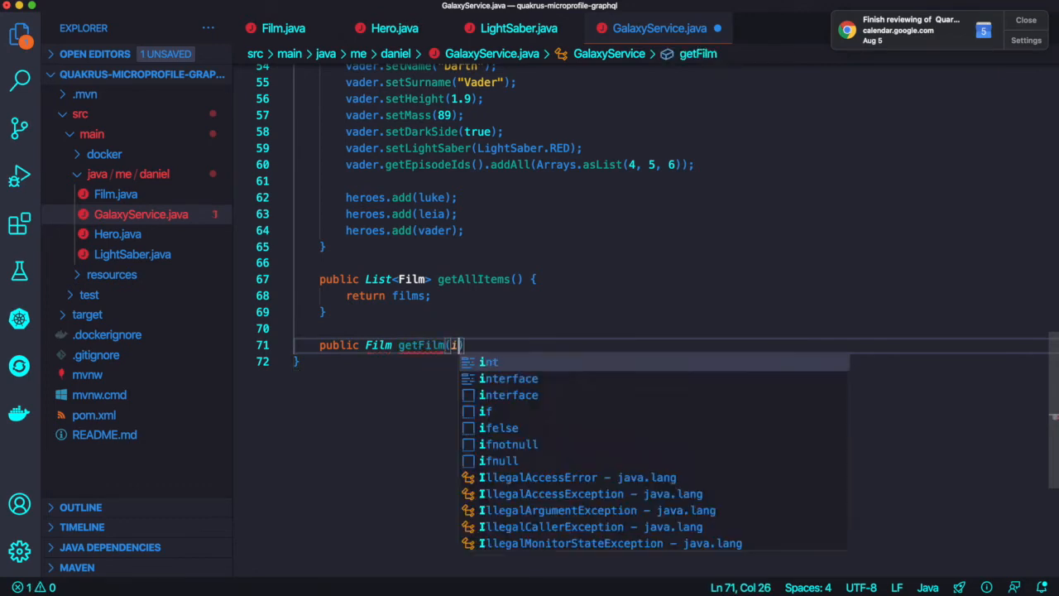
type("nt id) {")
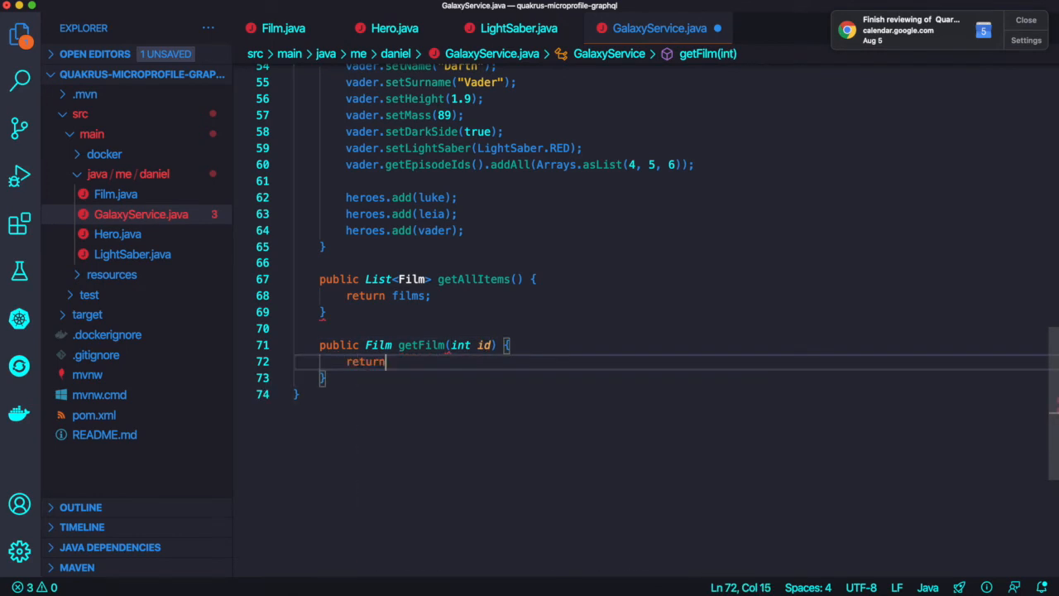
type("films")
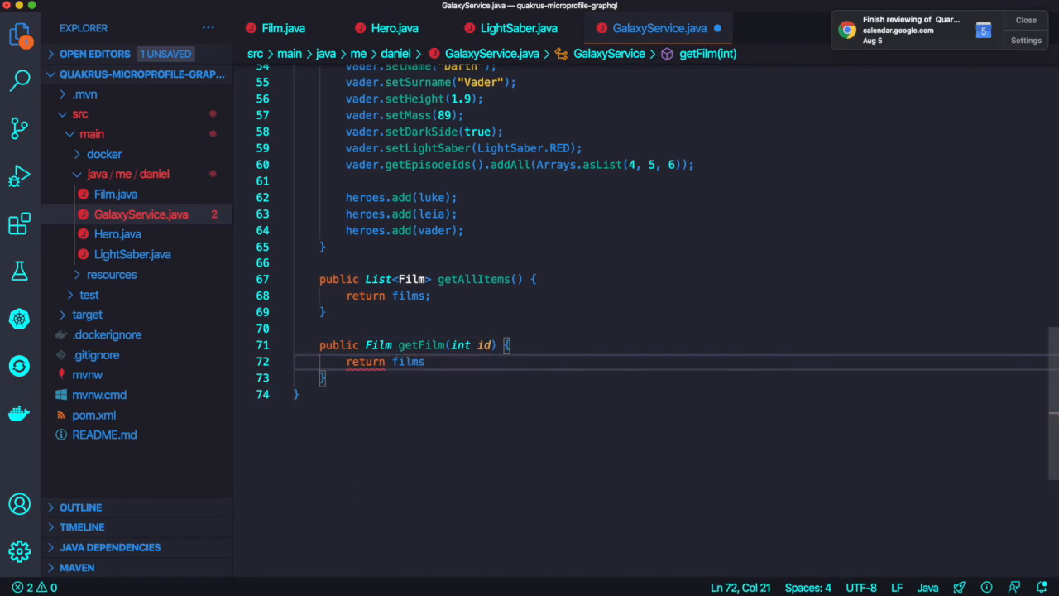
type(".get(id")
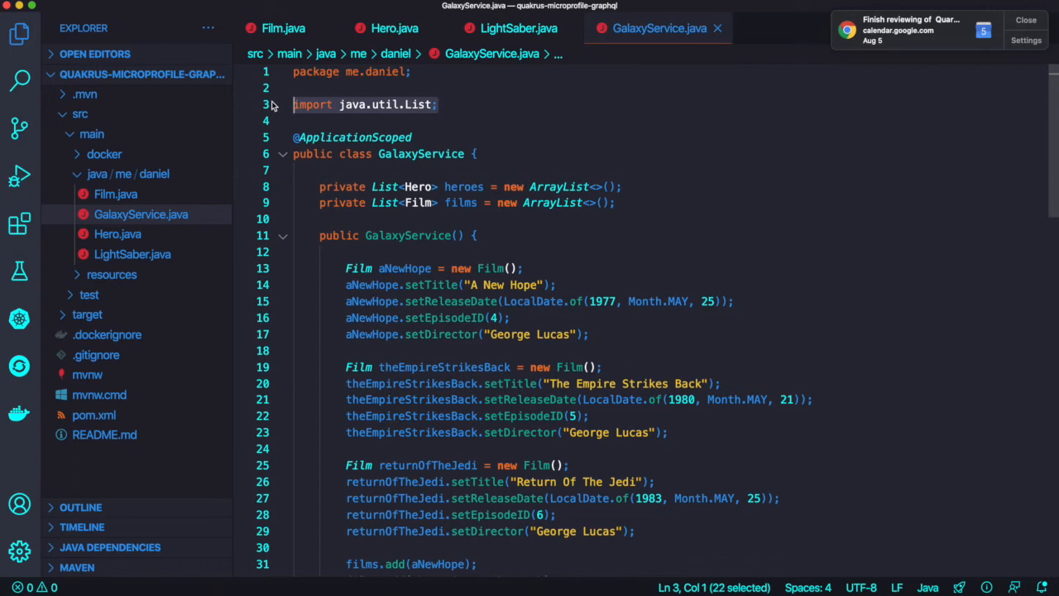
Scroll through GalaxyService and create FilmResource.java in the me/daniel folder.
scroll("down", 3)
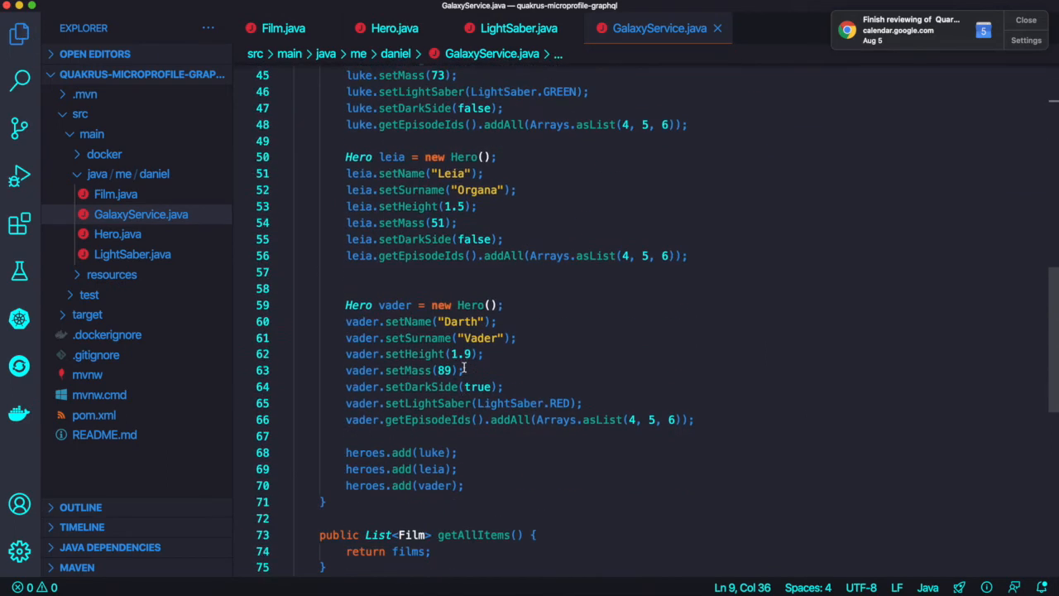
scroll("down", 3)
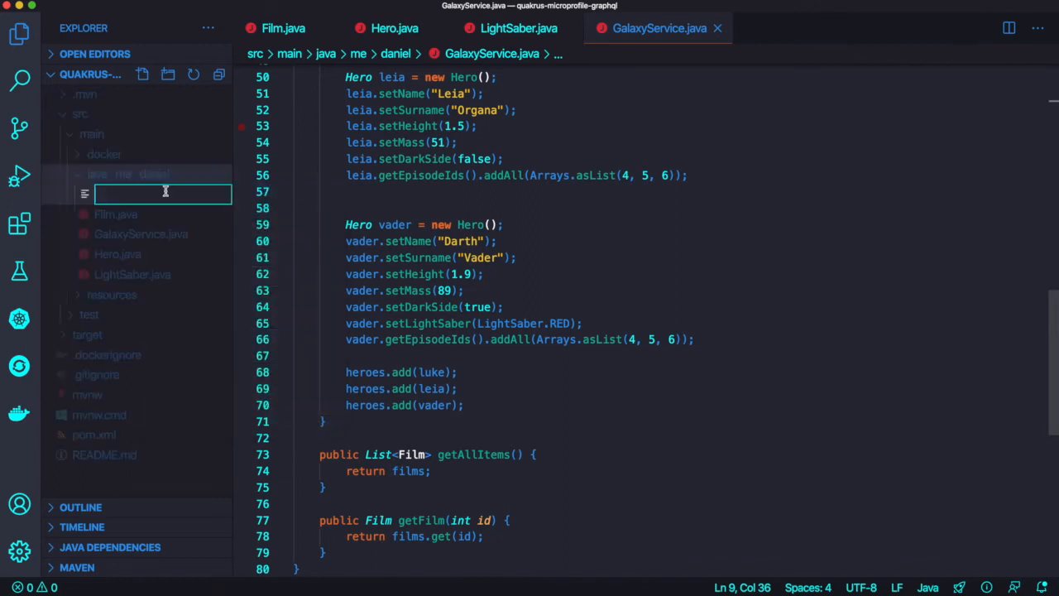
type("FilmResource.java")
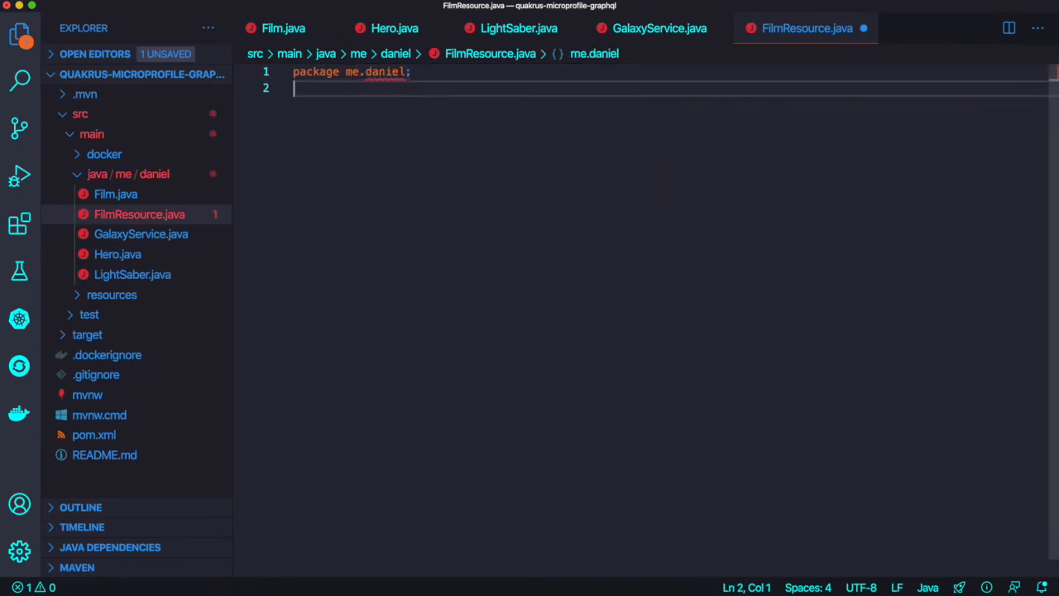
type("public class")
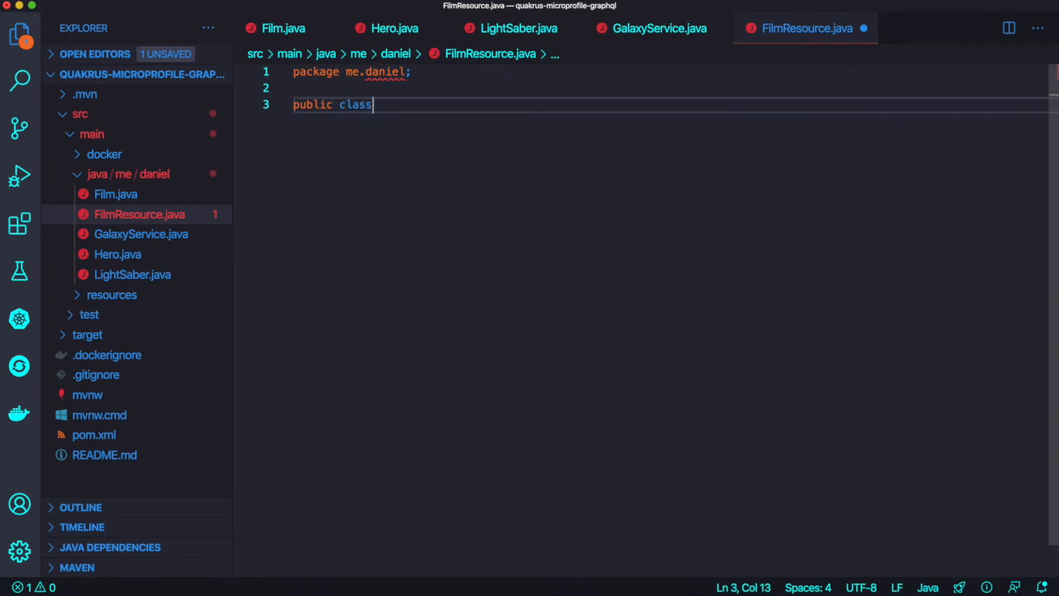
type("FilmResource {")
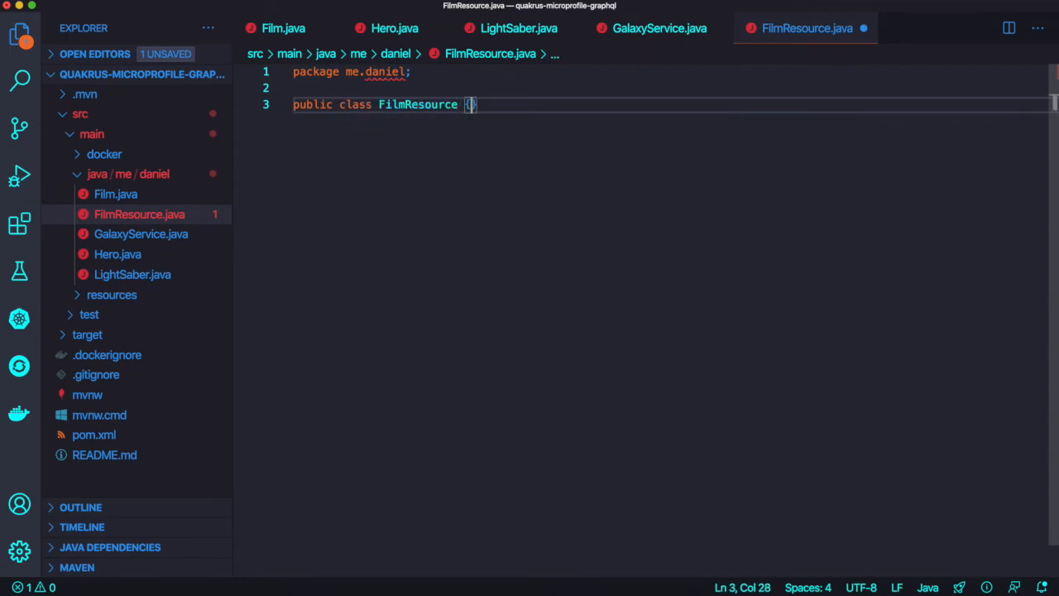
key("Enter")
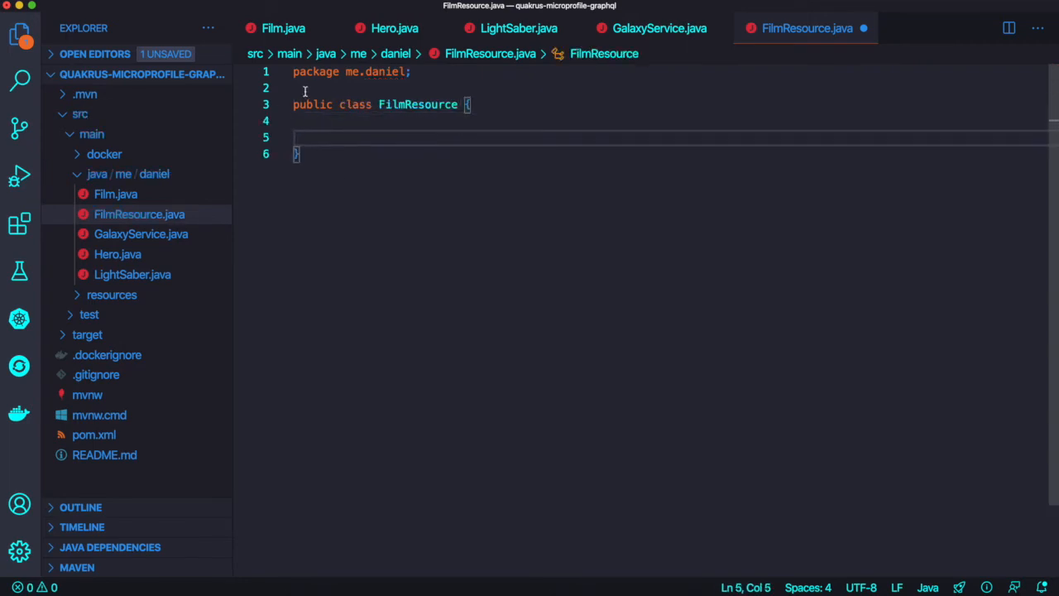
type("@GraphQLApi")
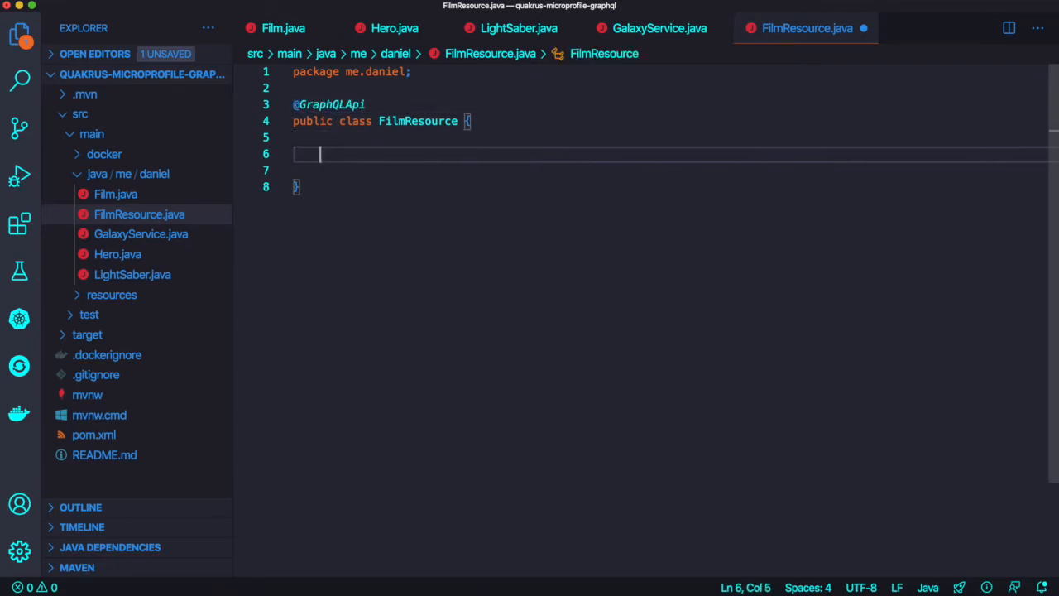
type("@Inject")
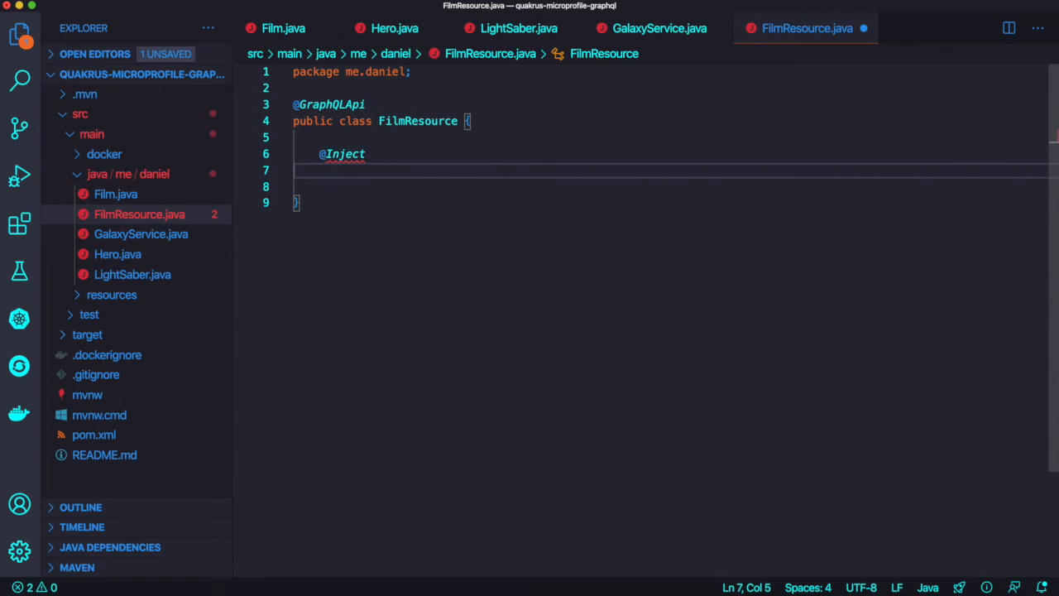
type("GalaxyService service;")
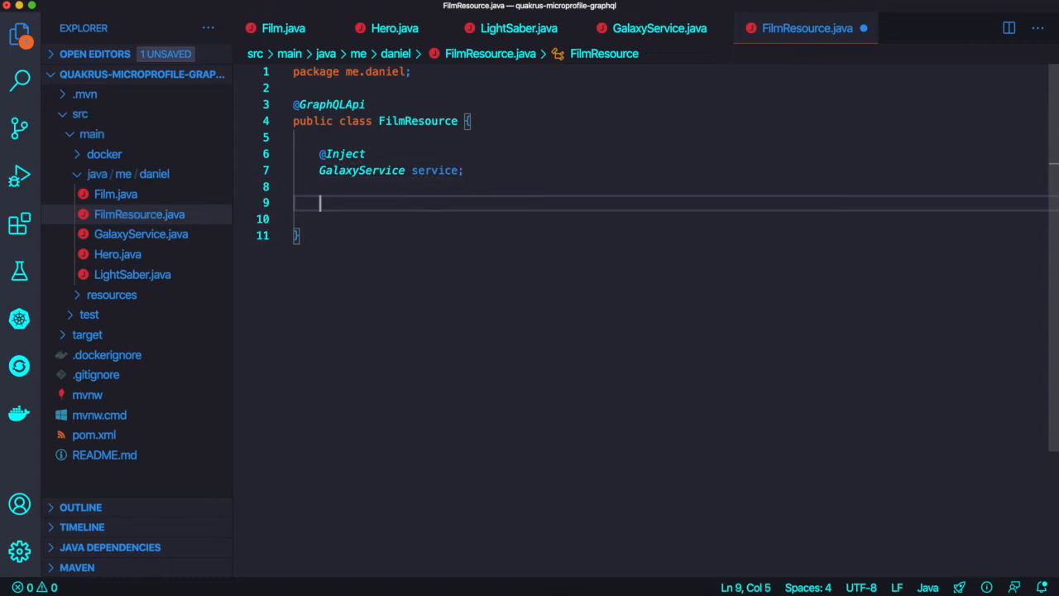
type("@Qu")
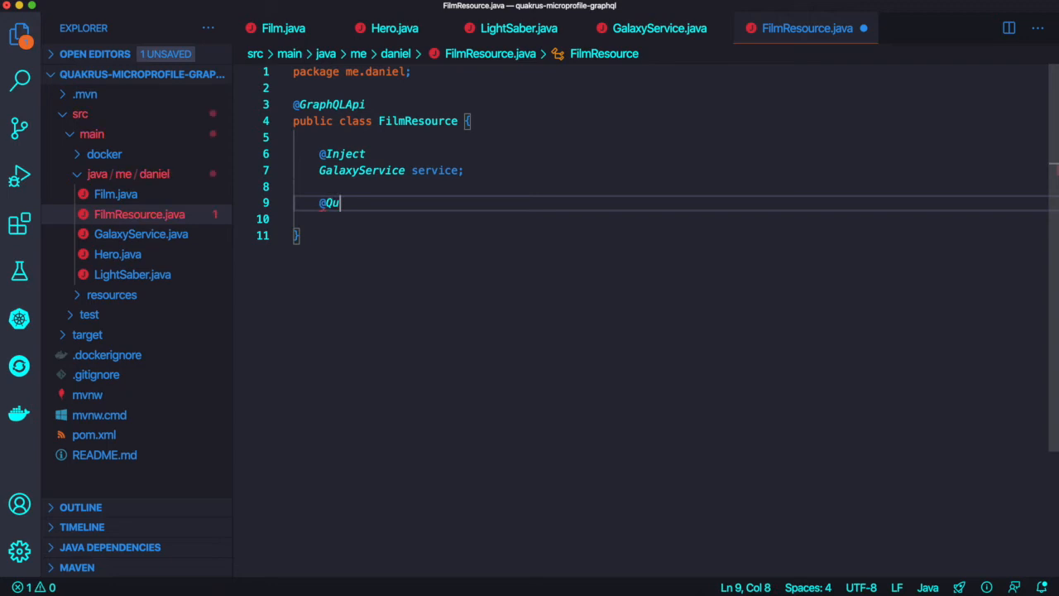
type("ery()")
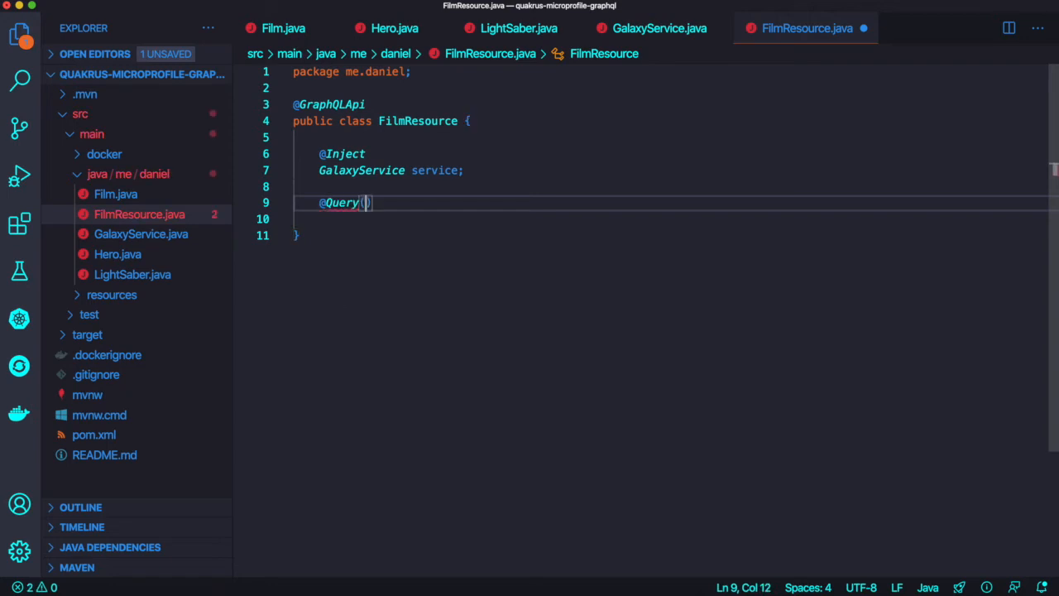
type("\"allFilms\"")
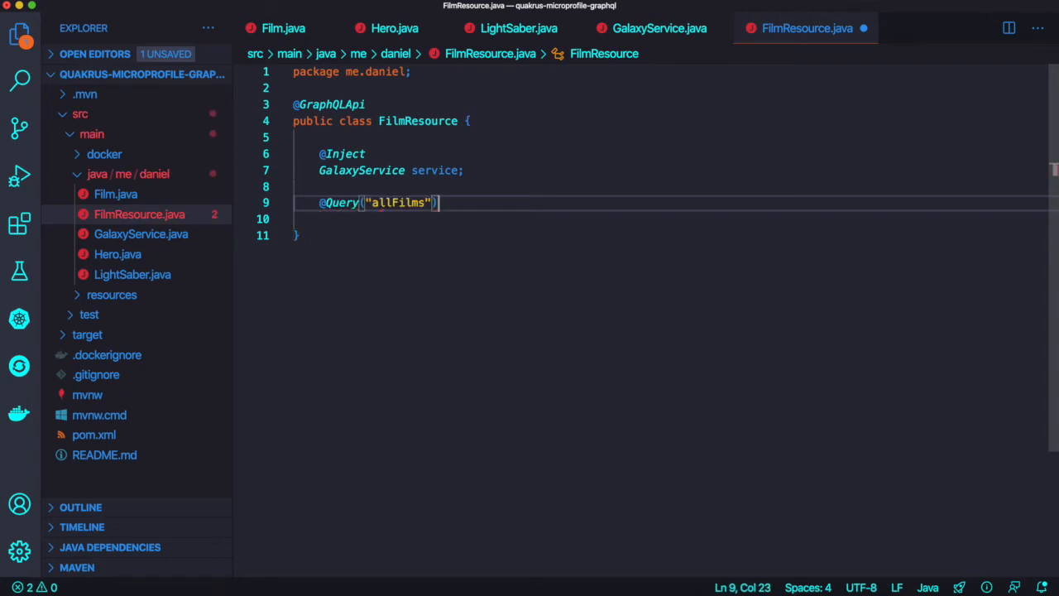
type("@Description(\"Get all Films from a galaxy far far away\")")
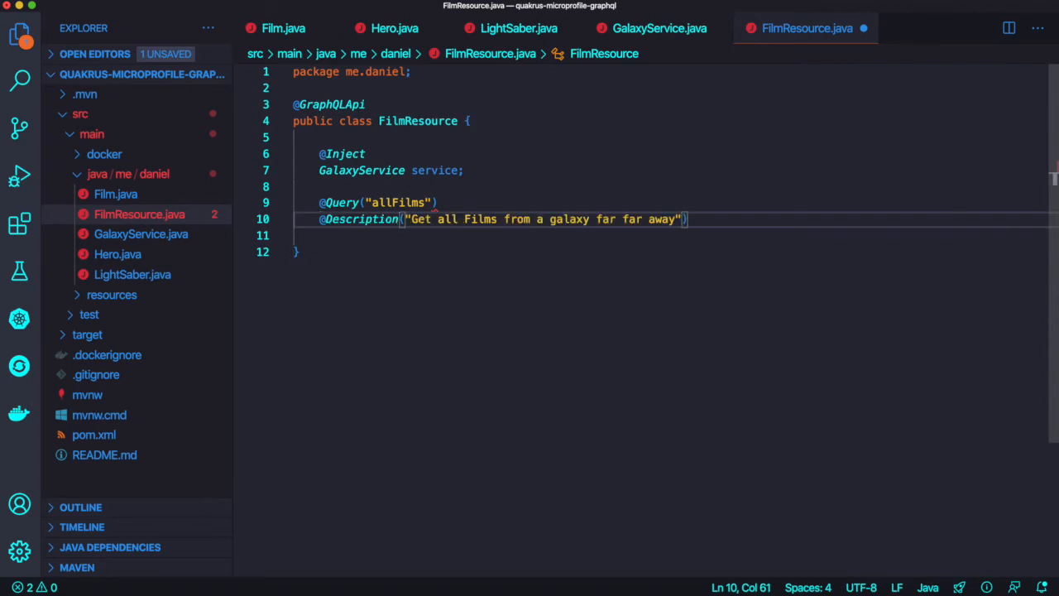
type("public")
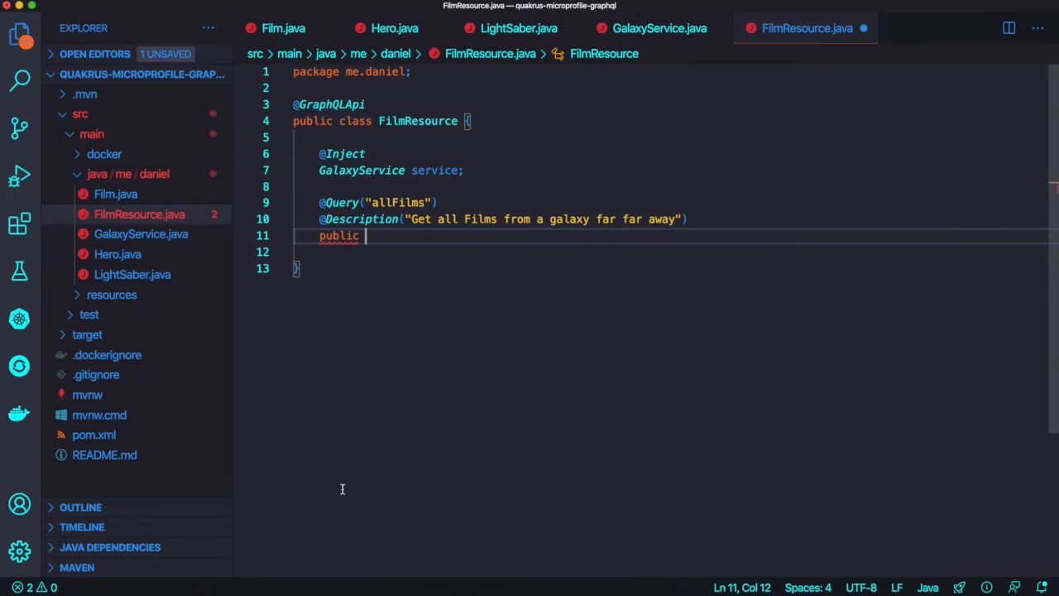
type("List")
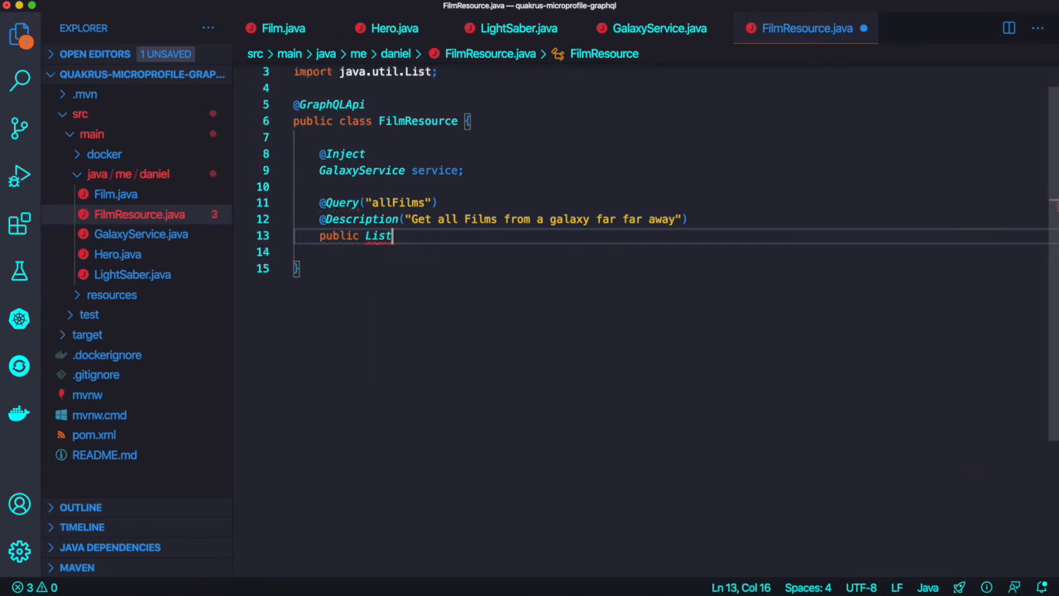
type("<F")
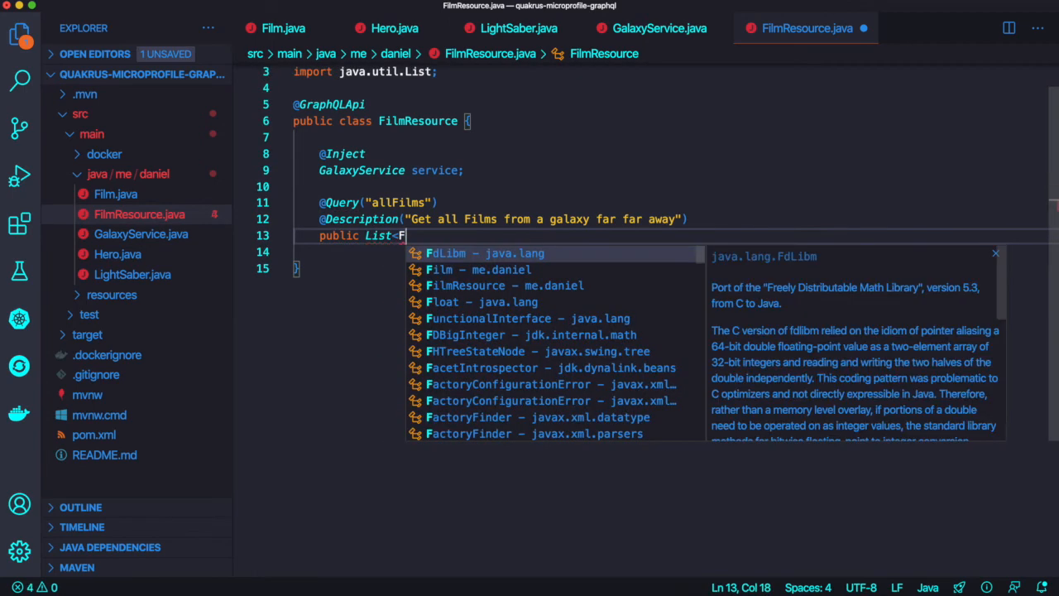
type("ilm> get")
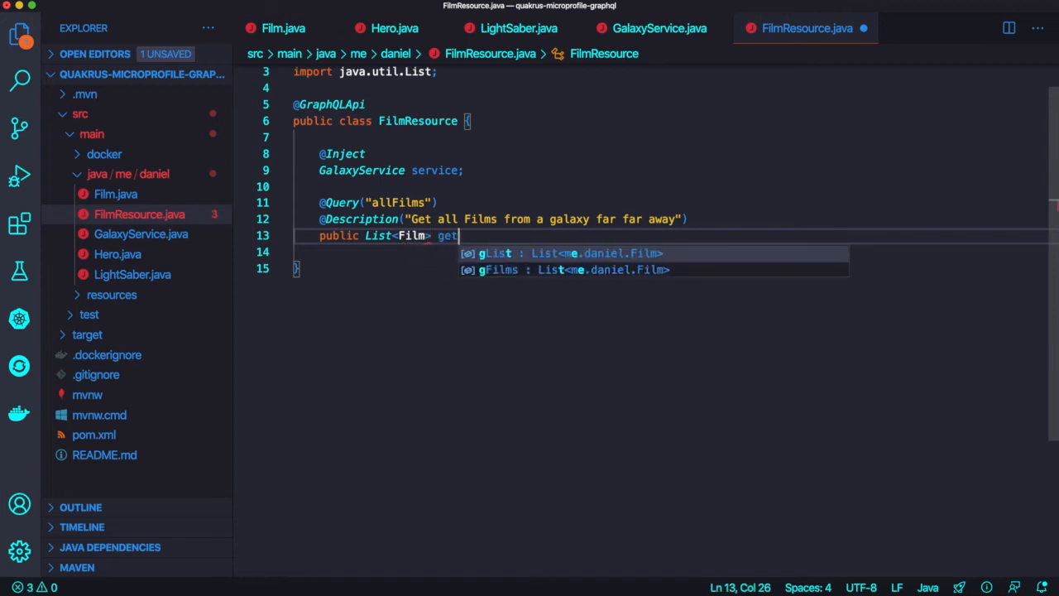
type("AllFilms")
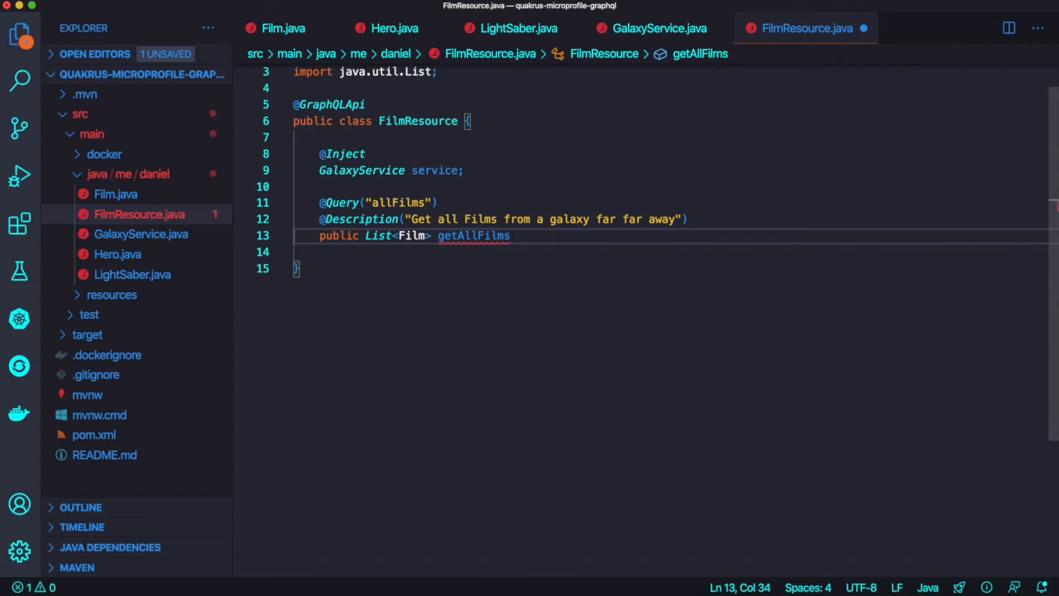
type("() {")
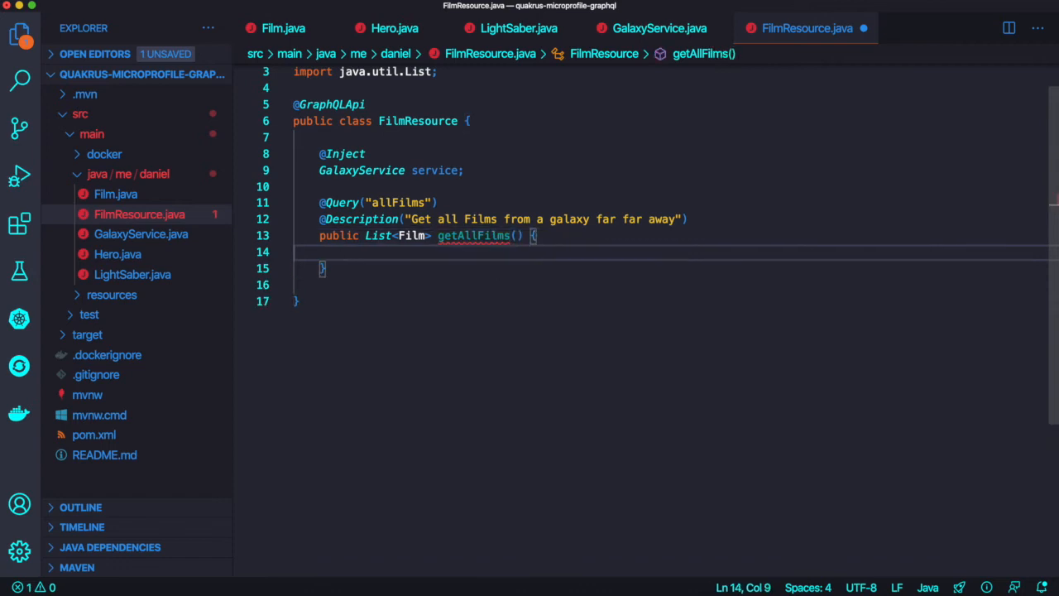
type("return se")
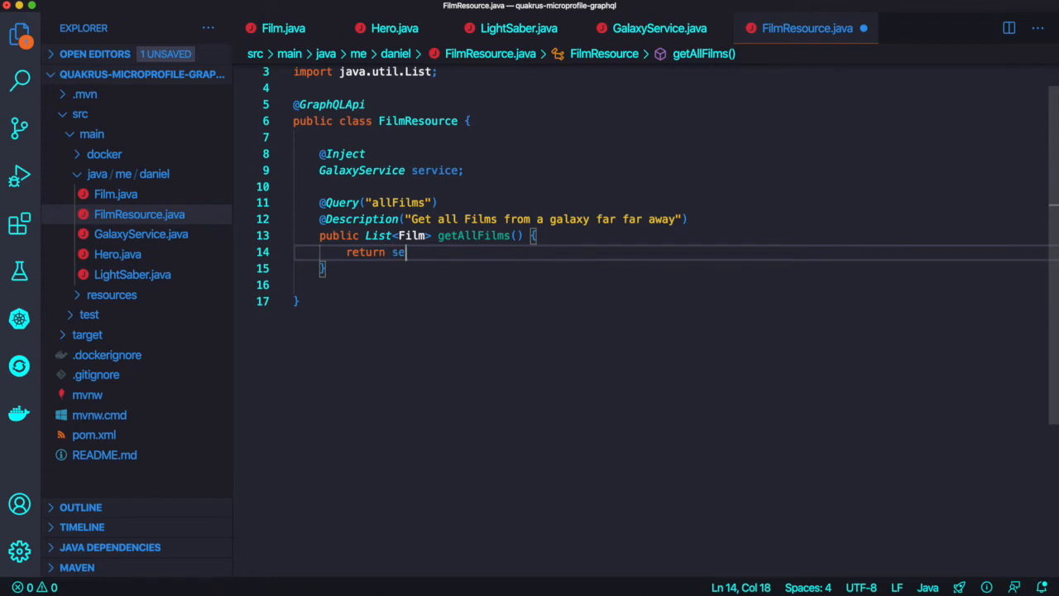
type("rvice.geta")
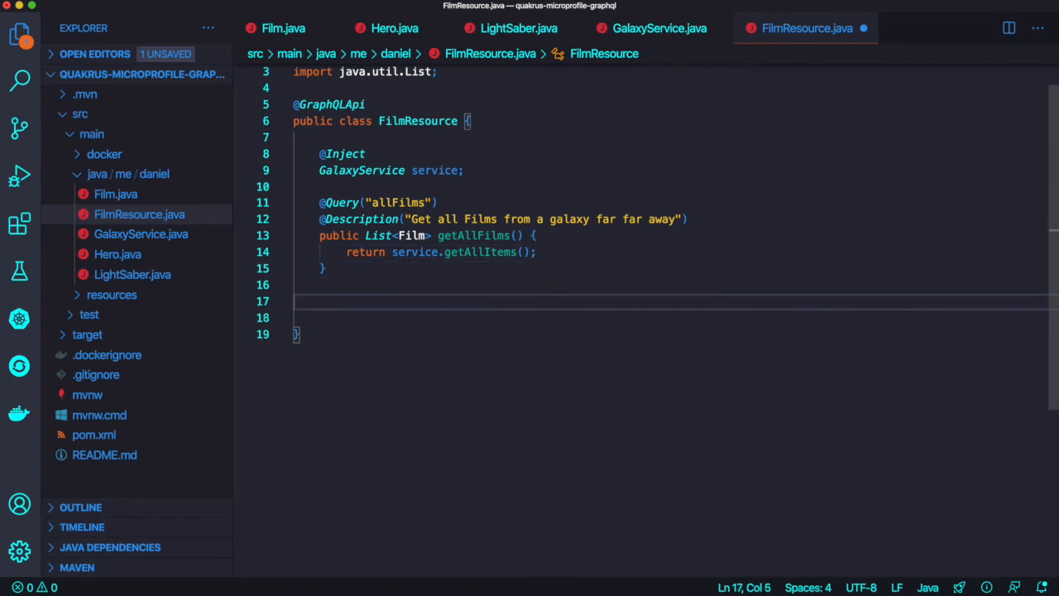
type("@Query")
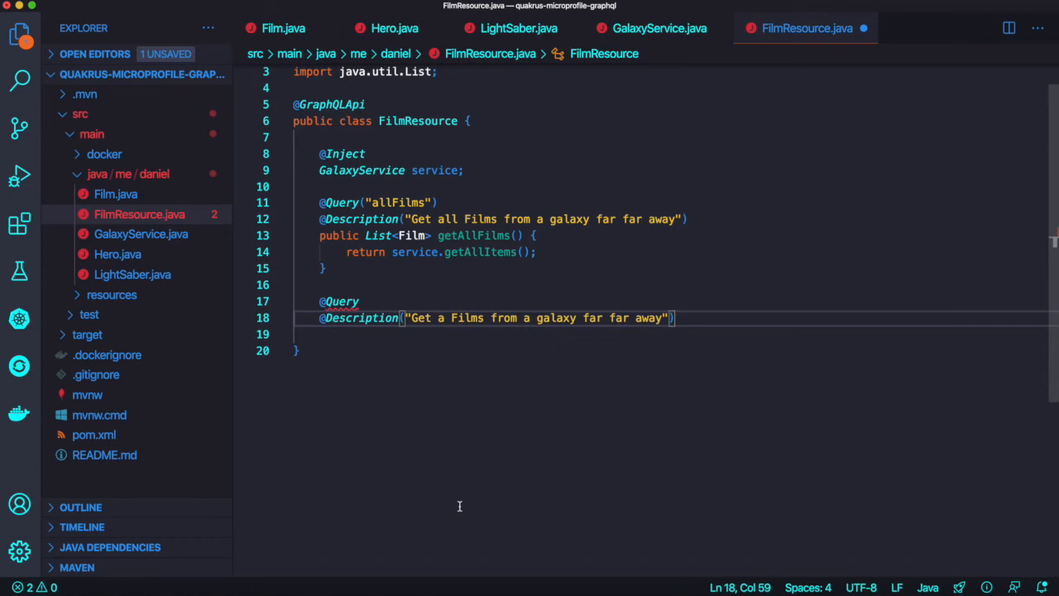
type("public")
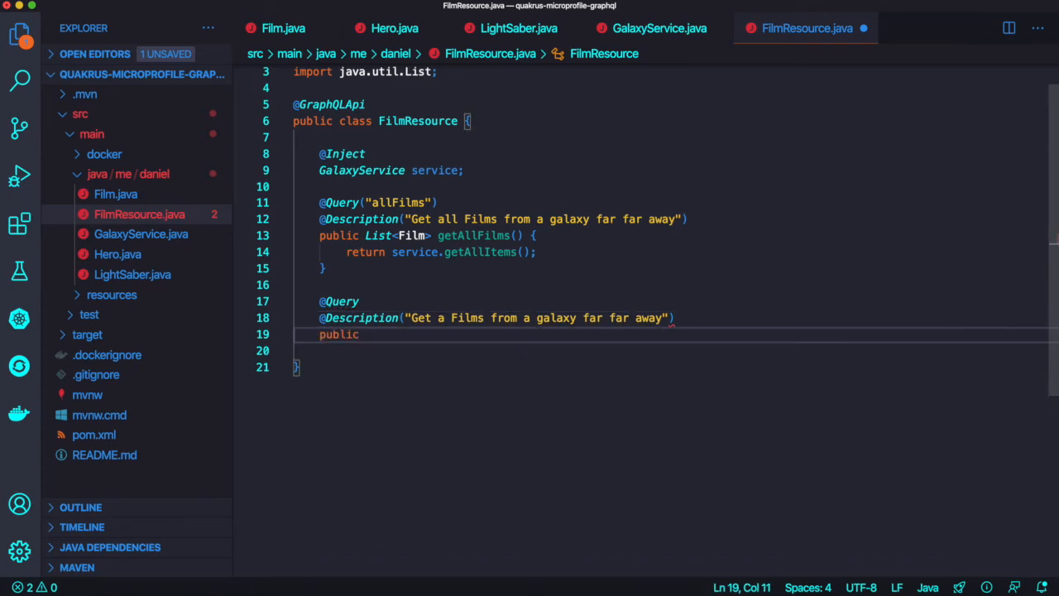
type("Film getFilm(")
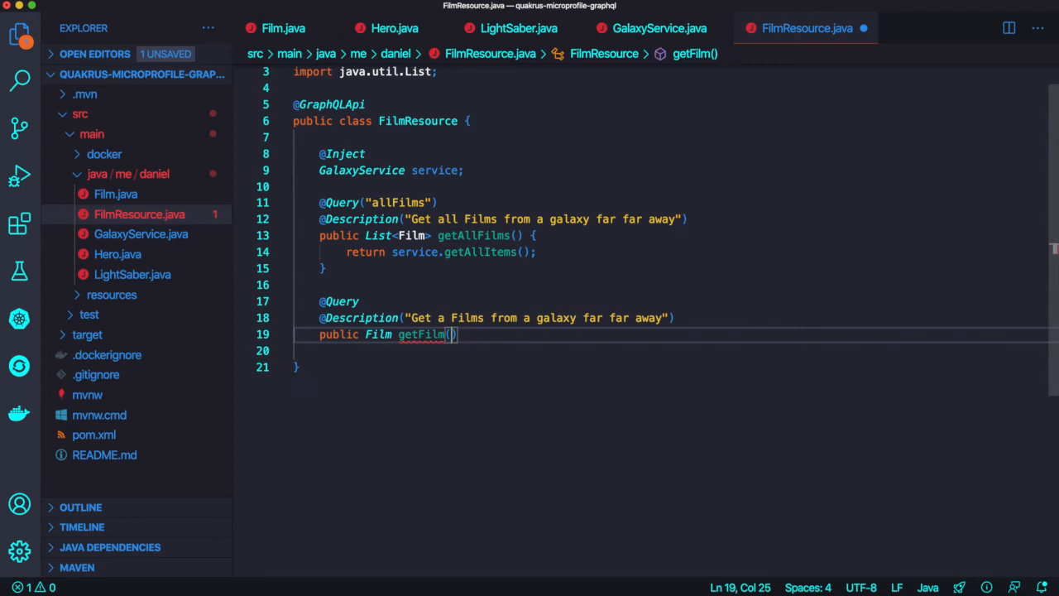
type("@Name")
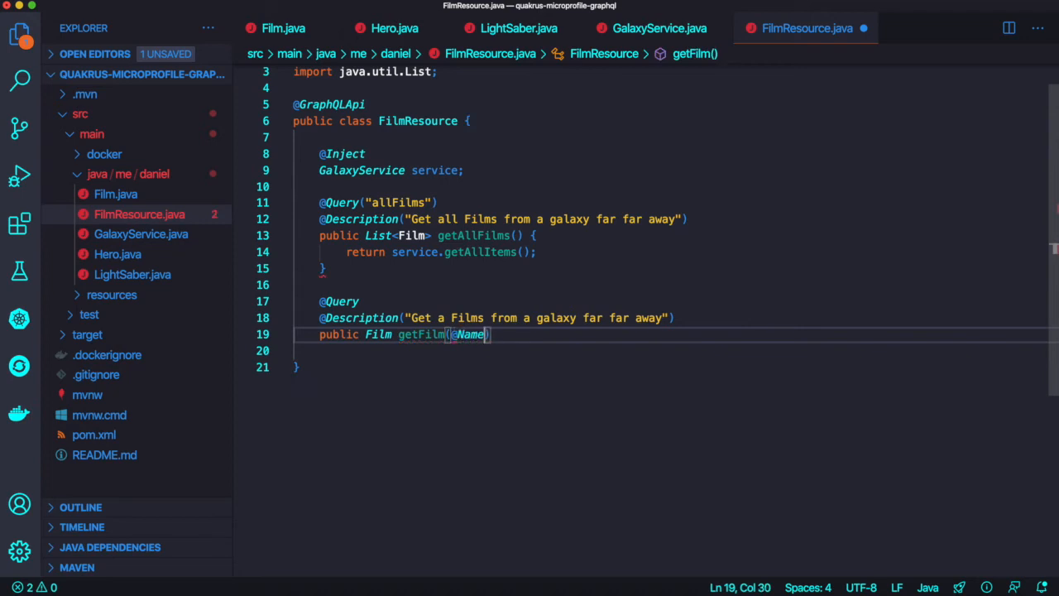
type("(\"\")")
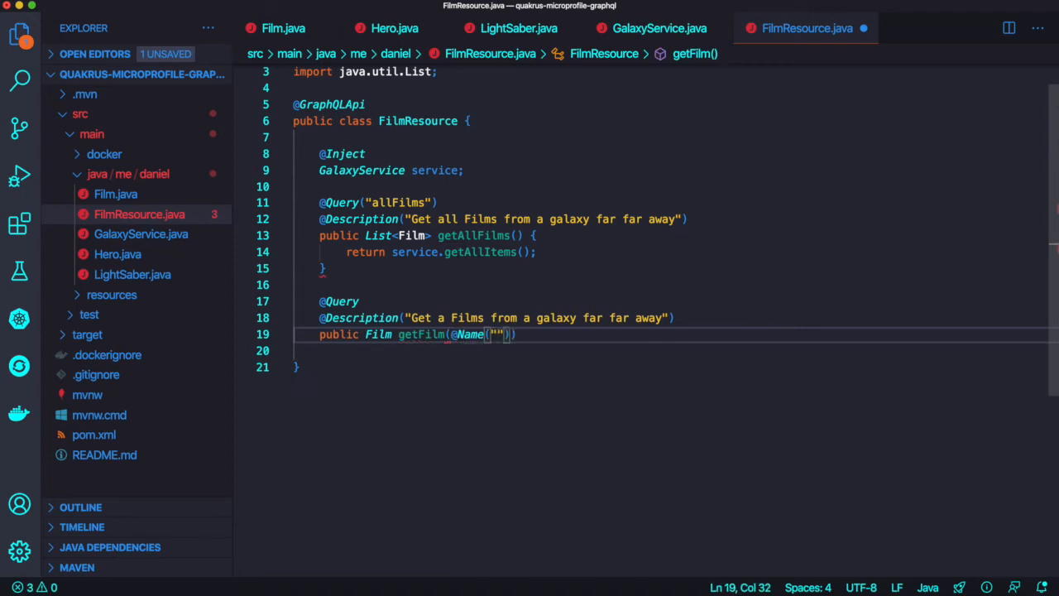
type("filmId")
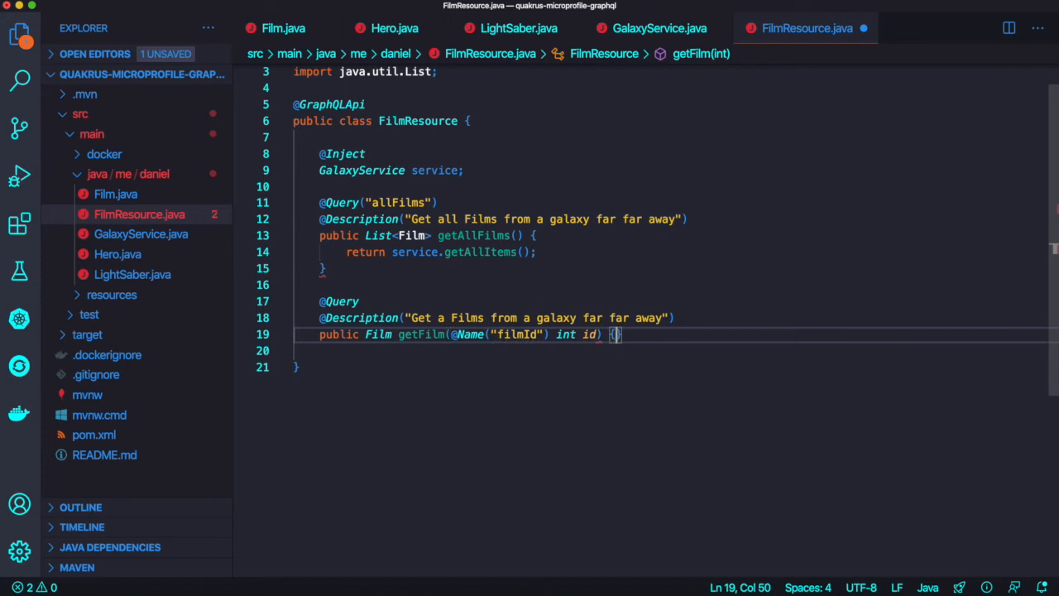
type("return ser")
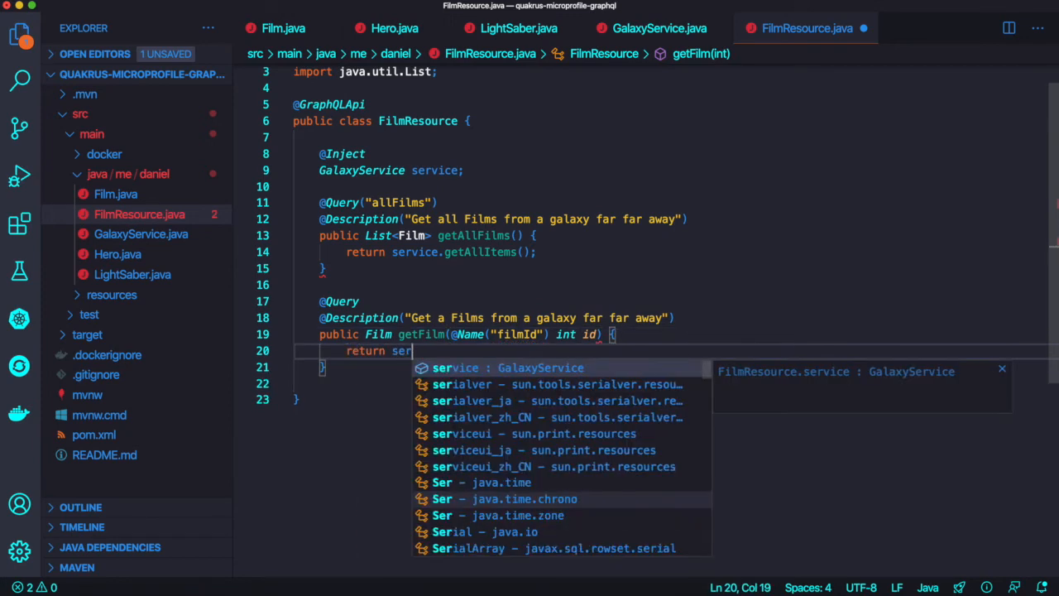
type("vice.getFilm(id);")
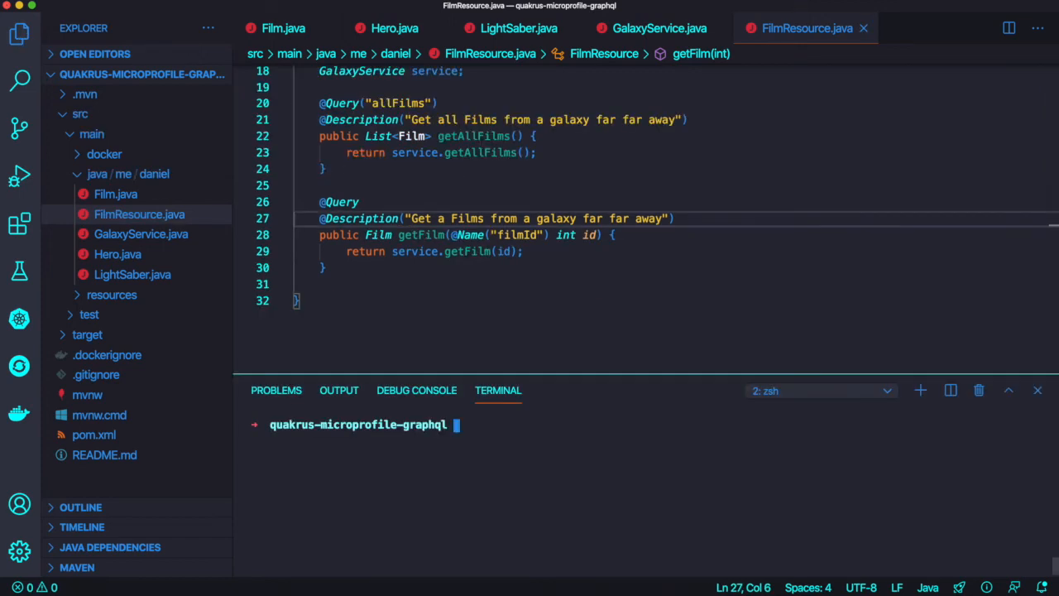
Cancel the recalled extension-install command and launch Quarkus dev mode with 'mvn quarkus:dev'.
type("add")
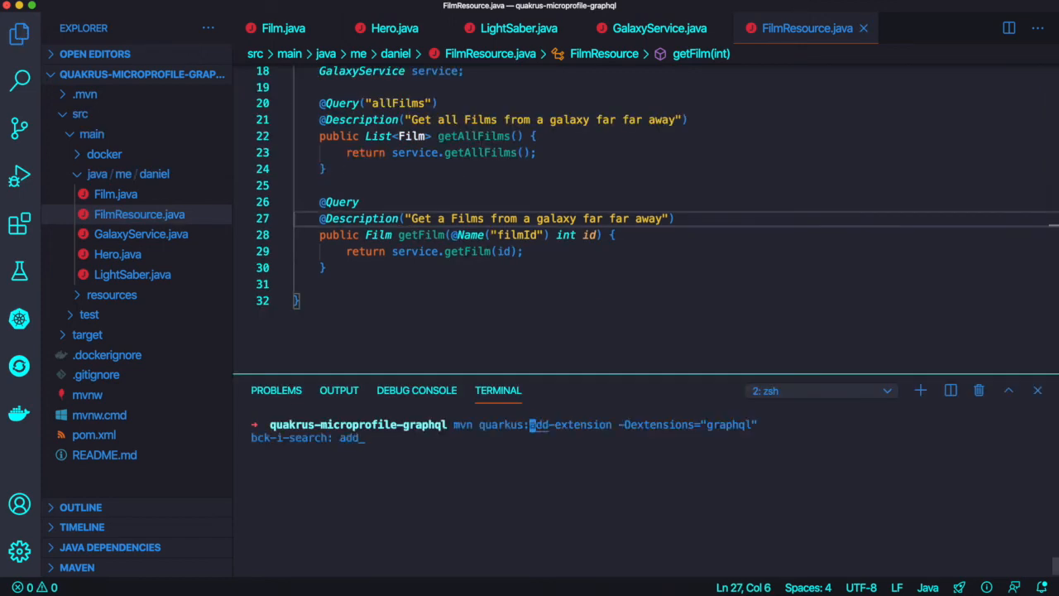
key("Enter")
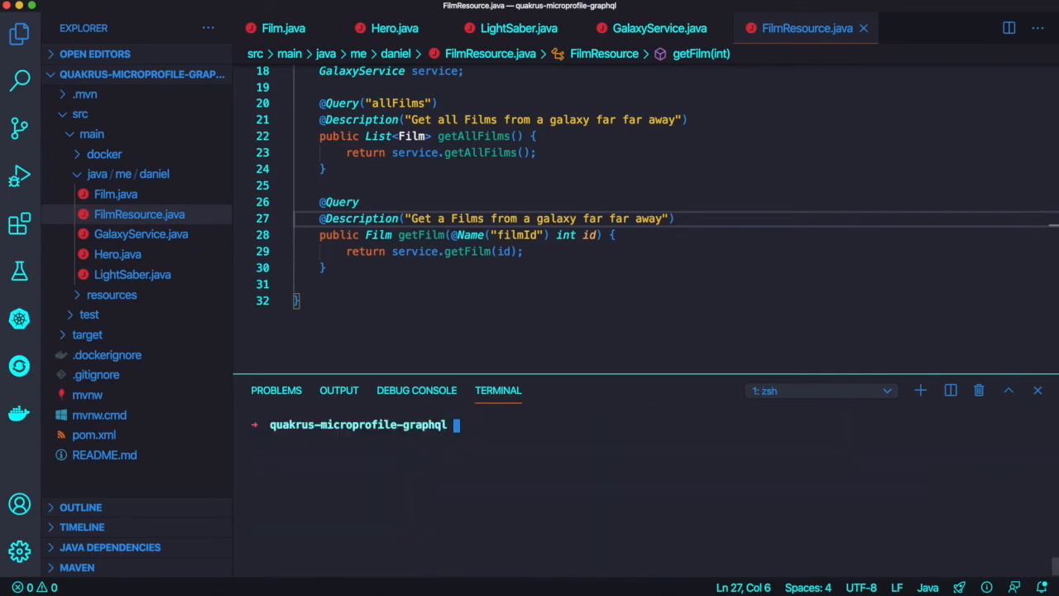
type("mvn quarkus:dev")
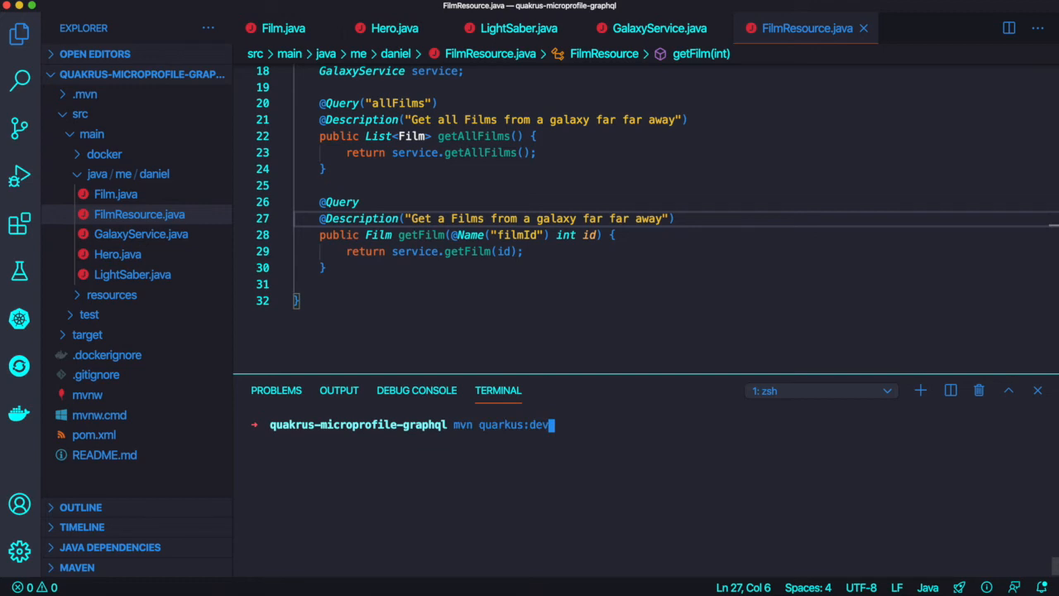
key("Enter")
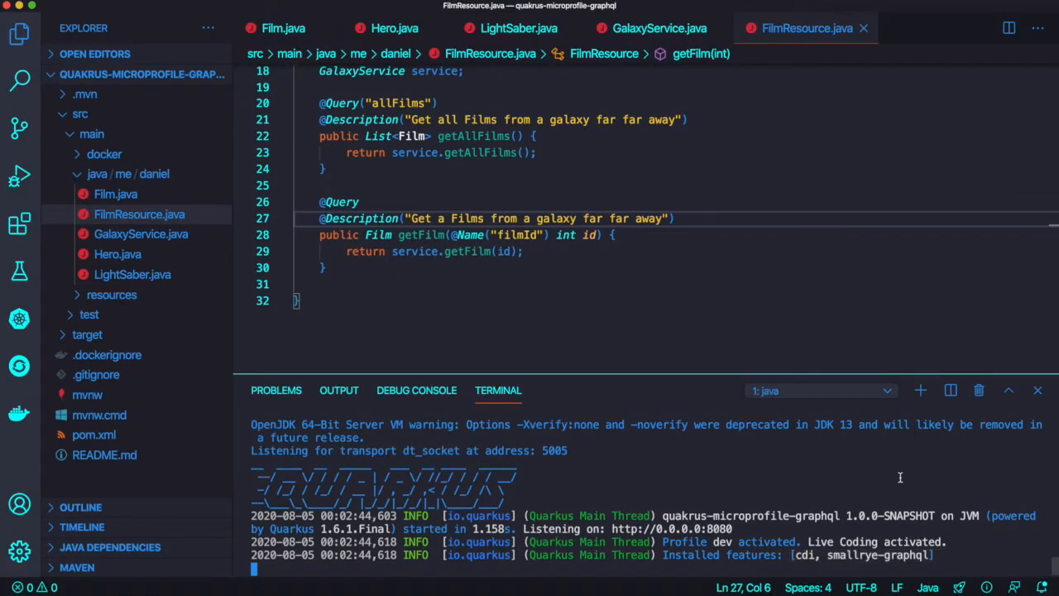
In the second terminal, run the recalled curl command to print the GraphQL schema.
left_click(919, 390)
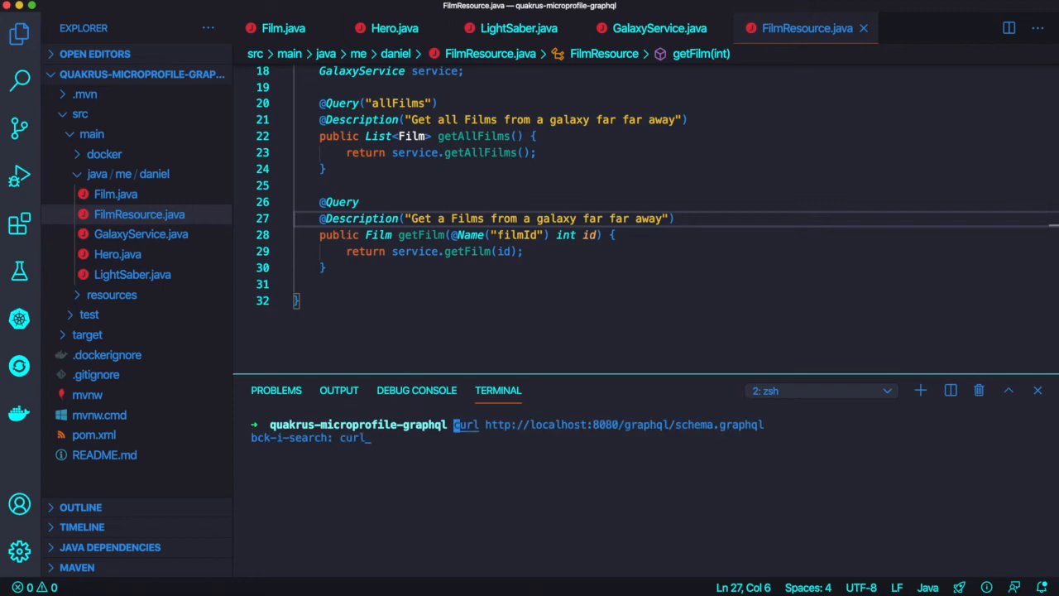
key("Enter")
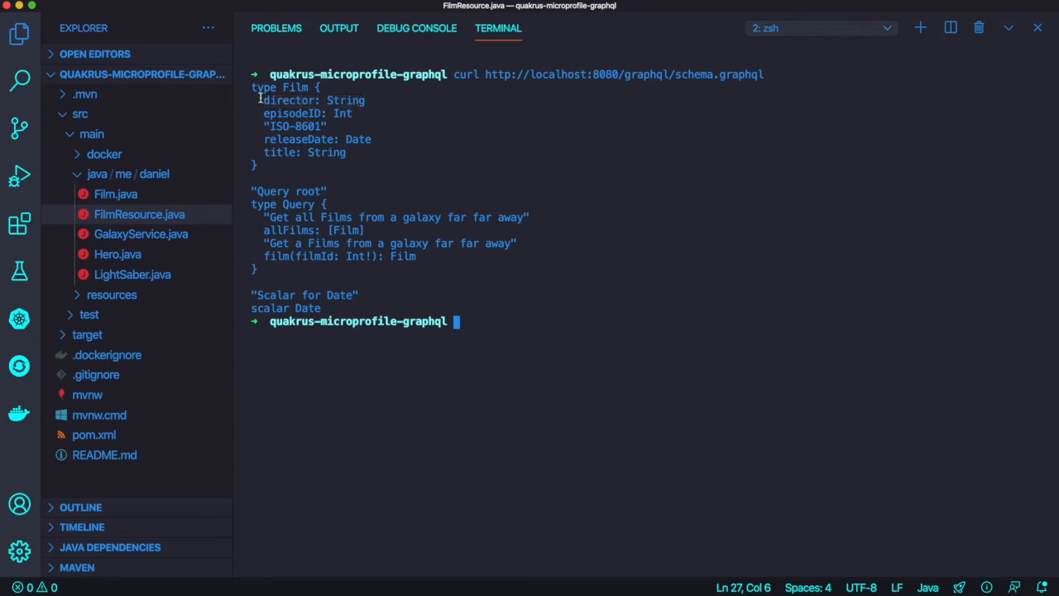
left_click_drag(263, 100, 347, 152)
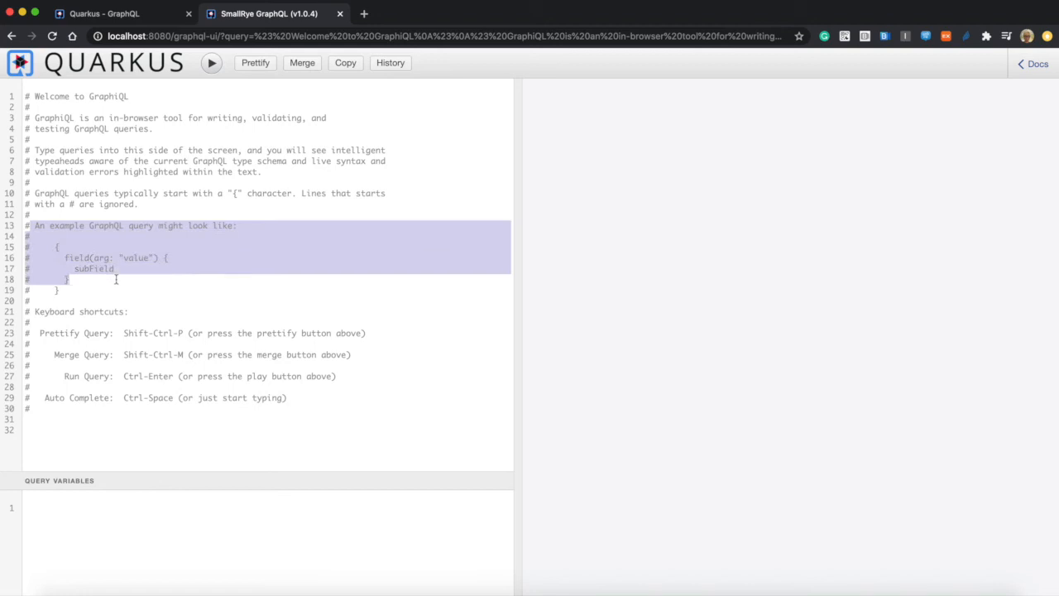
Review GraphiQL's example query and keyboard shortcuts, then focus the query editor.
left_click(52, 324)
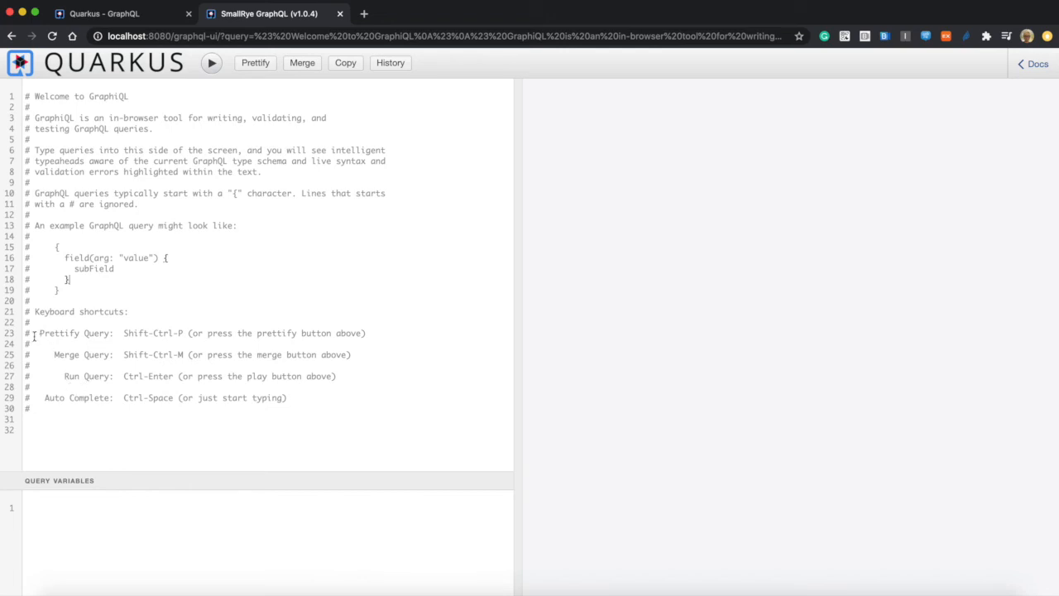
left_click_drag(39, 332, 287, 397)
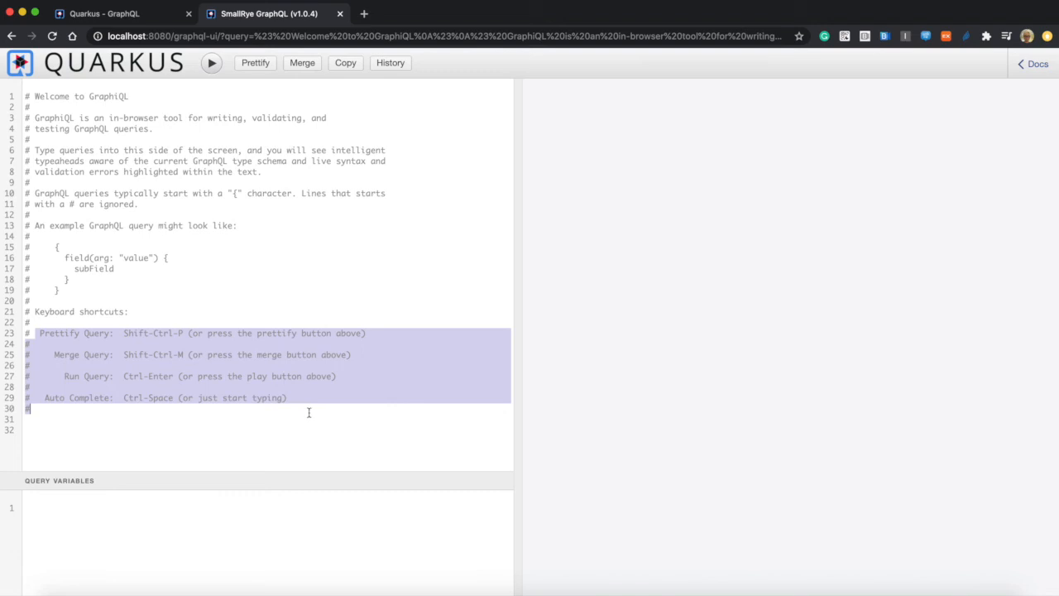
left_click(308, 412)
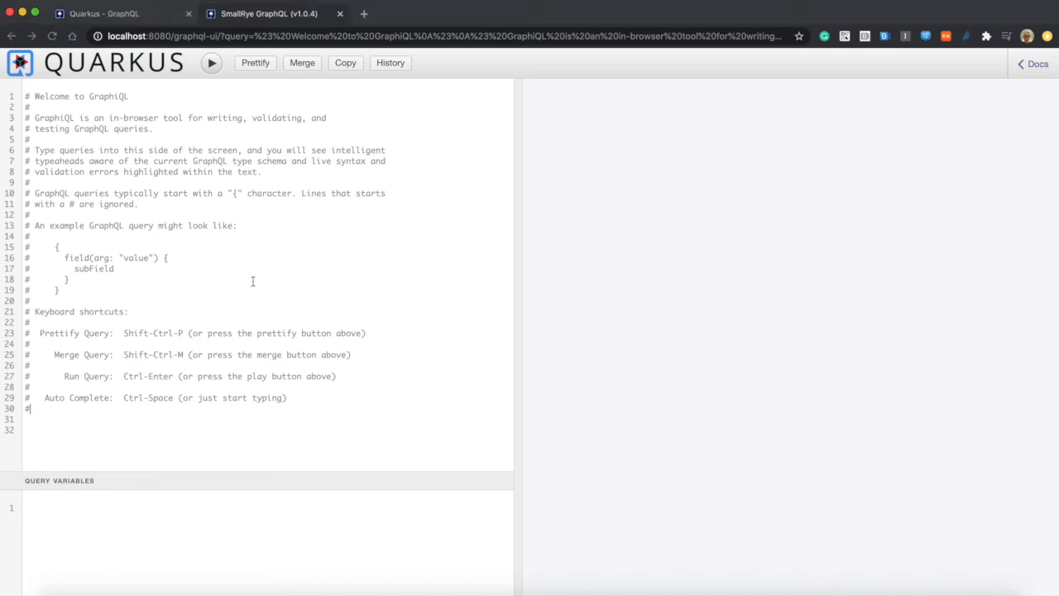
left_click(217, 63)
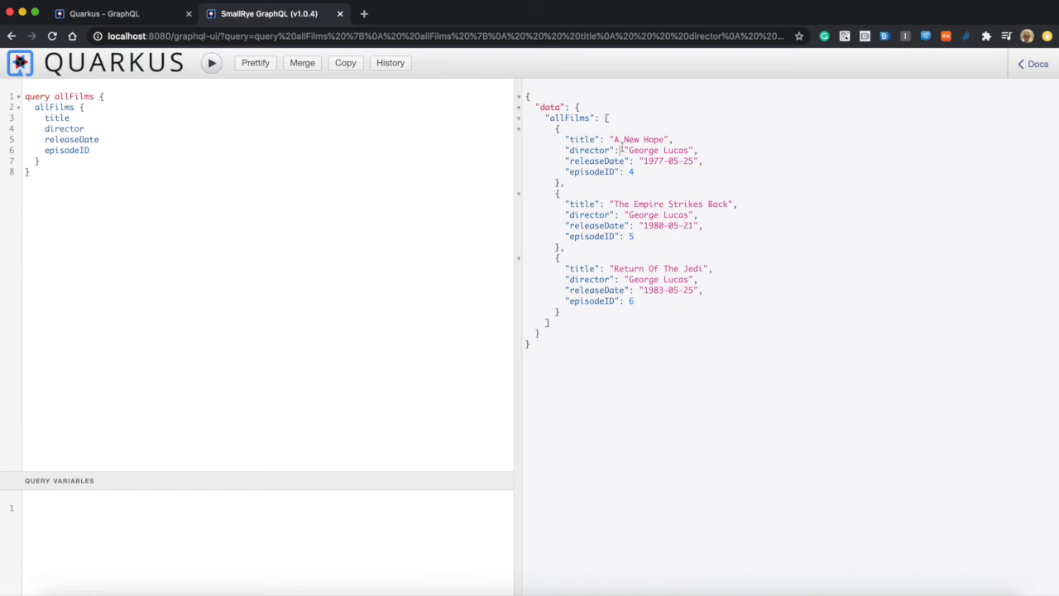
Remove director and episodeID from the allFilms query and rerun it.
double_click(645, 203)
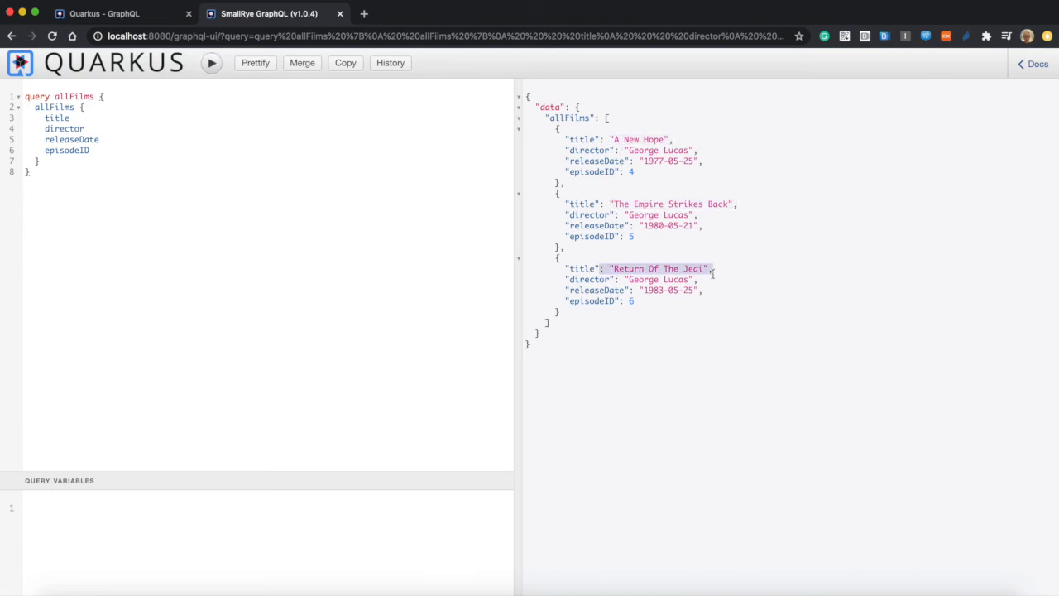
mouse_move(269, 149)
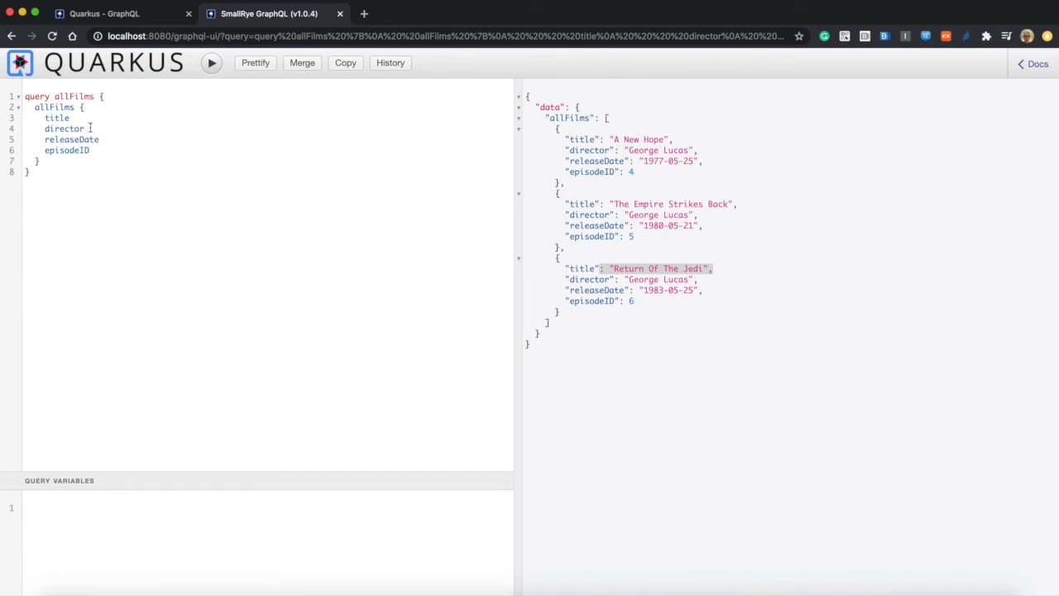
key("Backspace")
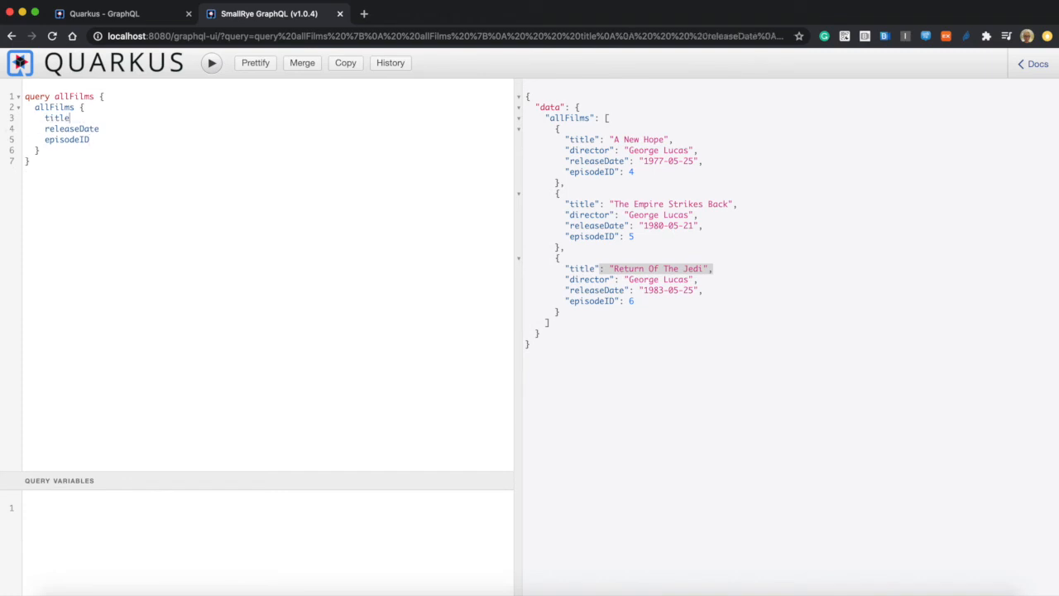
key("Backspace")
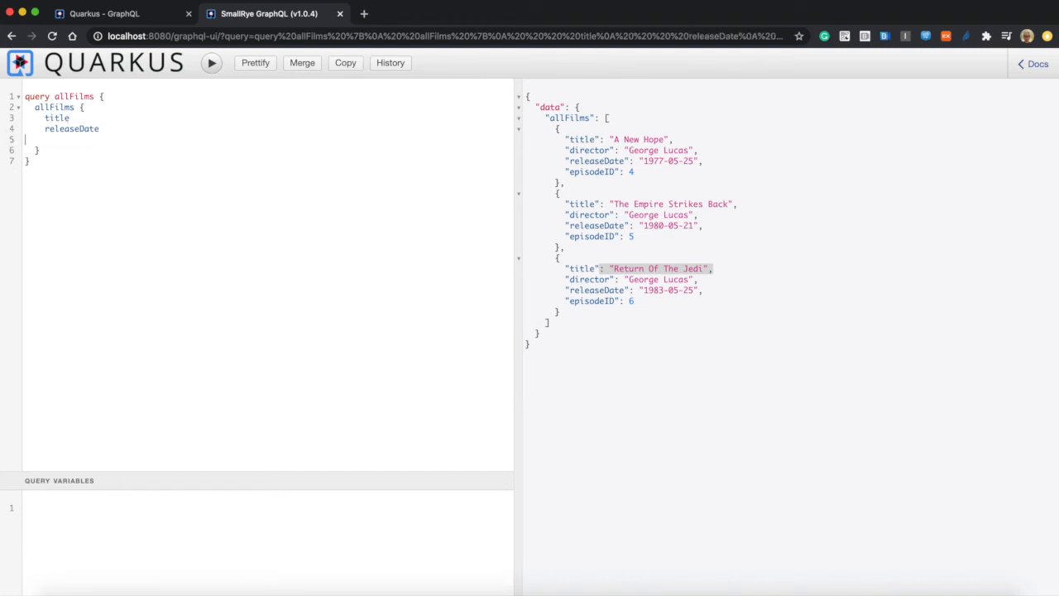
left_click(212, 63)
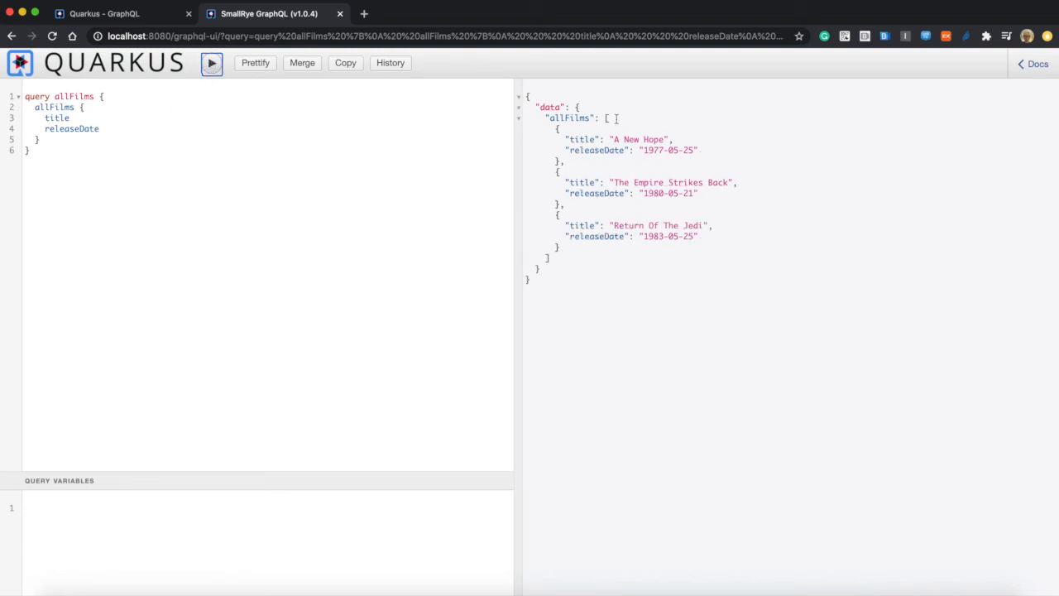
mouse_move(140, 188)
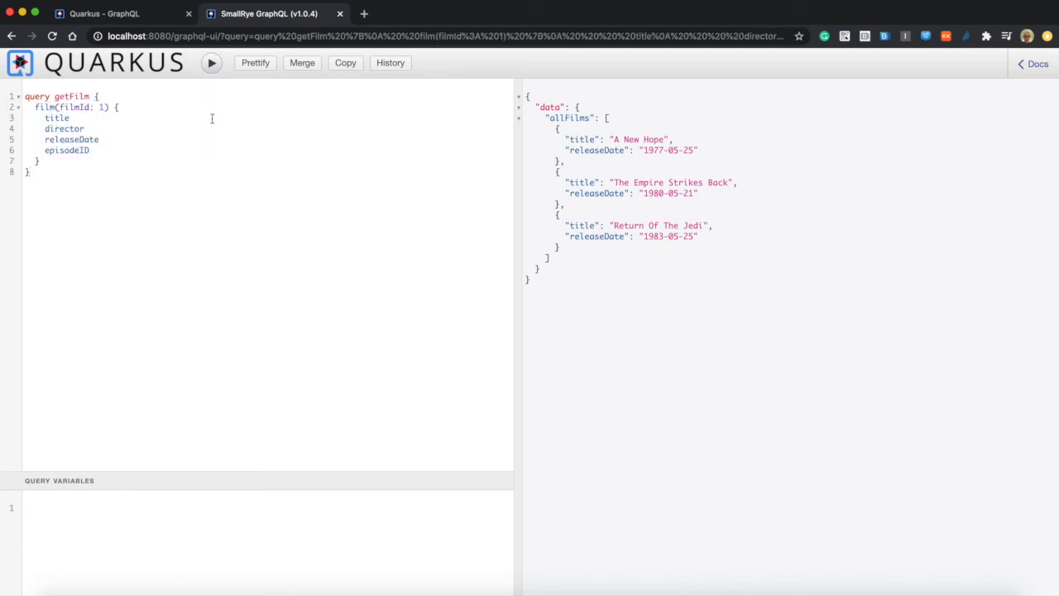
Run the getFilm query for filmId 1, returning The Empire Strikes Back.
left_click(212, 63)
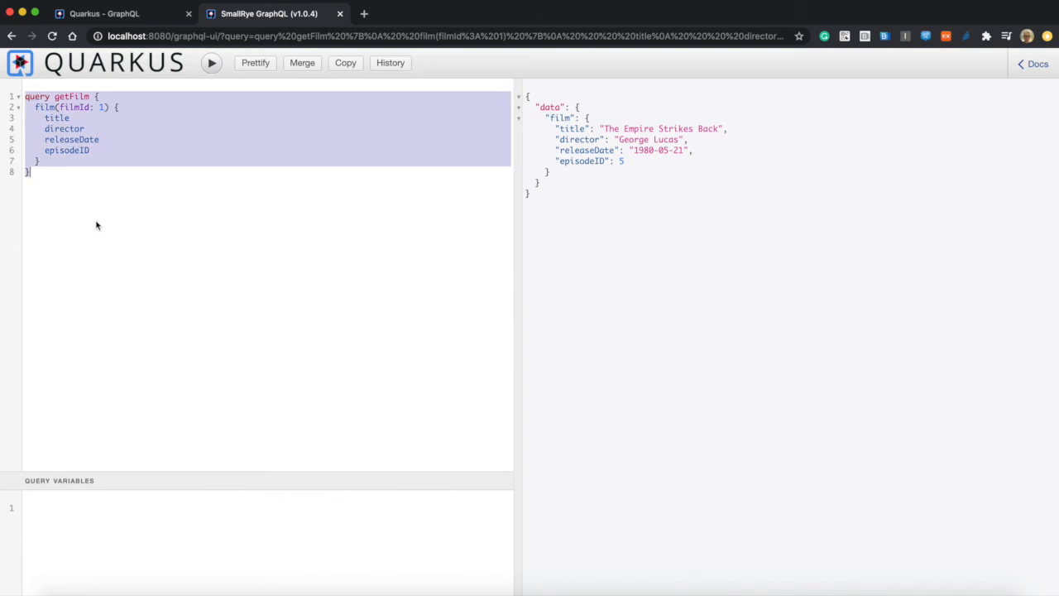
mouse_move(95, 221)
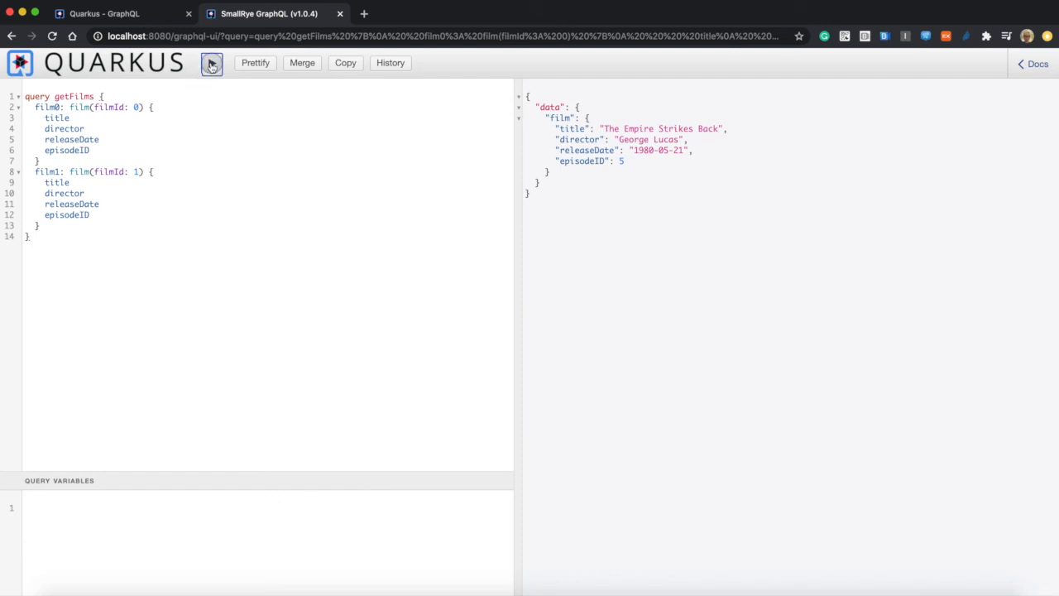
Run the film0/film1 aliased query and select 'A New Hope' in the results.
left_click(211, 63)
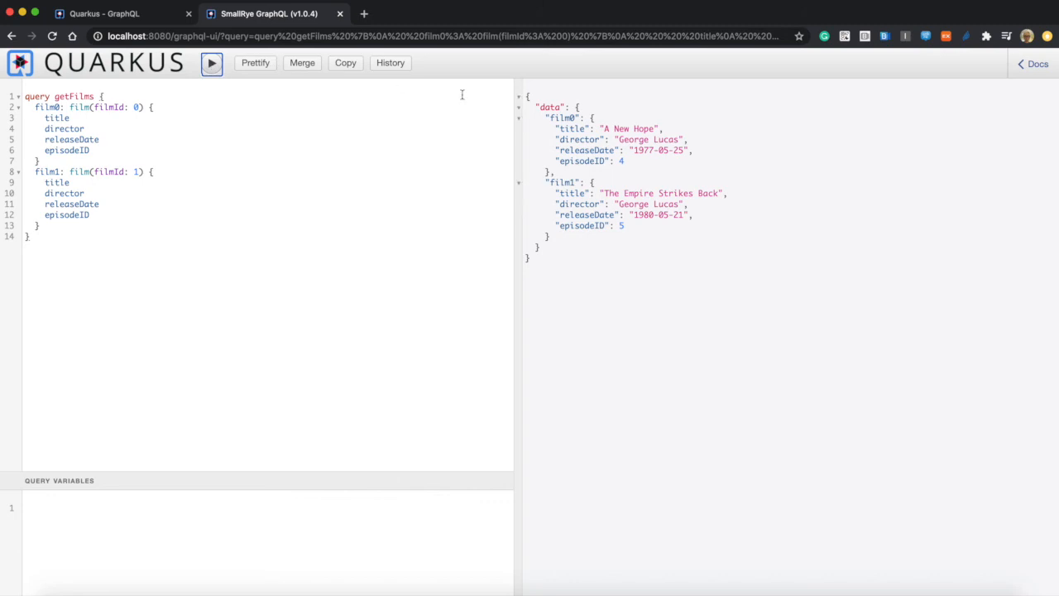
mouse_move(606, 172)
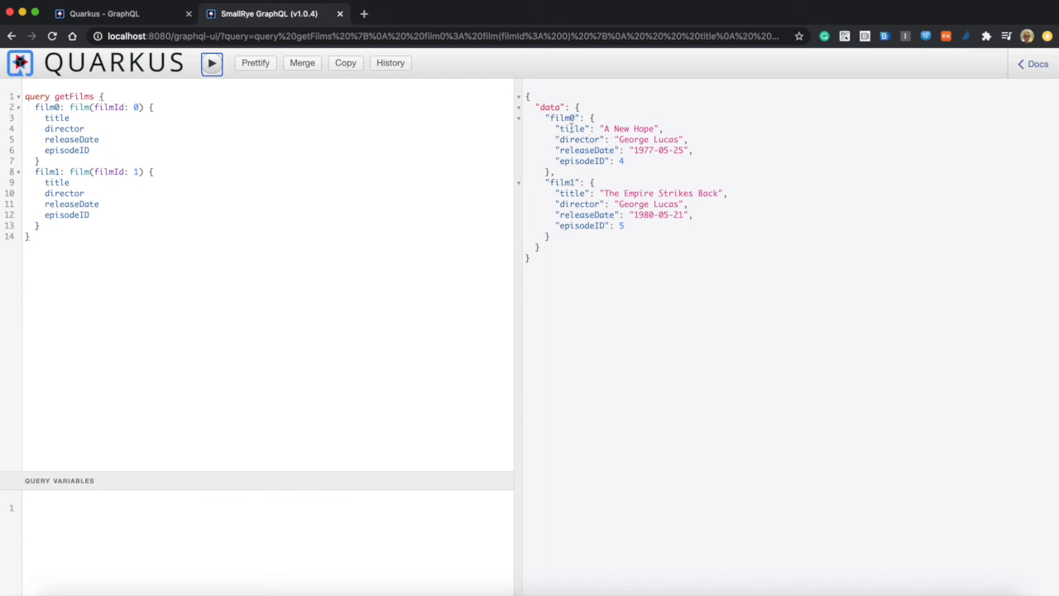
mouse_move(588, 117)
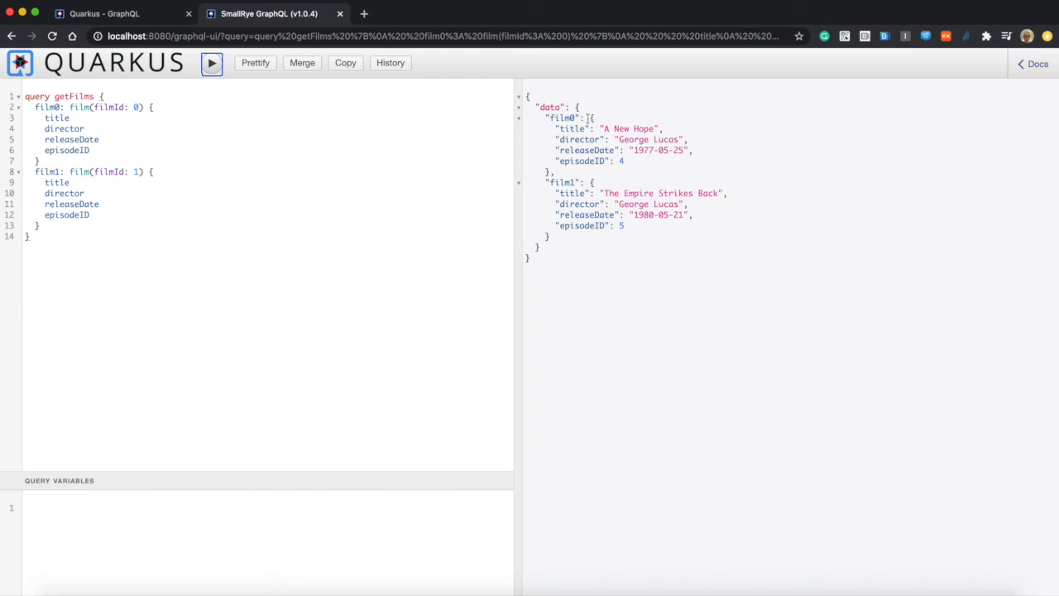
mouse_move(613, 128)
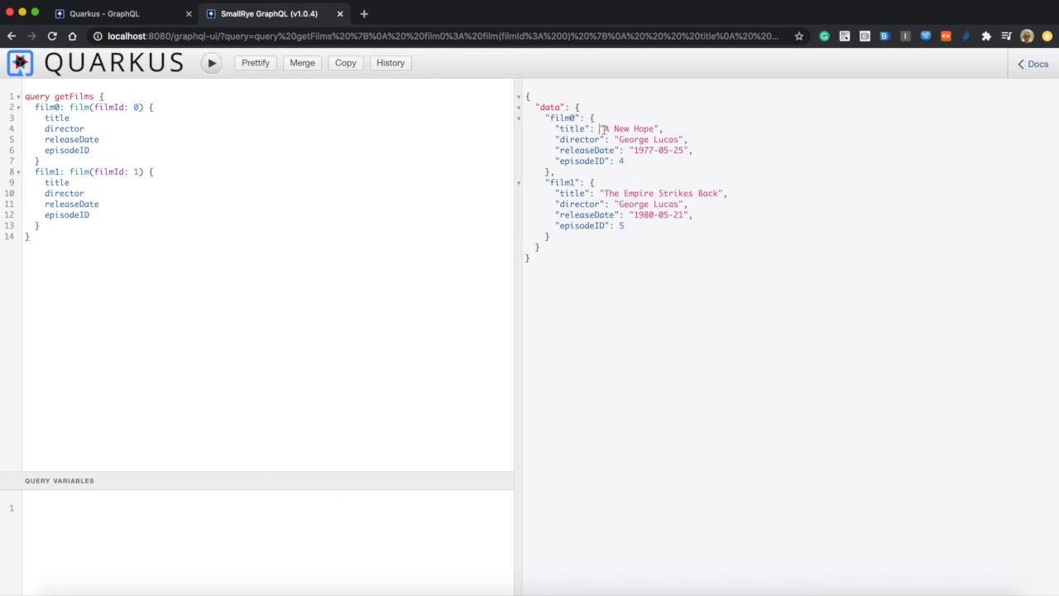
double_click(631, 128)
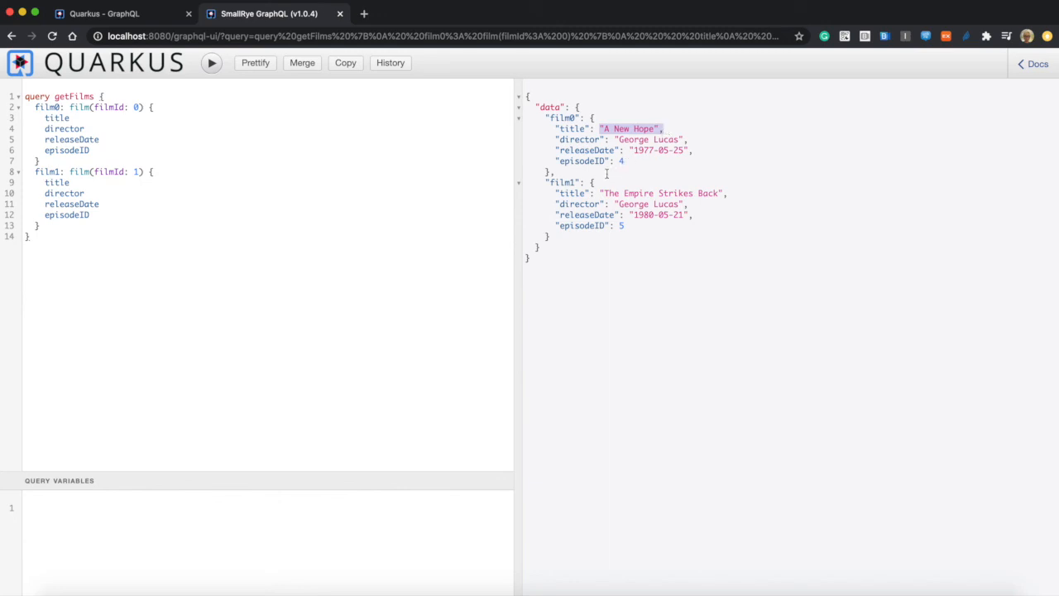
mouse_move(600, 184)
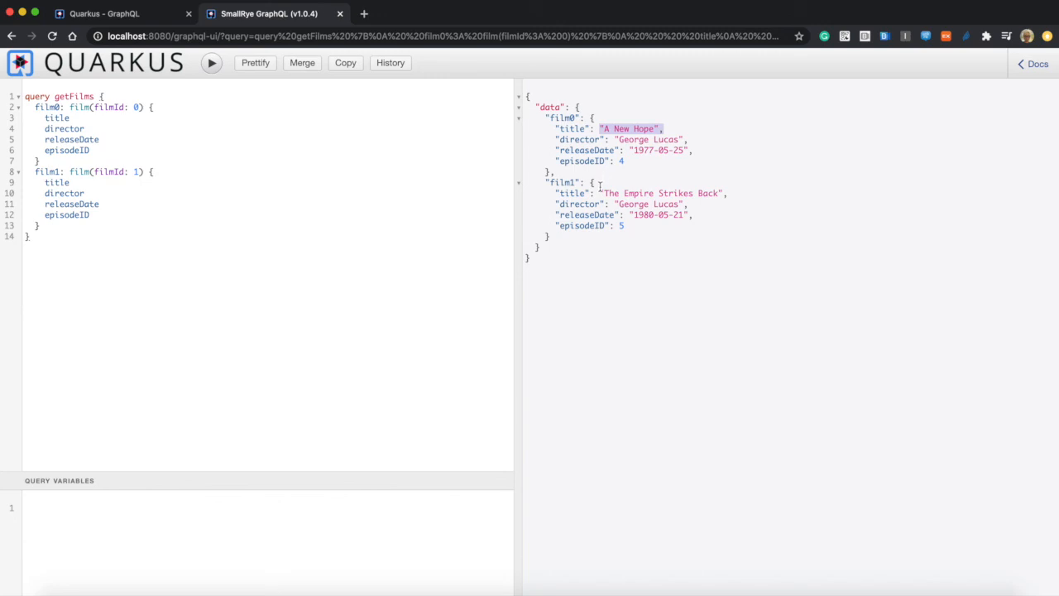